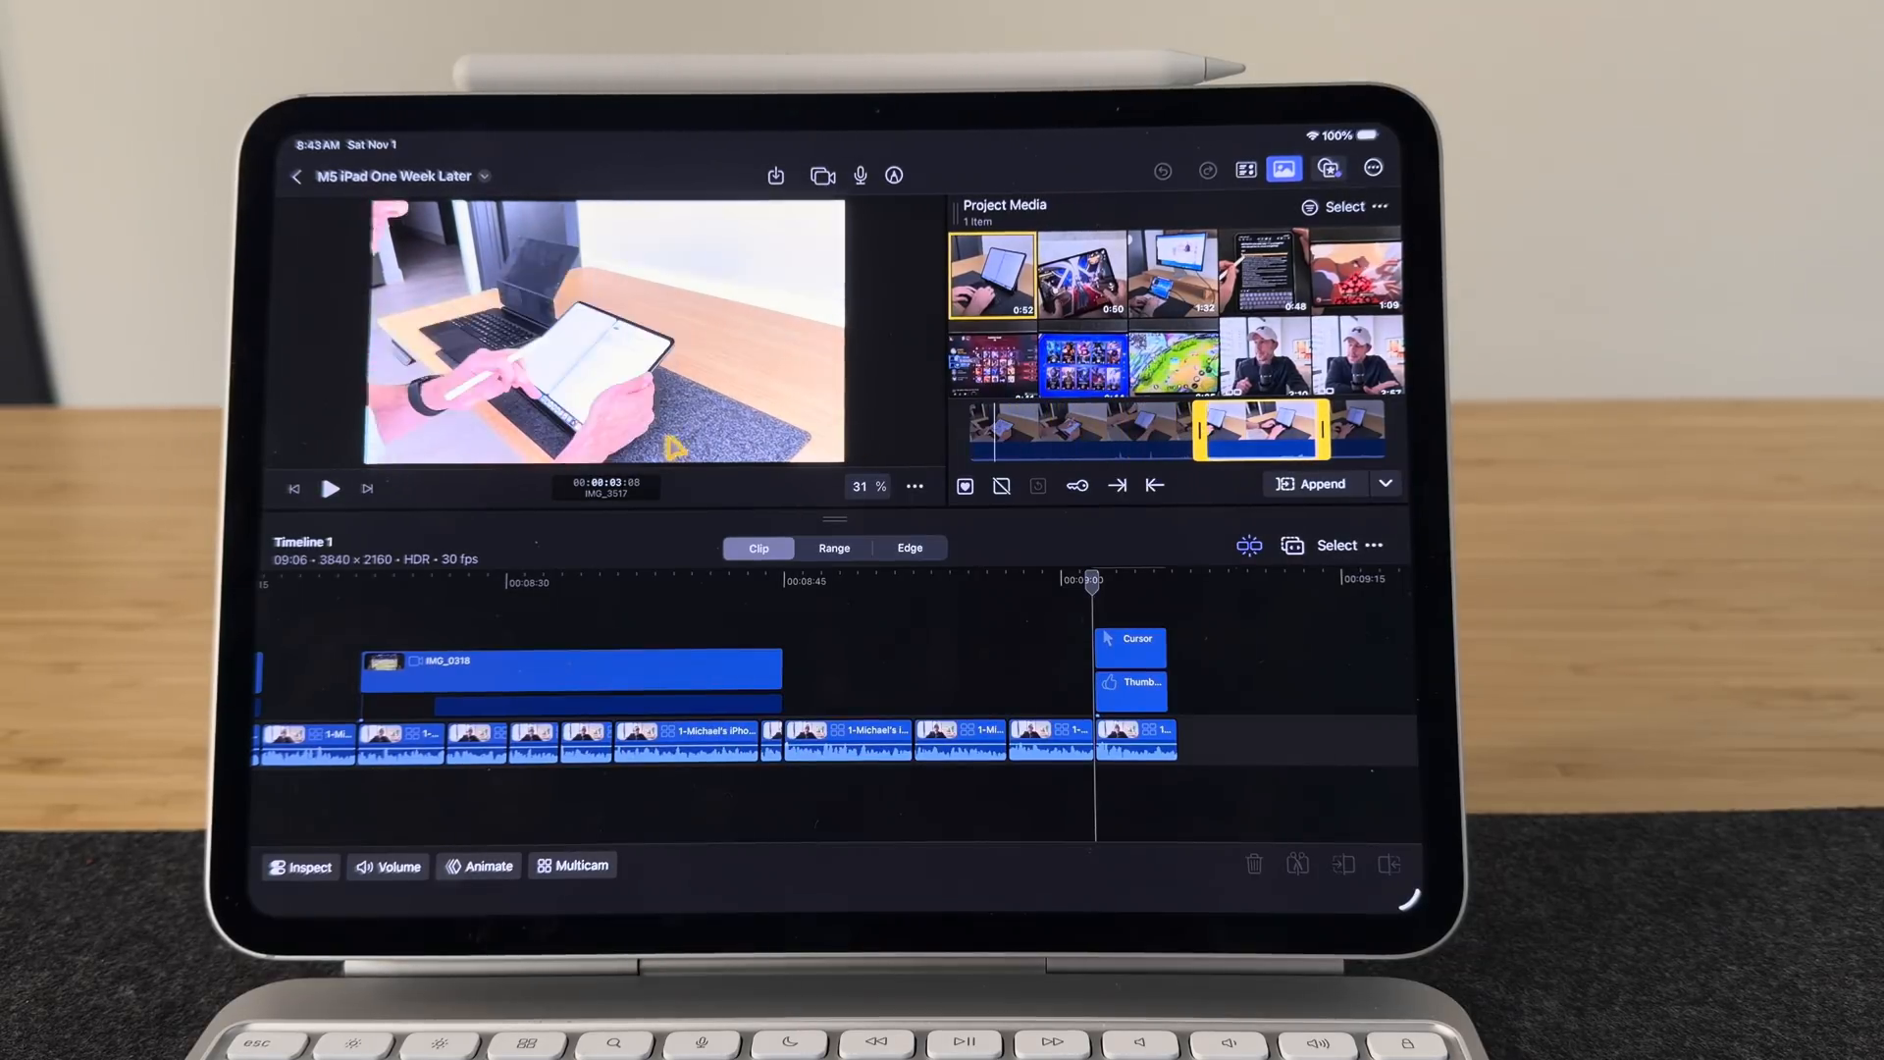
Return from the editor to the Projects browser with "M5 iPad One Week Later" selected
left_click(296, 175)
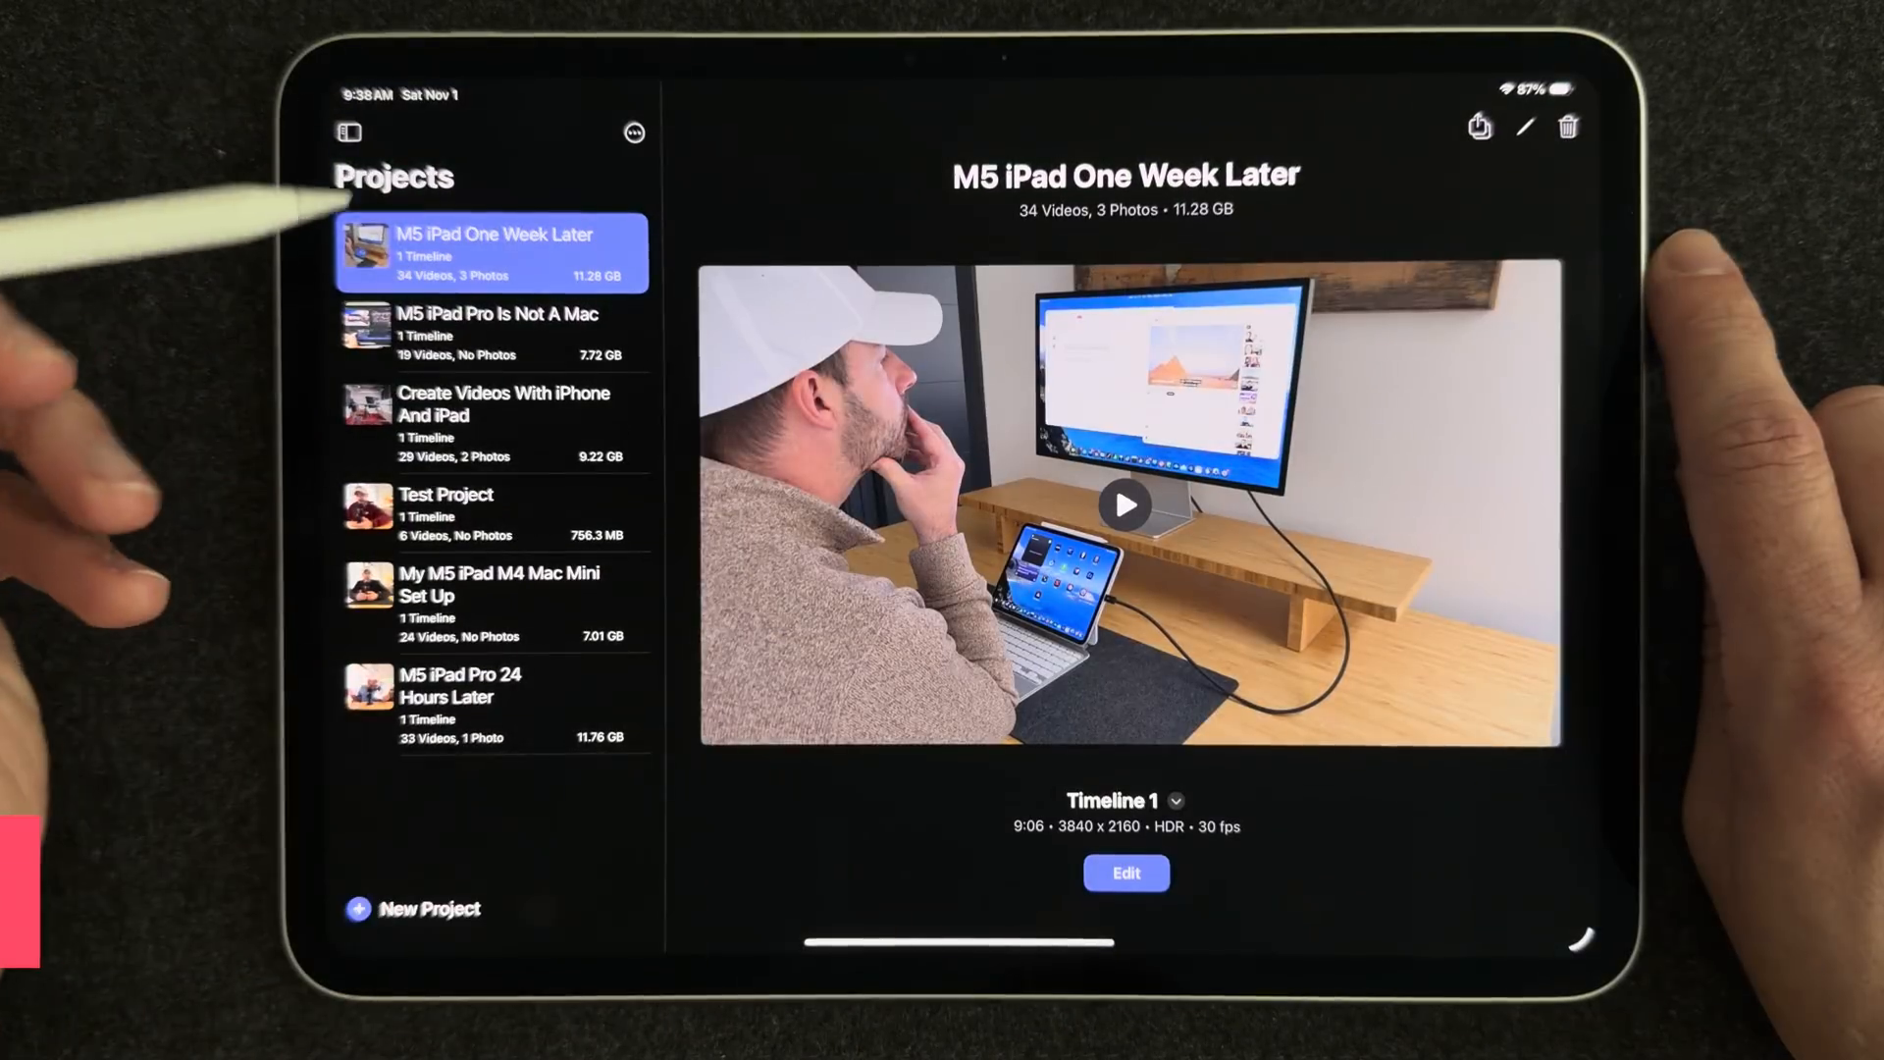
Preview three existing projects, then bring up the New Project choices
left_click(492, 334)
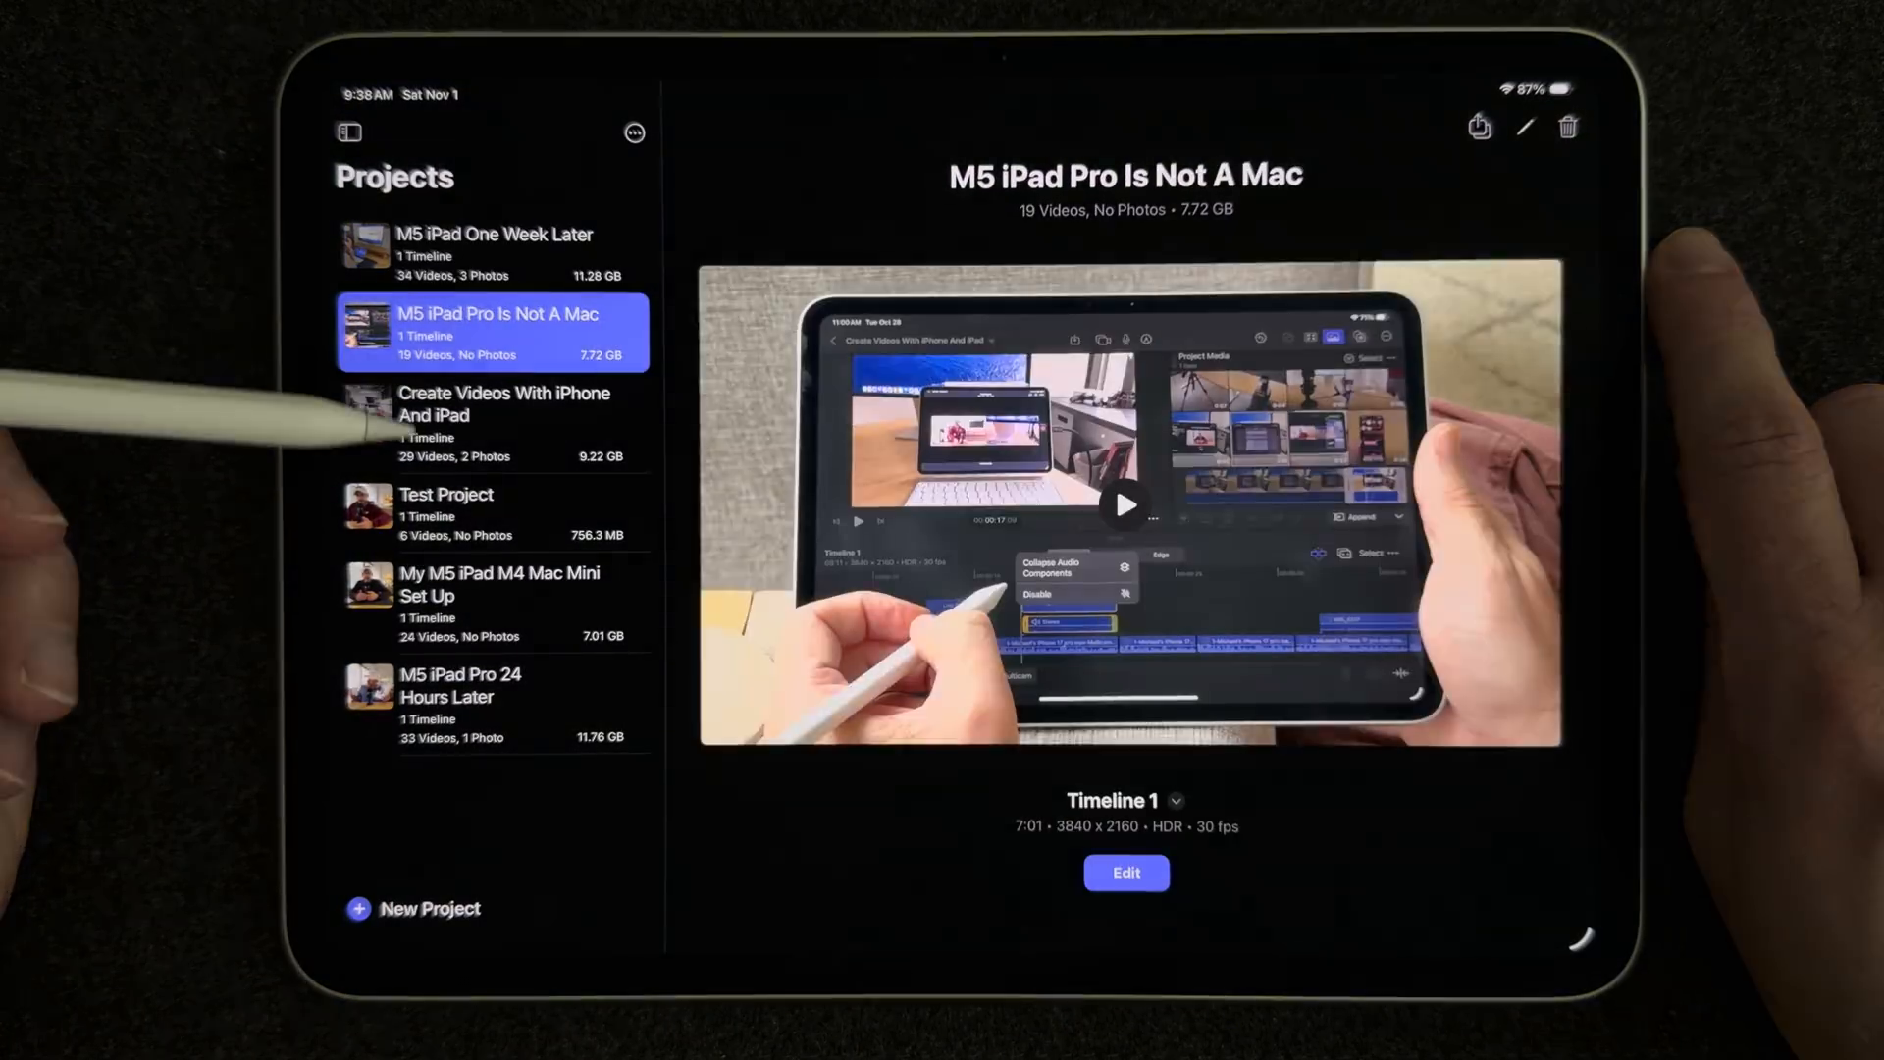
left_click(493, 514)
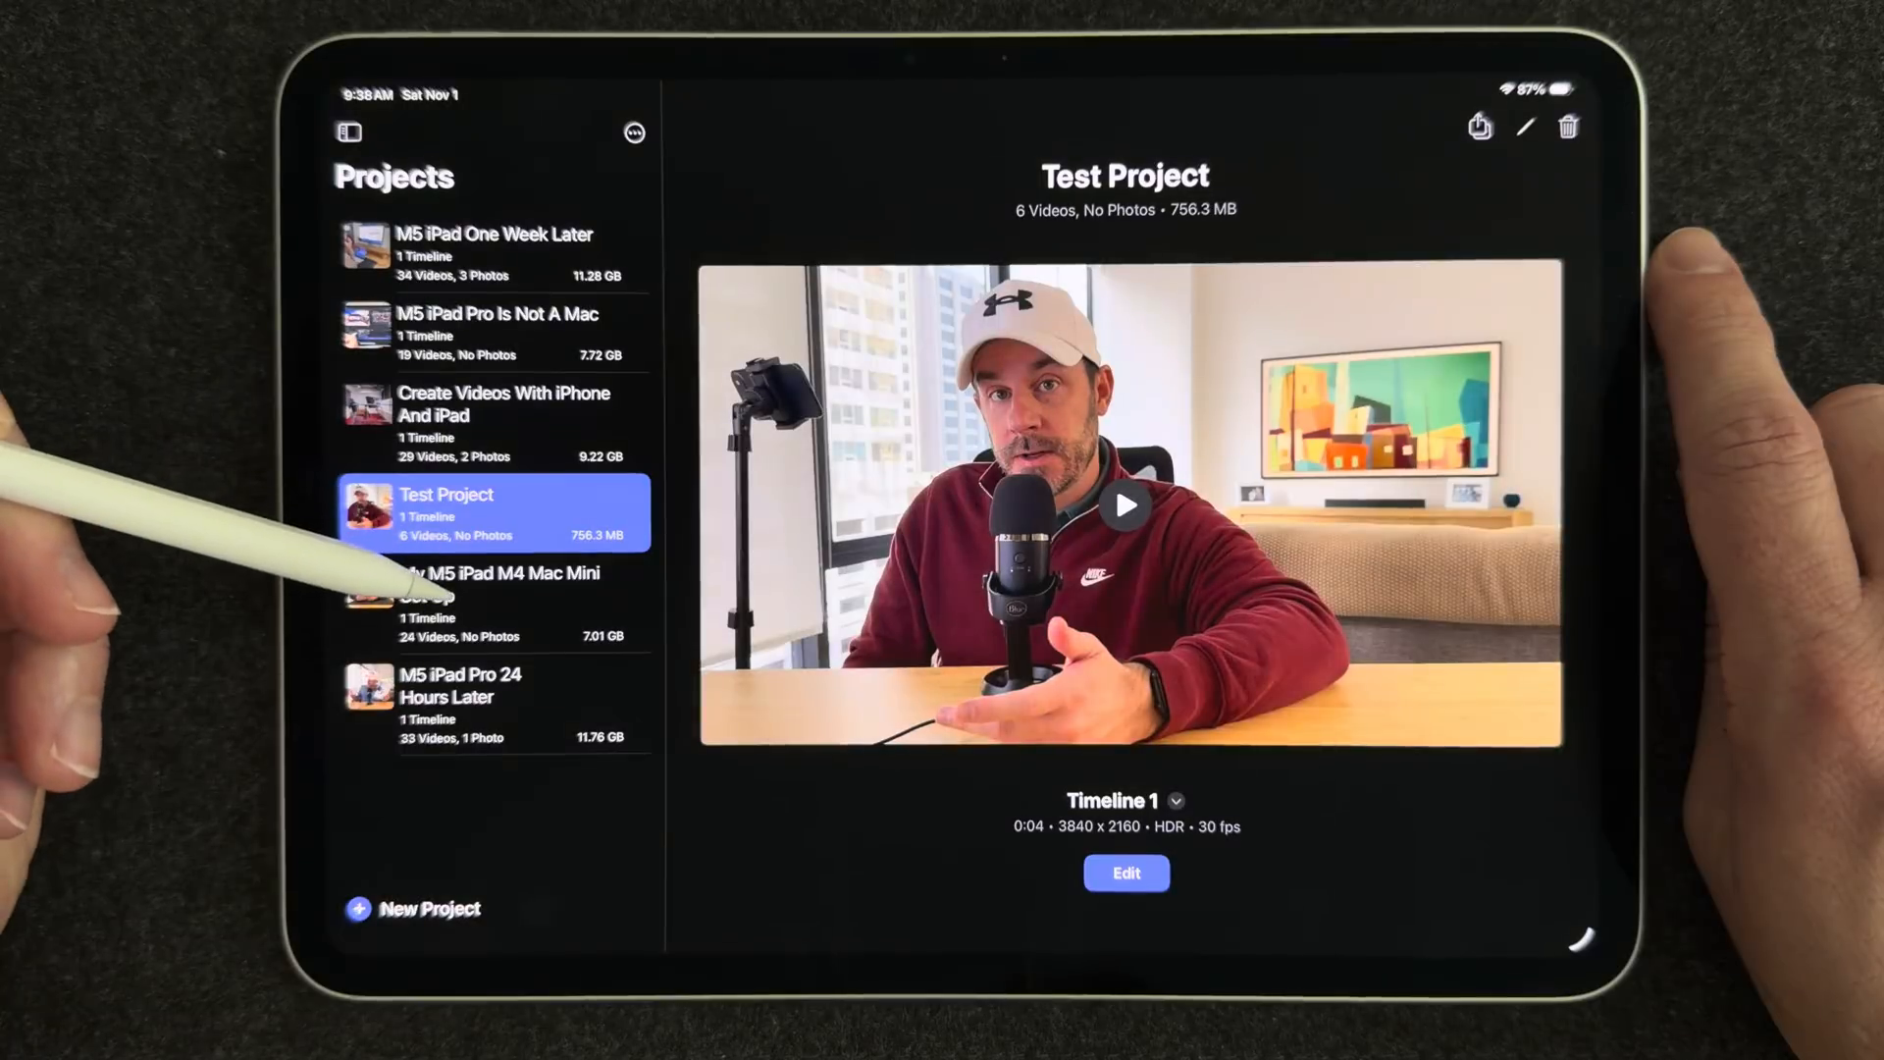
left_click(492, 703)
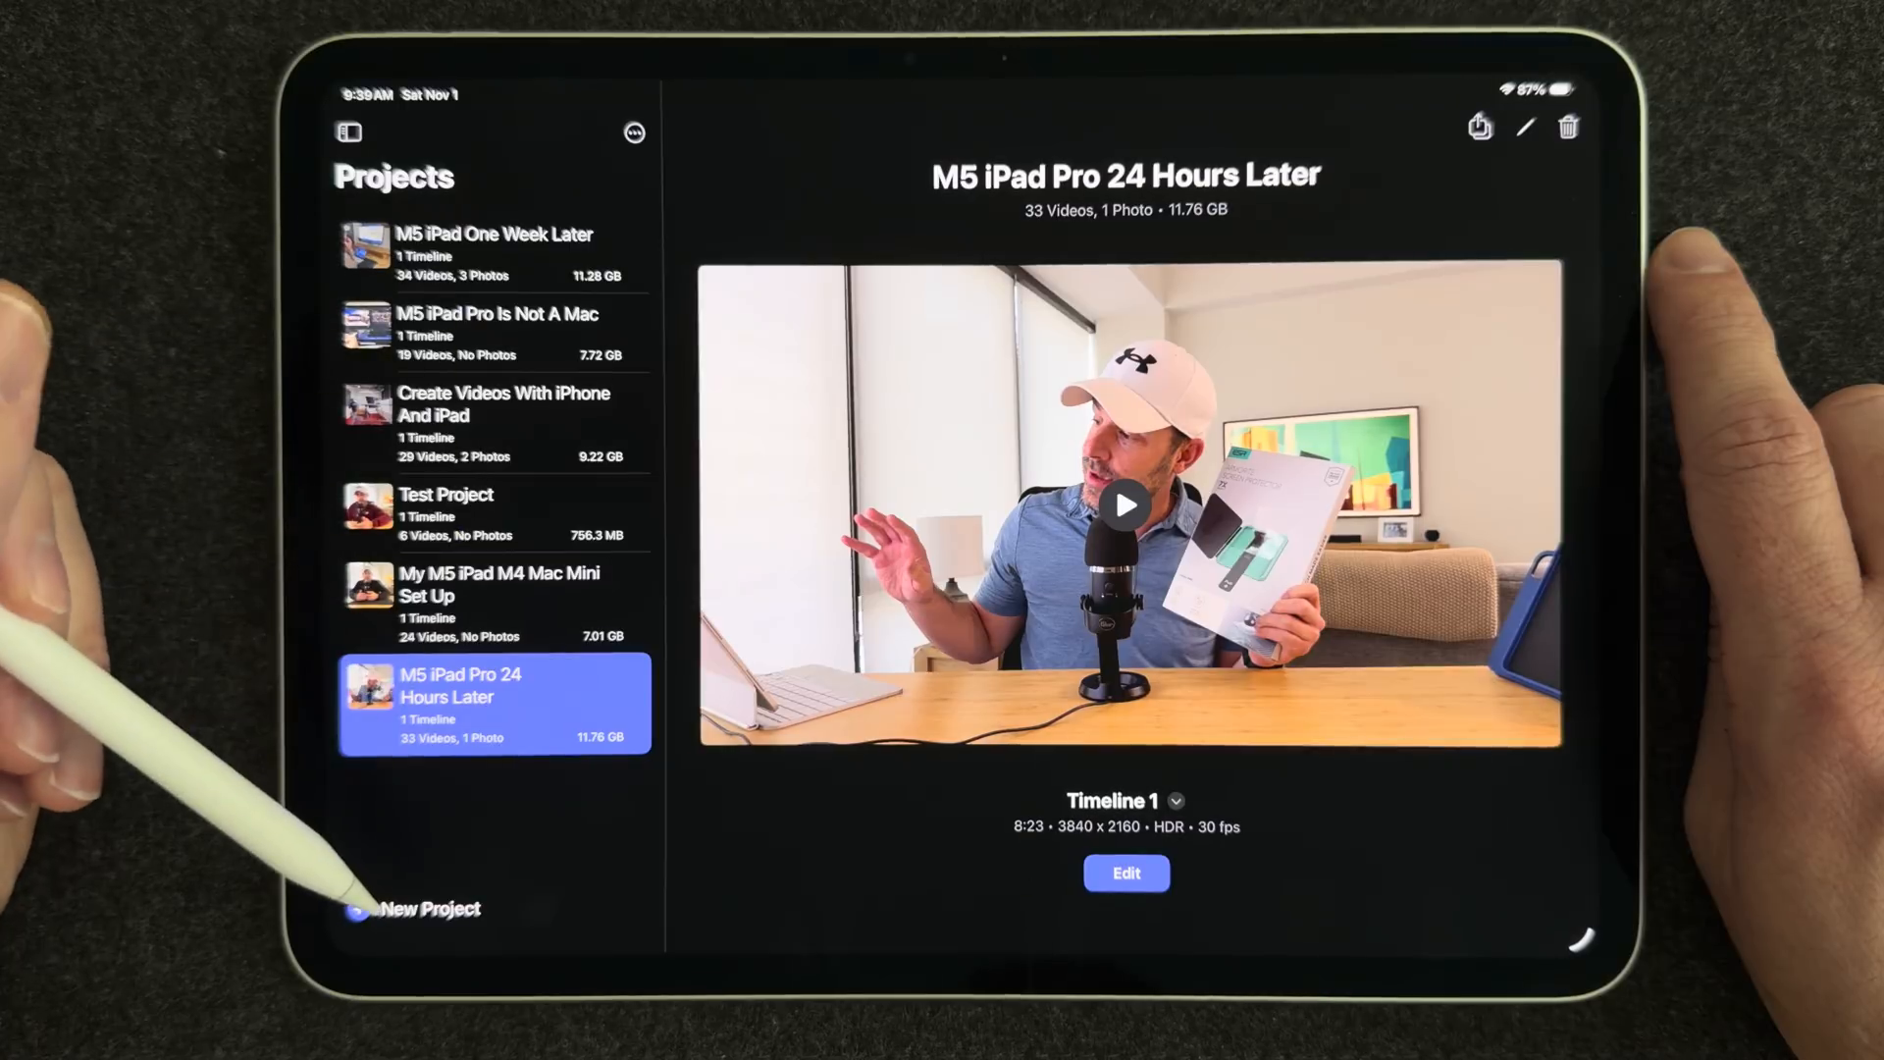
left_click(426, 909)
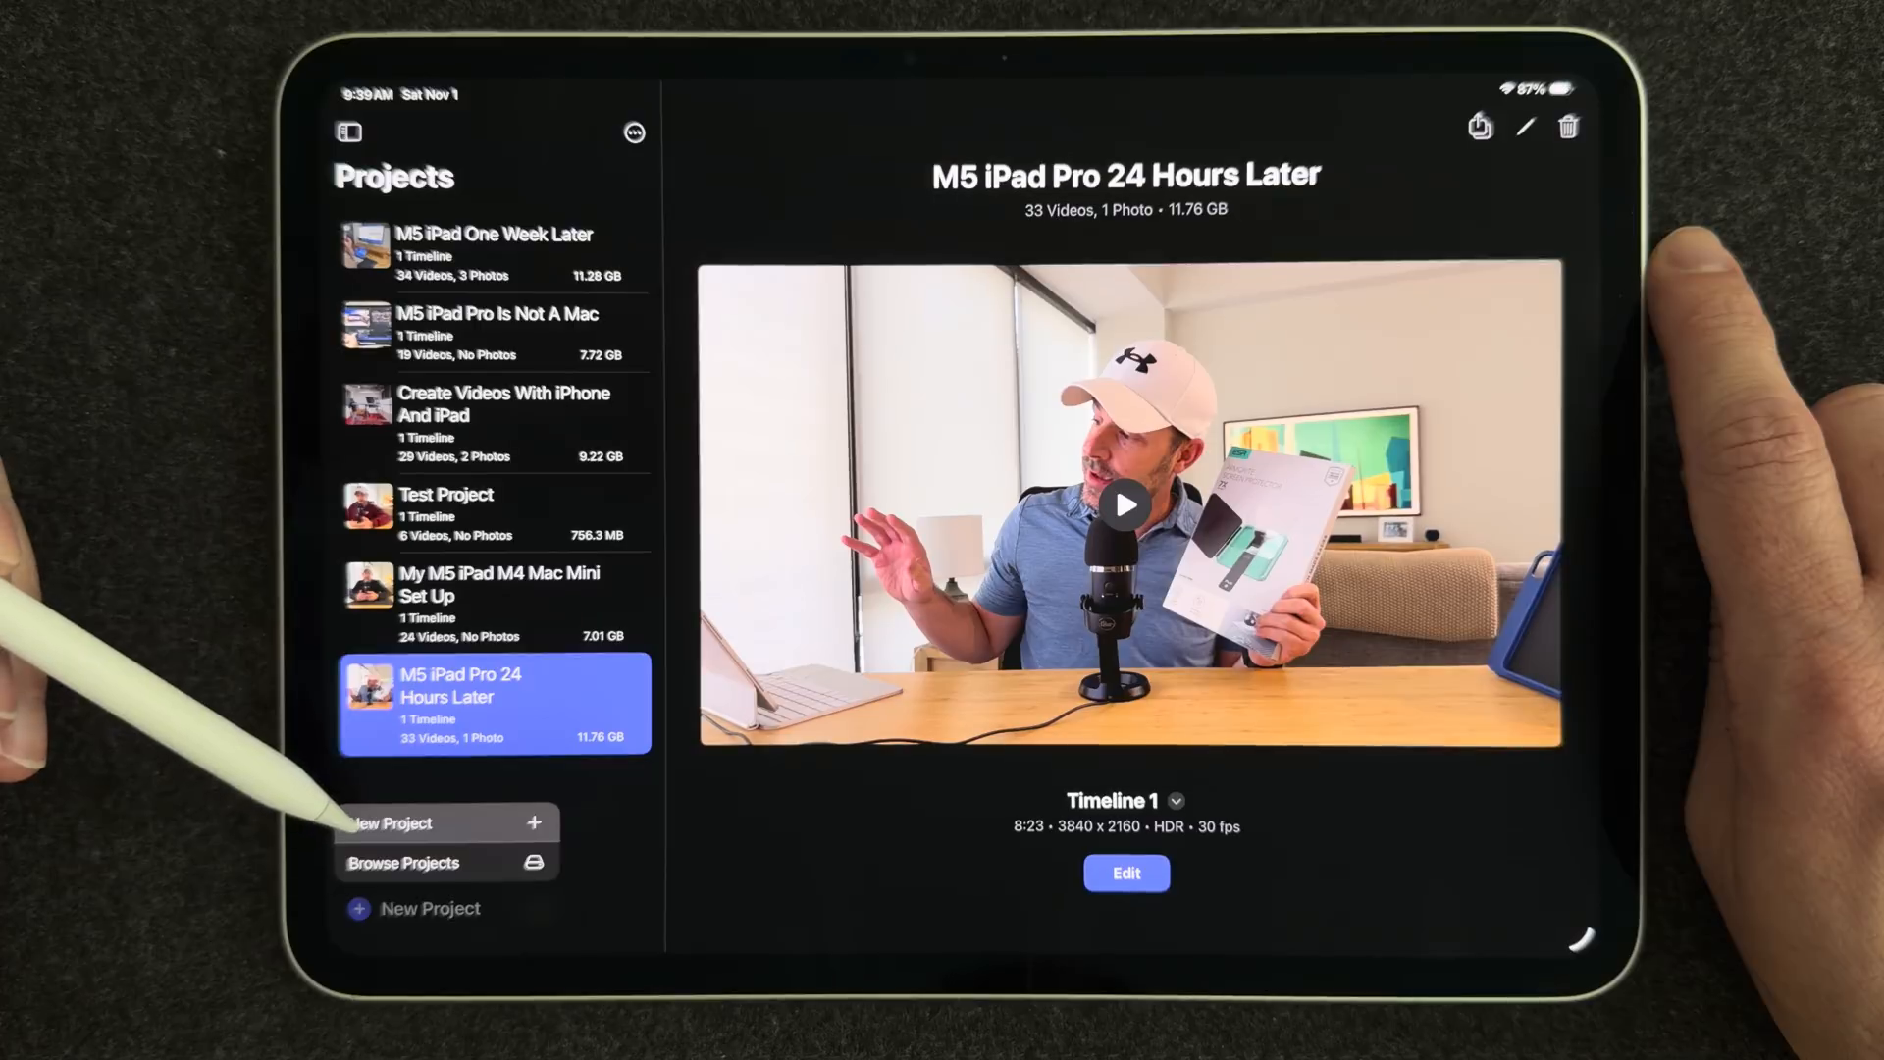
Create a new project named "Final Cut Pro On iPad" and continue to its start options
left_click(391, 822)
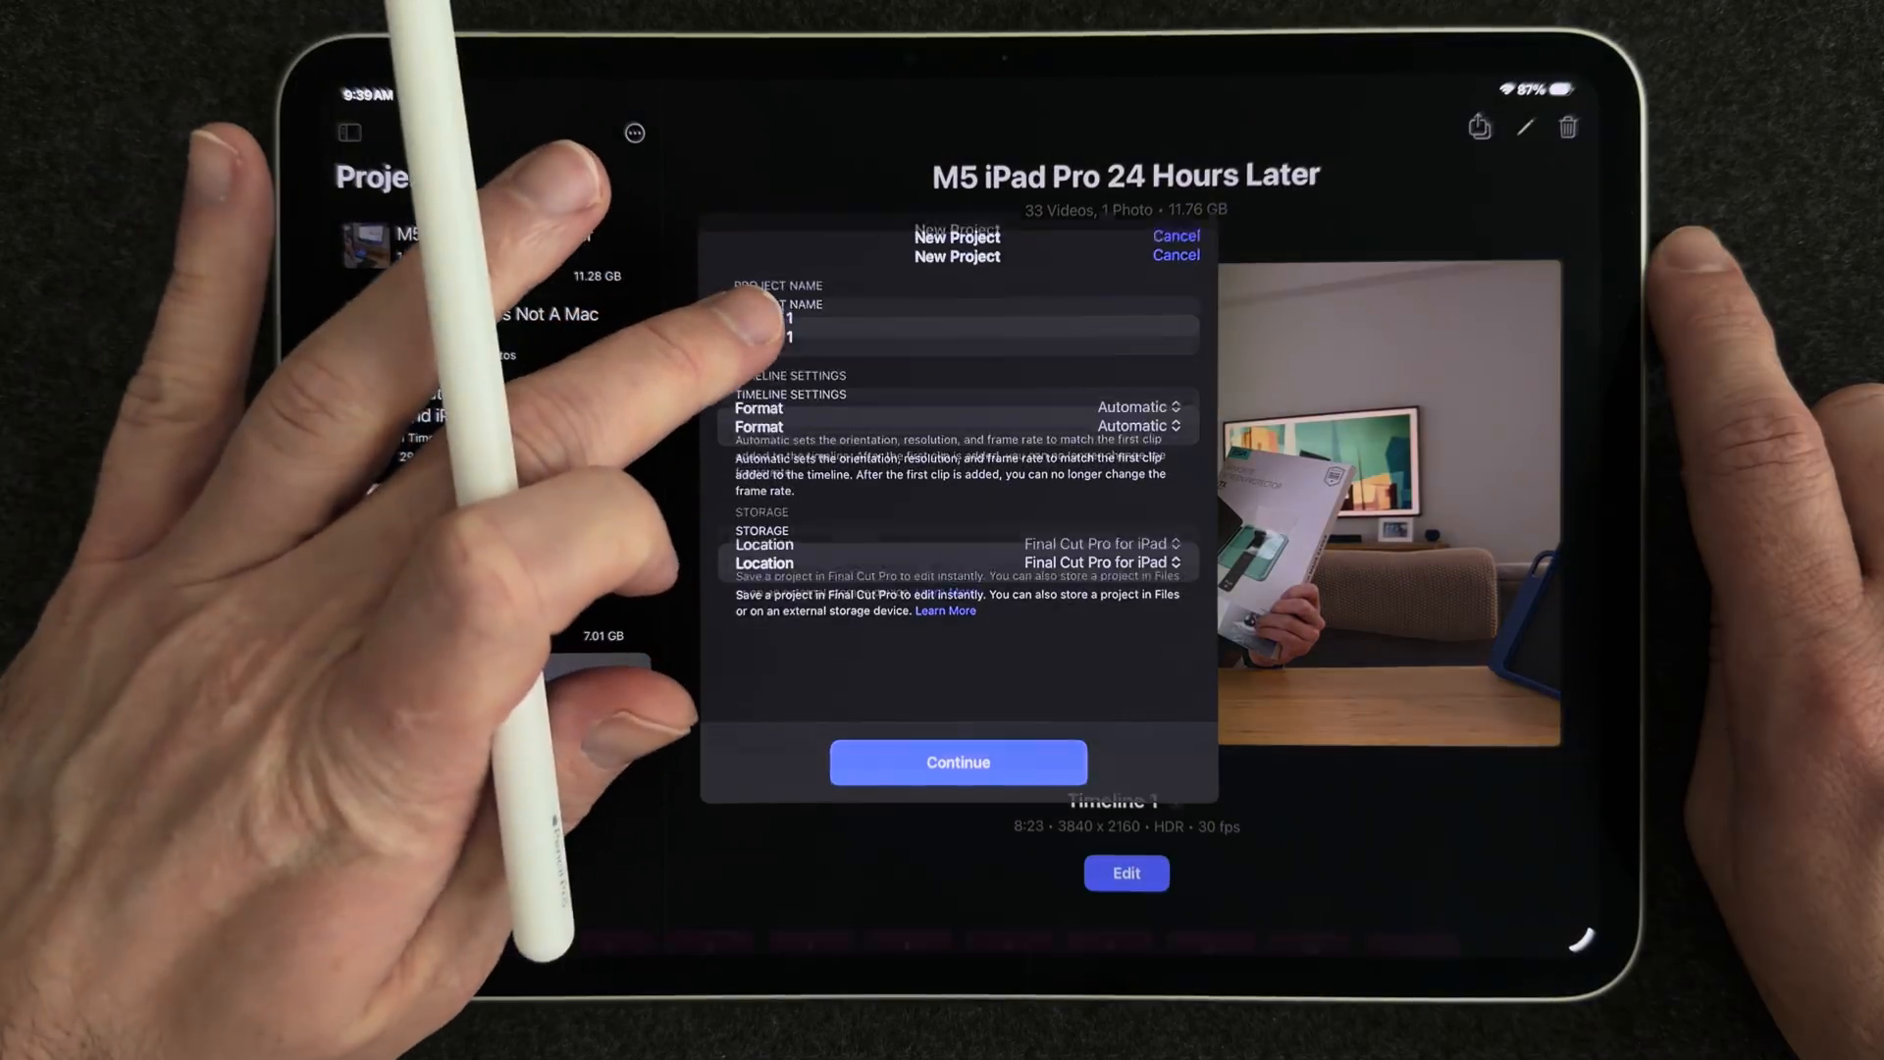
left_click(956, 233)
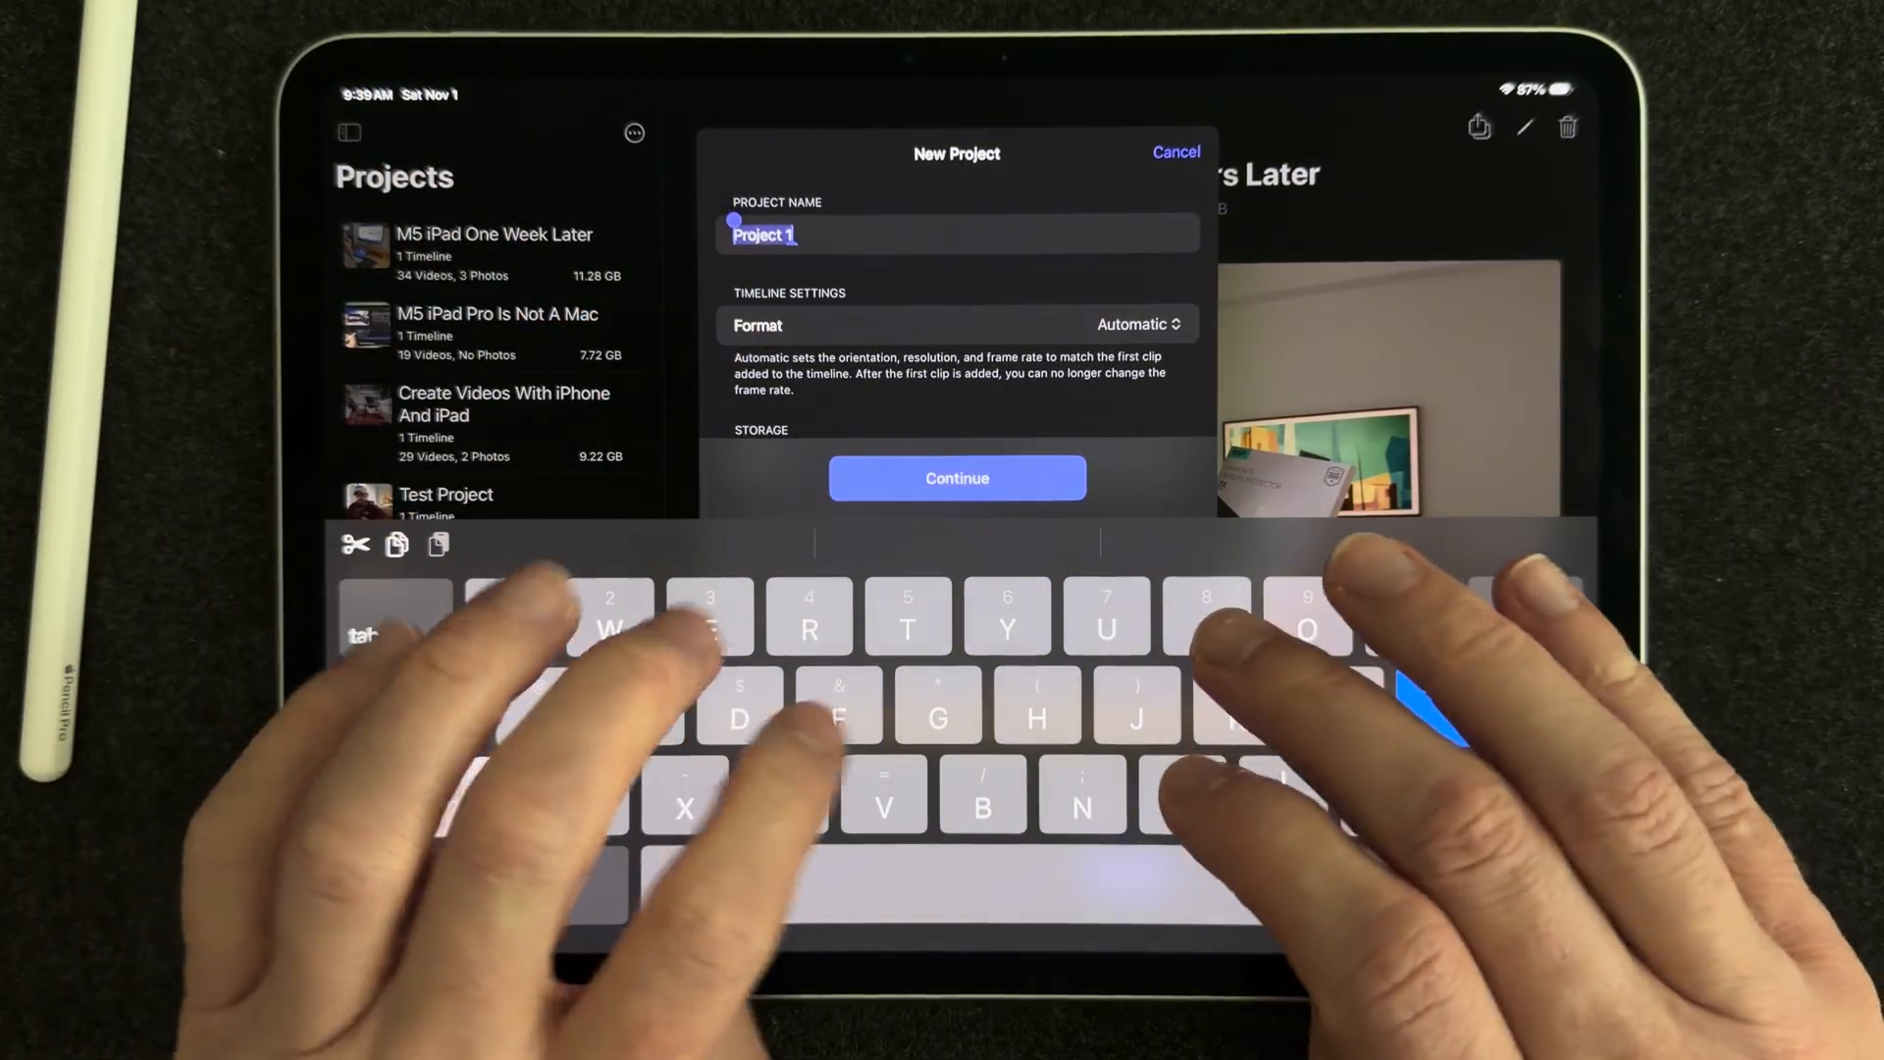
type("Final Cut Pro On iPad")
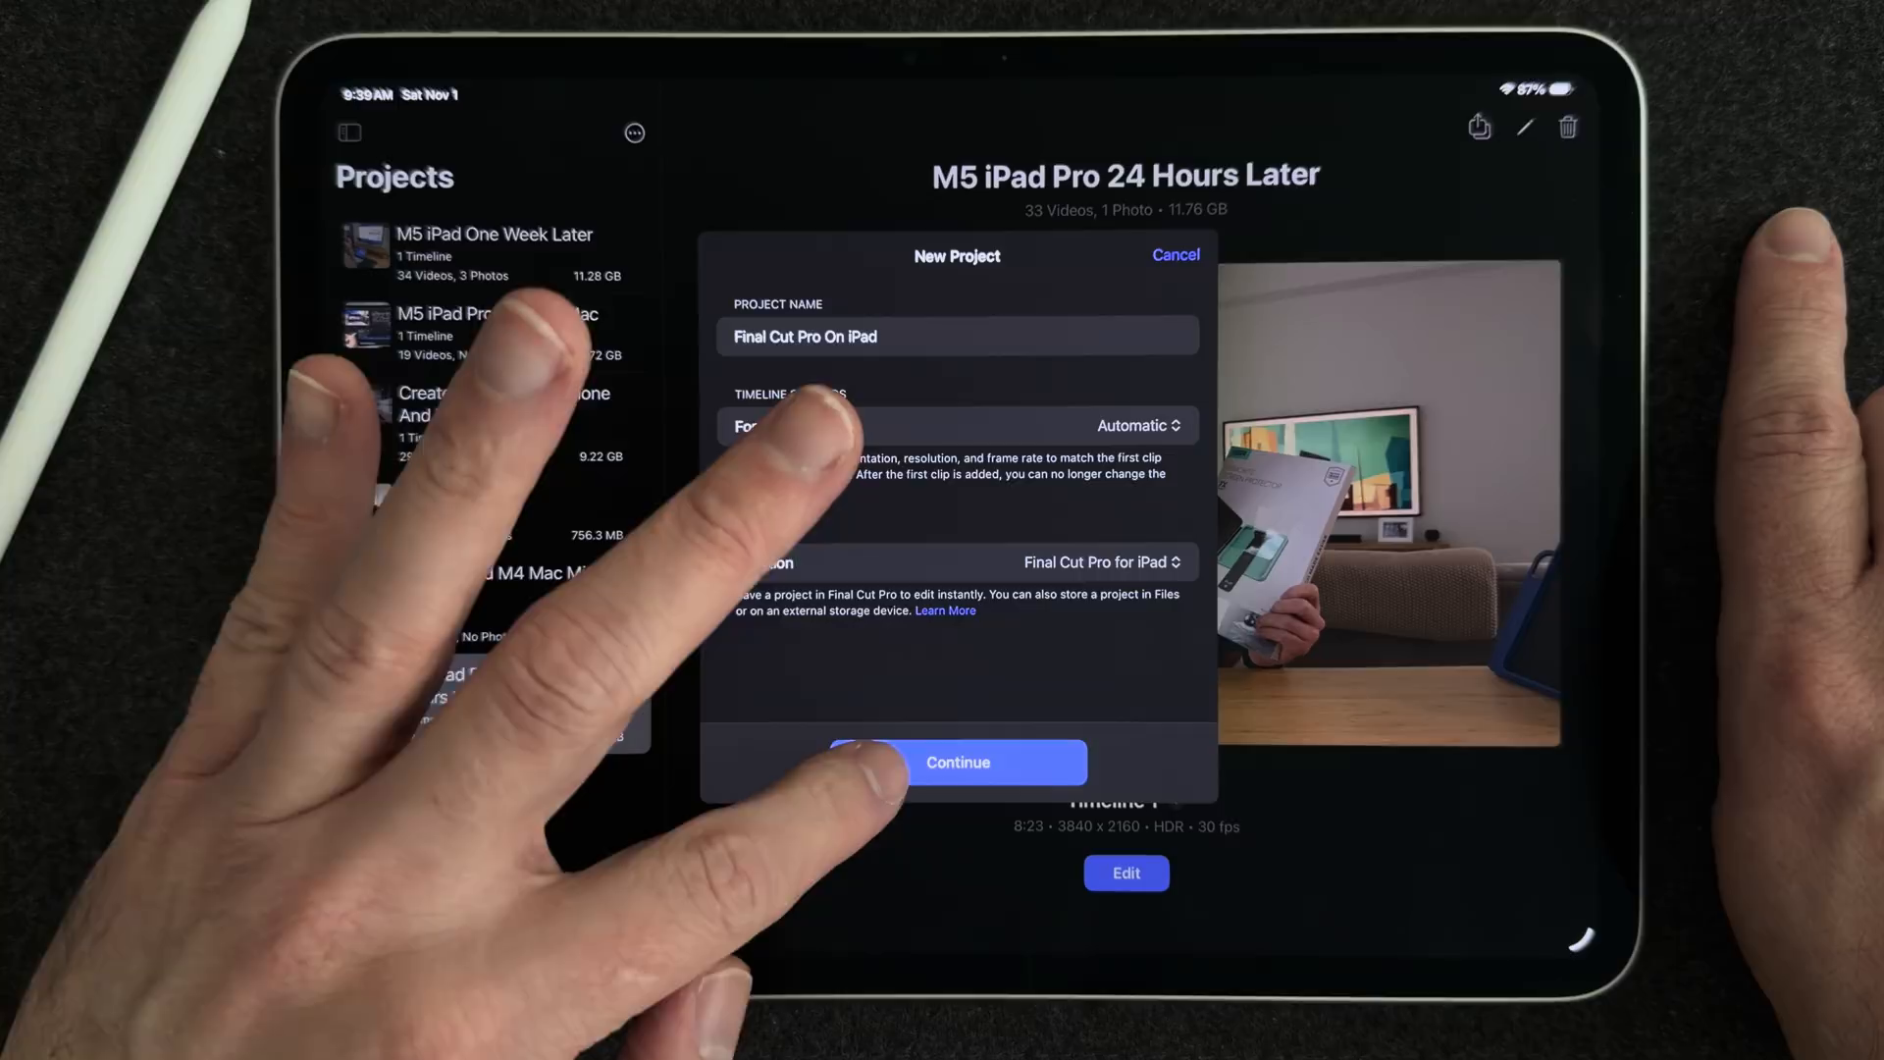
left_click(956, 762)
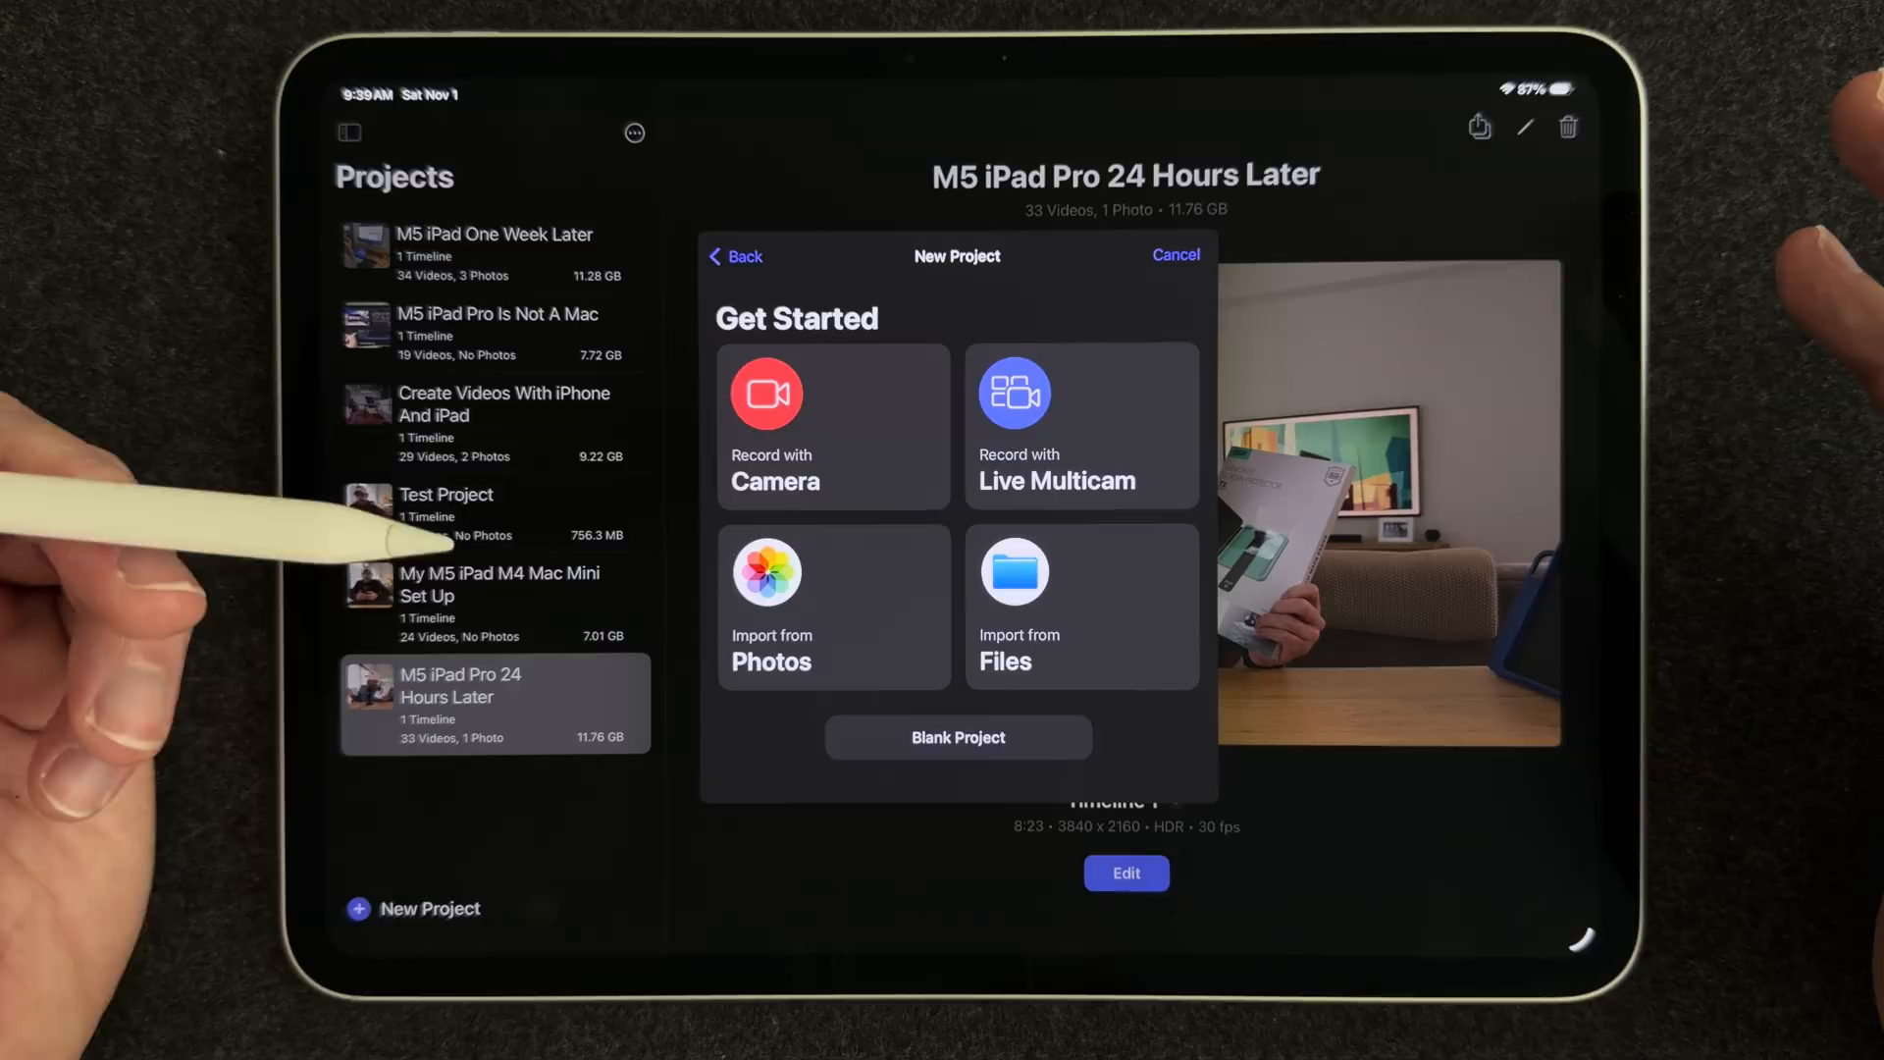
mouse_move(432, 650)
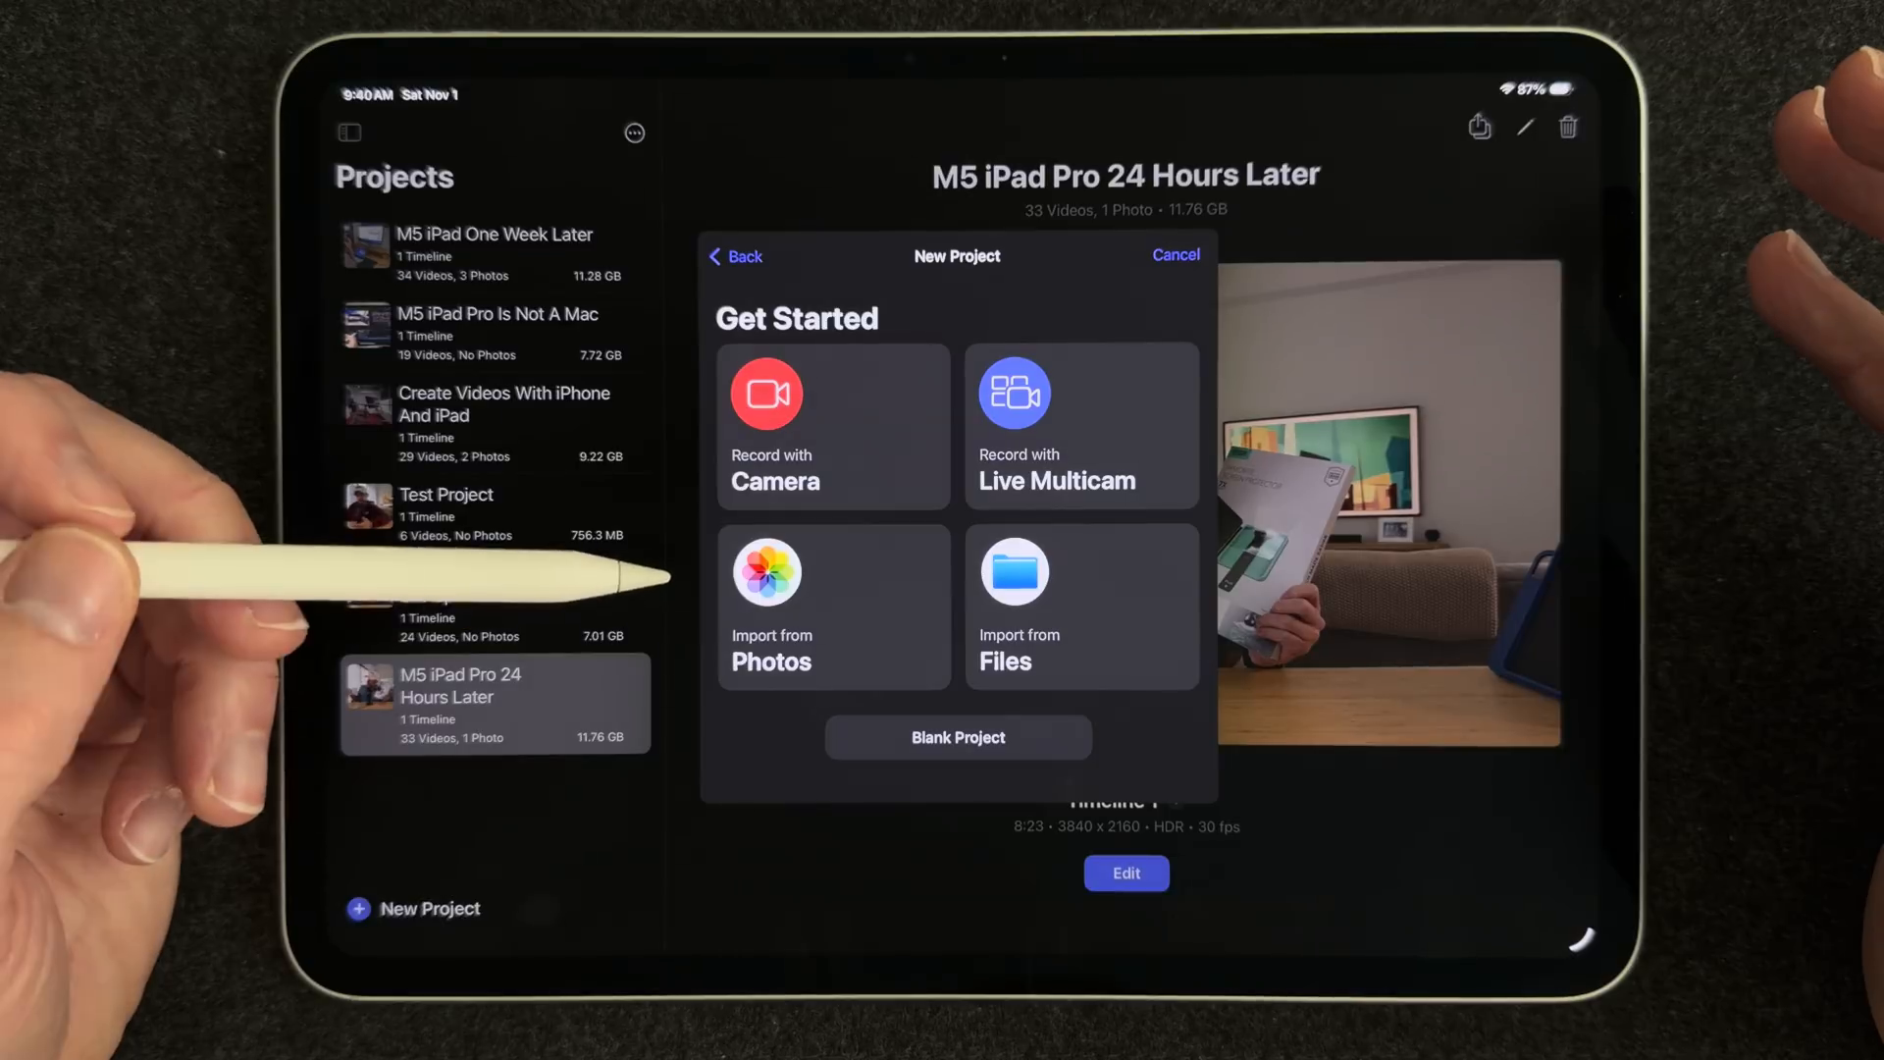
Import the clips and add the talking-head video to the new project's timeline
left_click(1174, 256)
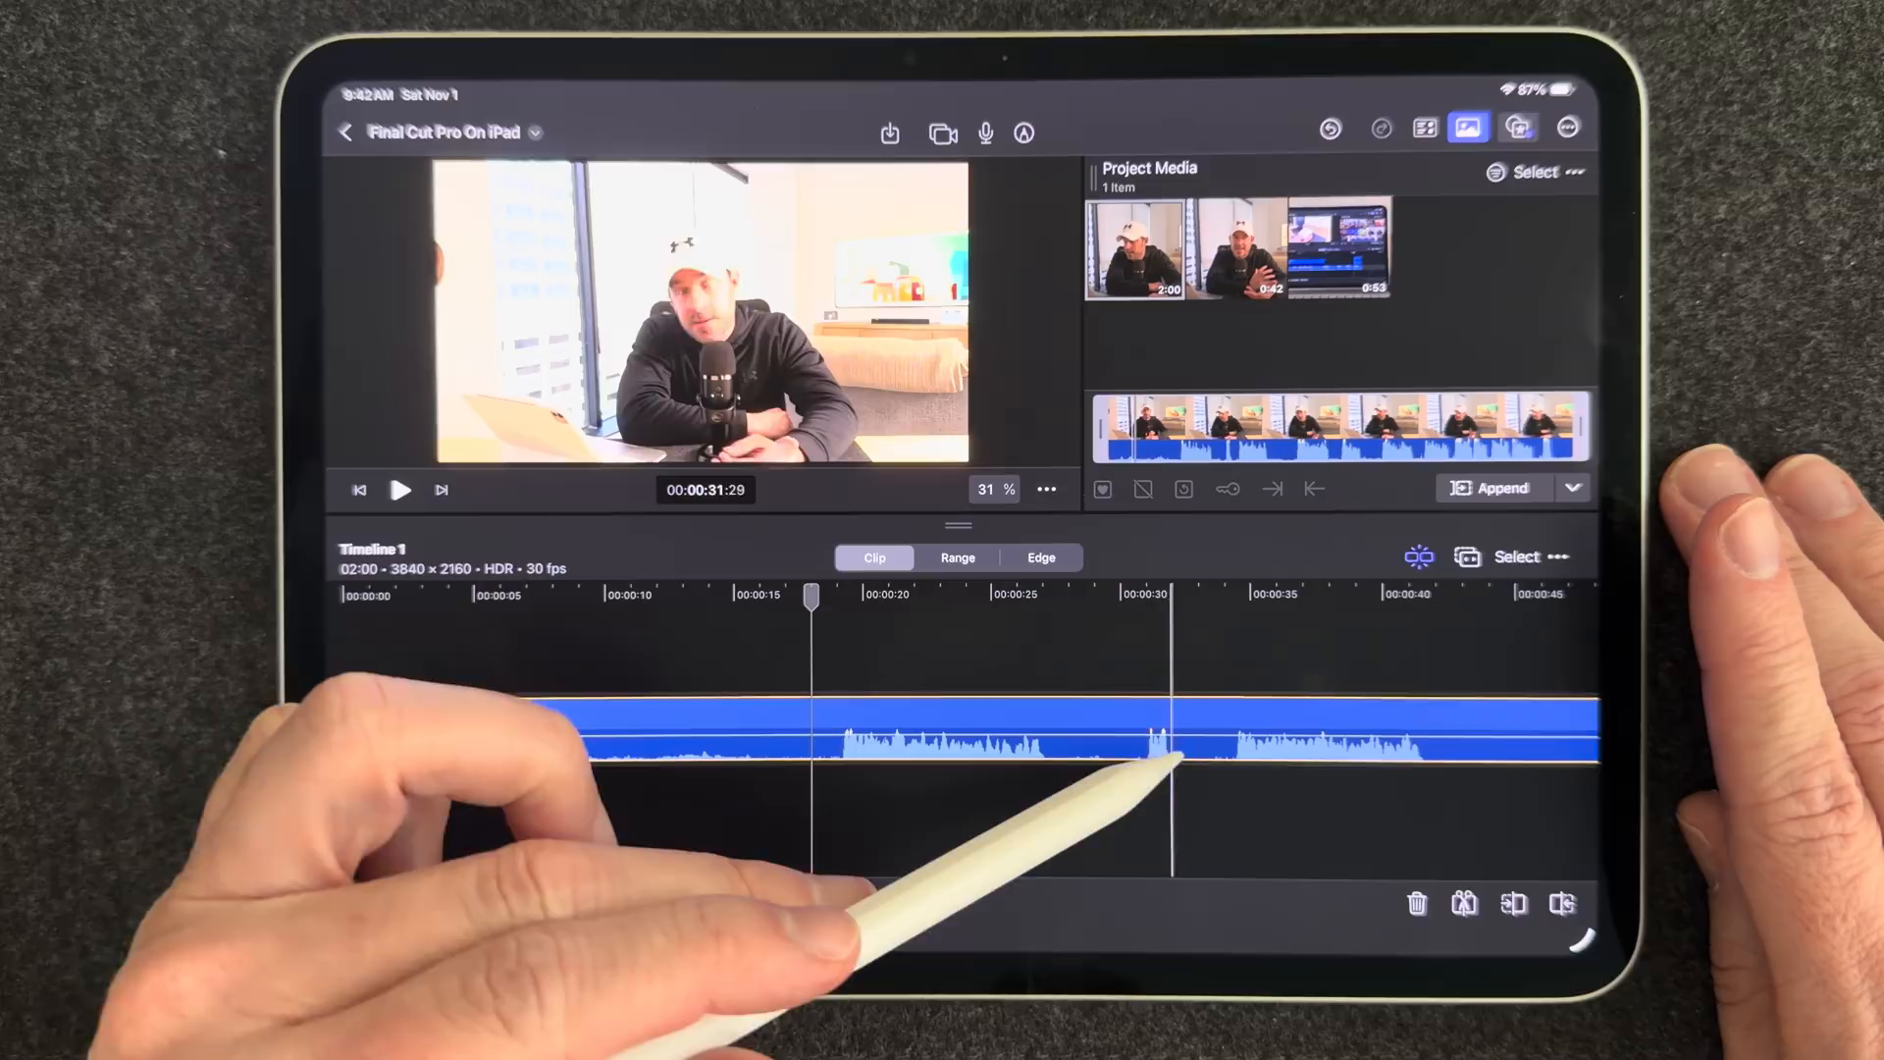
Split the talking-head clip at cut points and delete sections, leaving 49 seconds
left_click(997, 740)
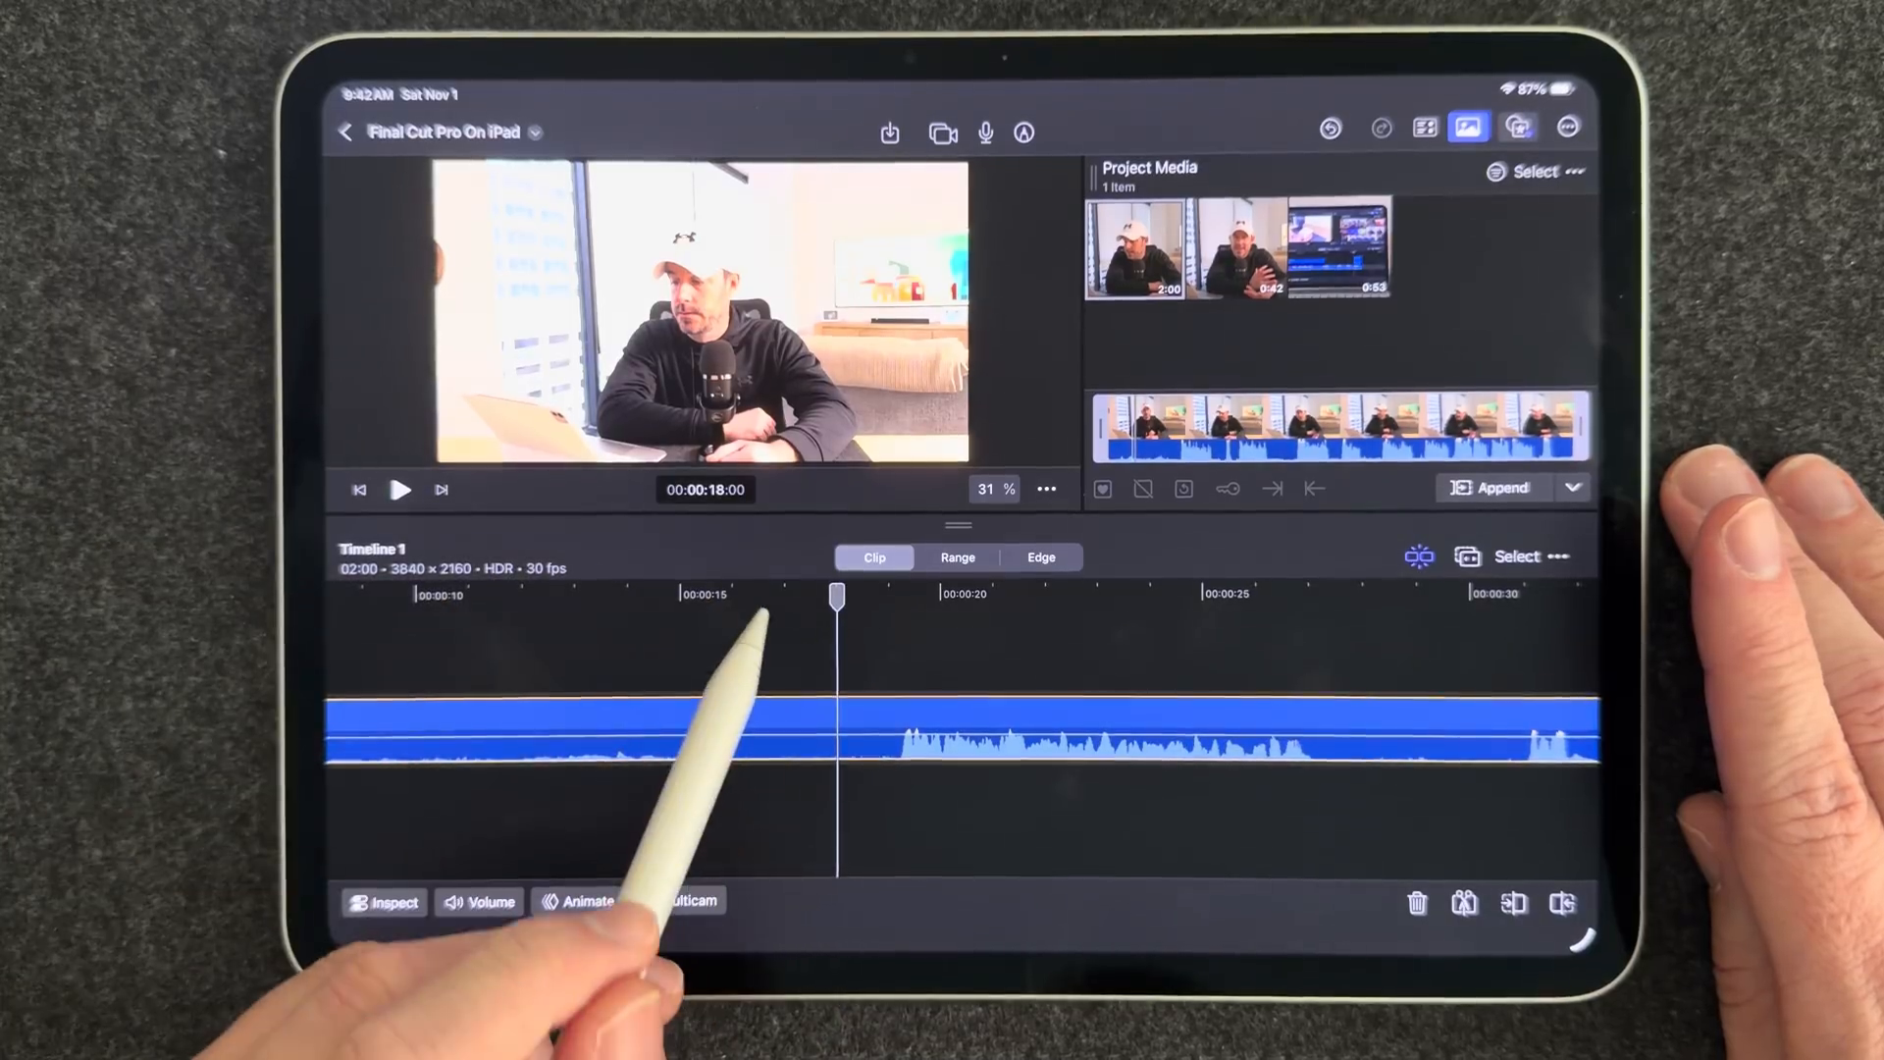
left_click_drag(836, 595, 895, 594)
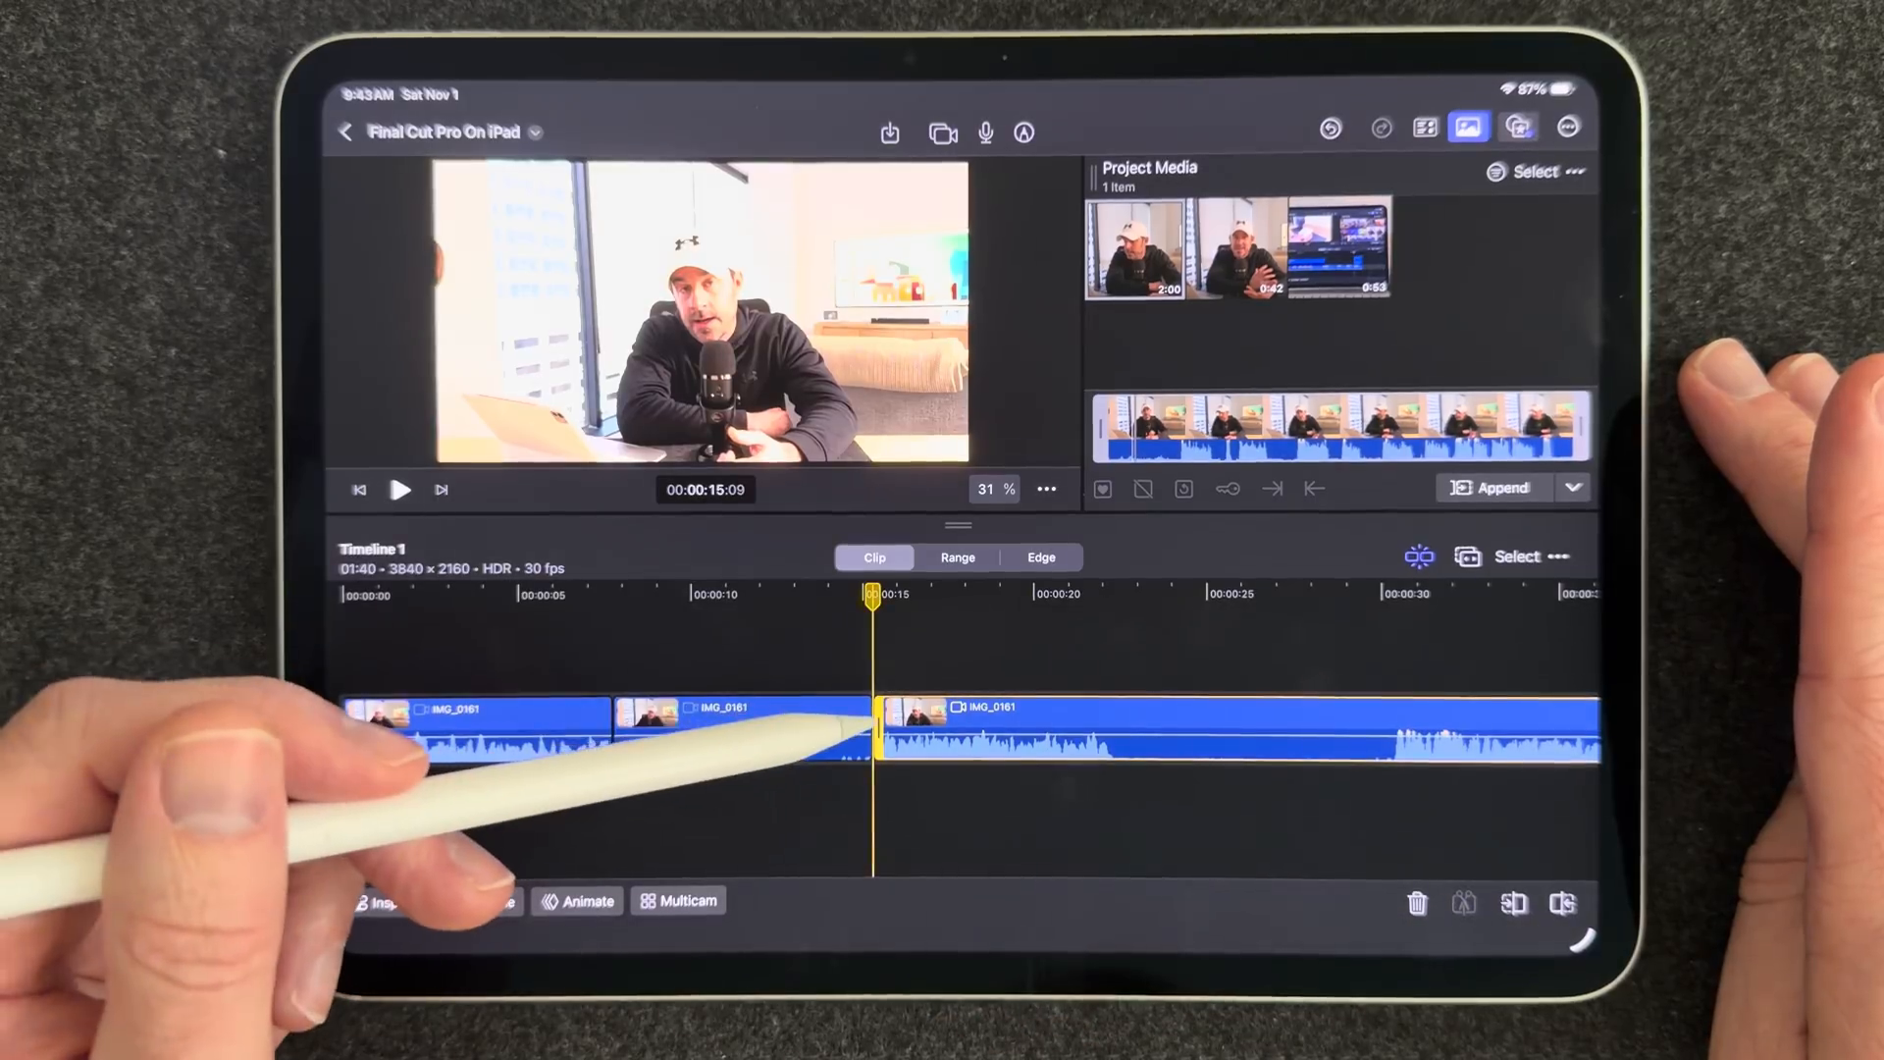
left_click(746, 720)
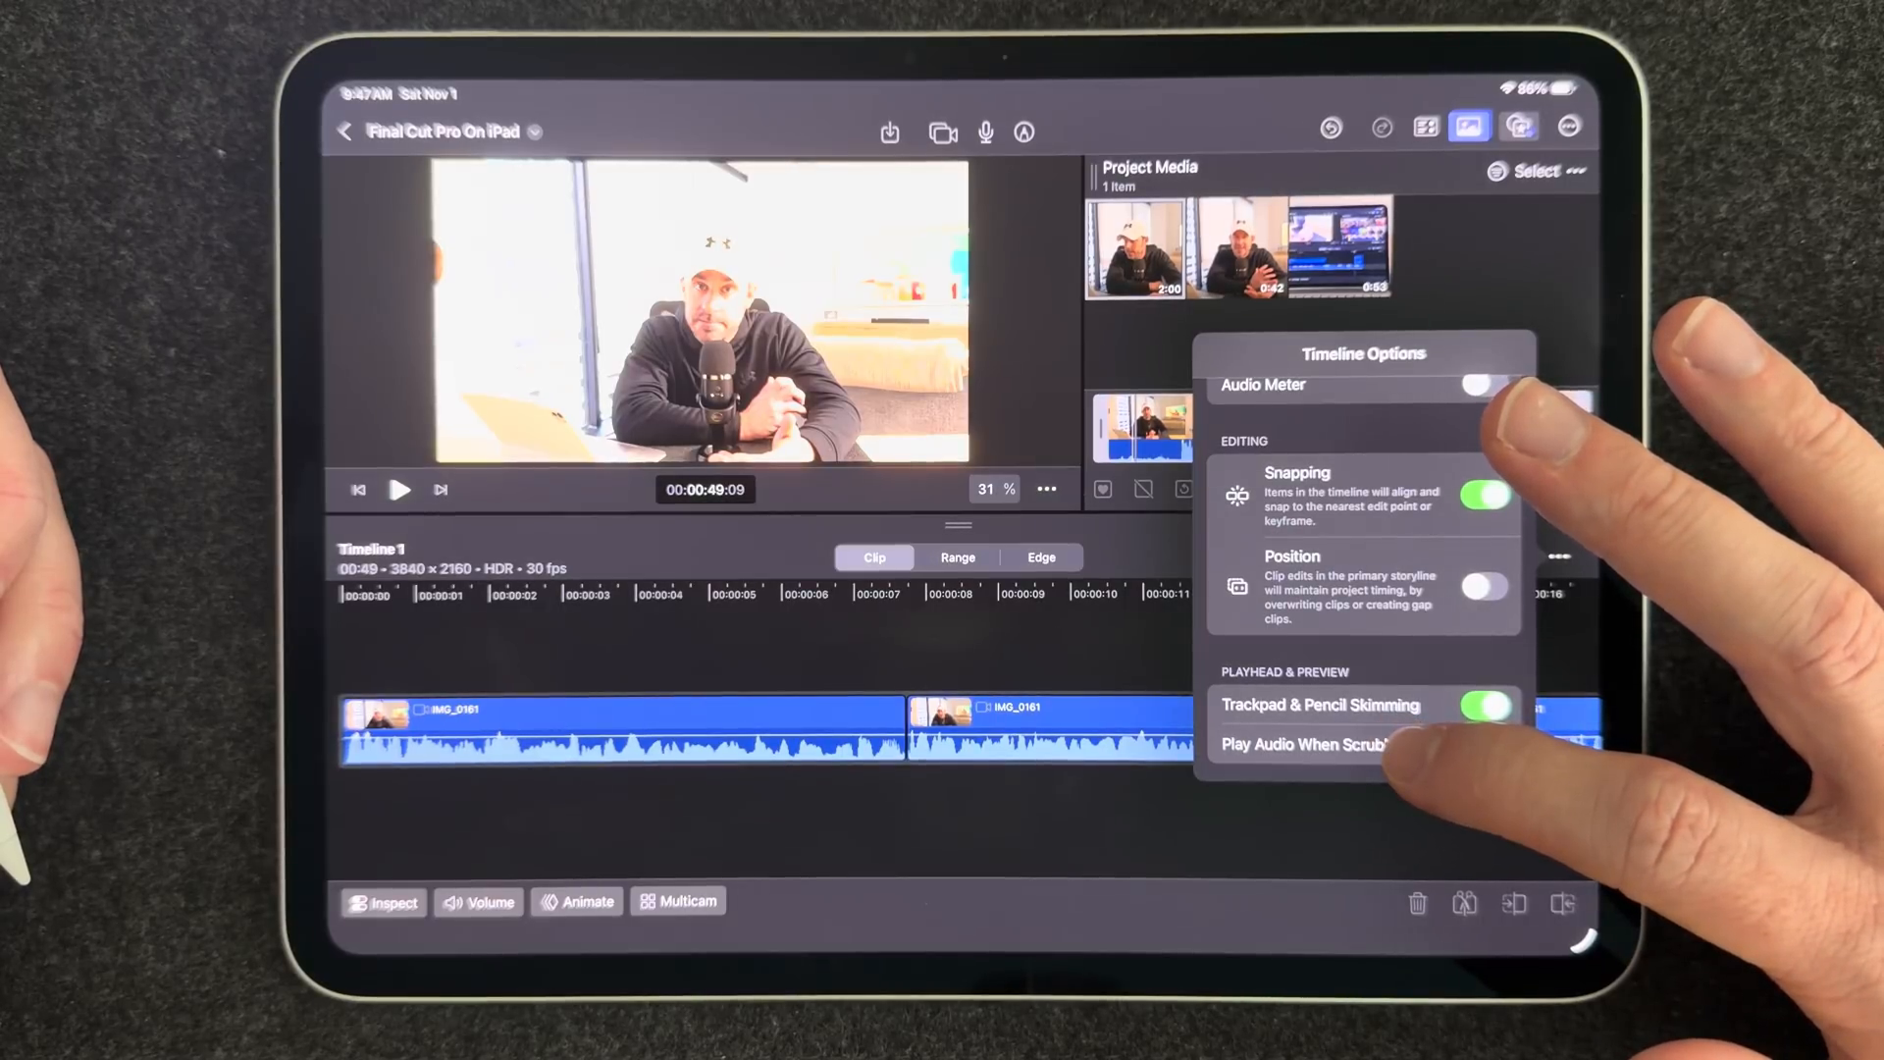
left_click(1486, 744)
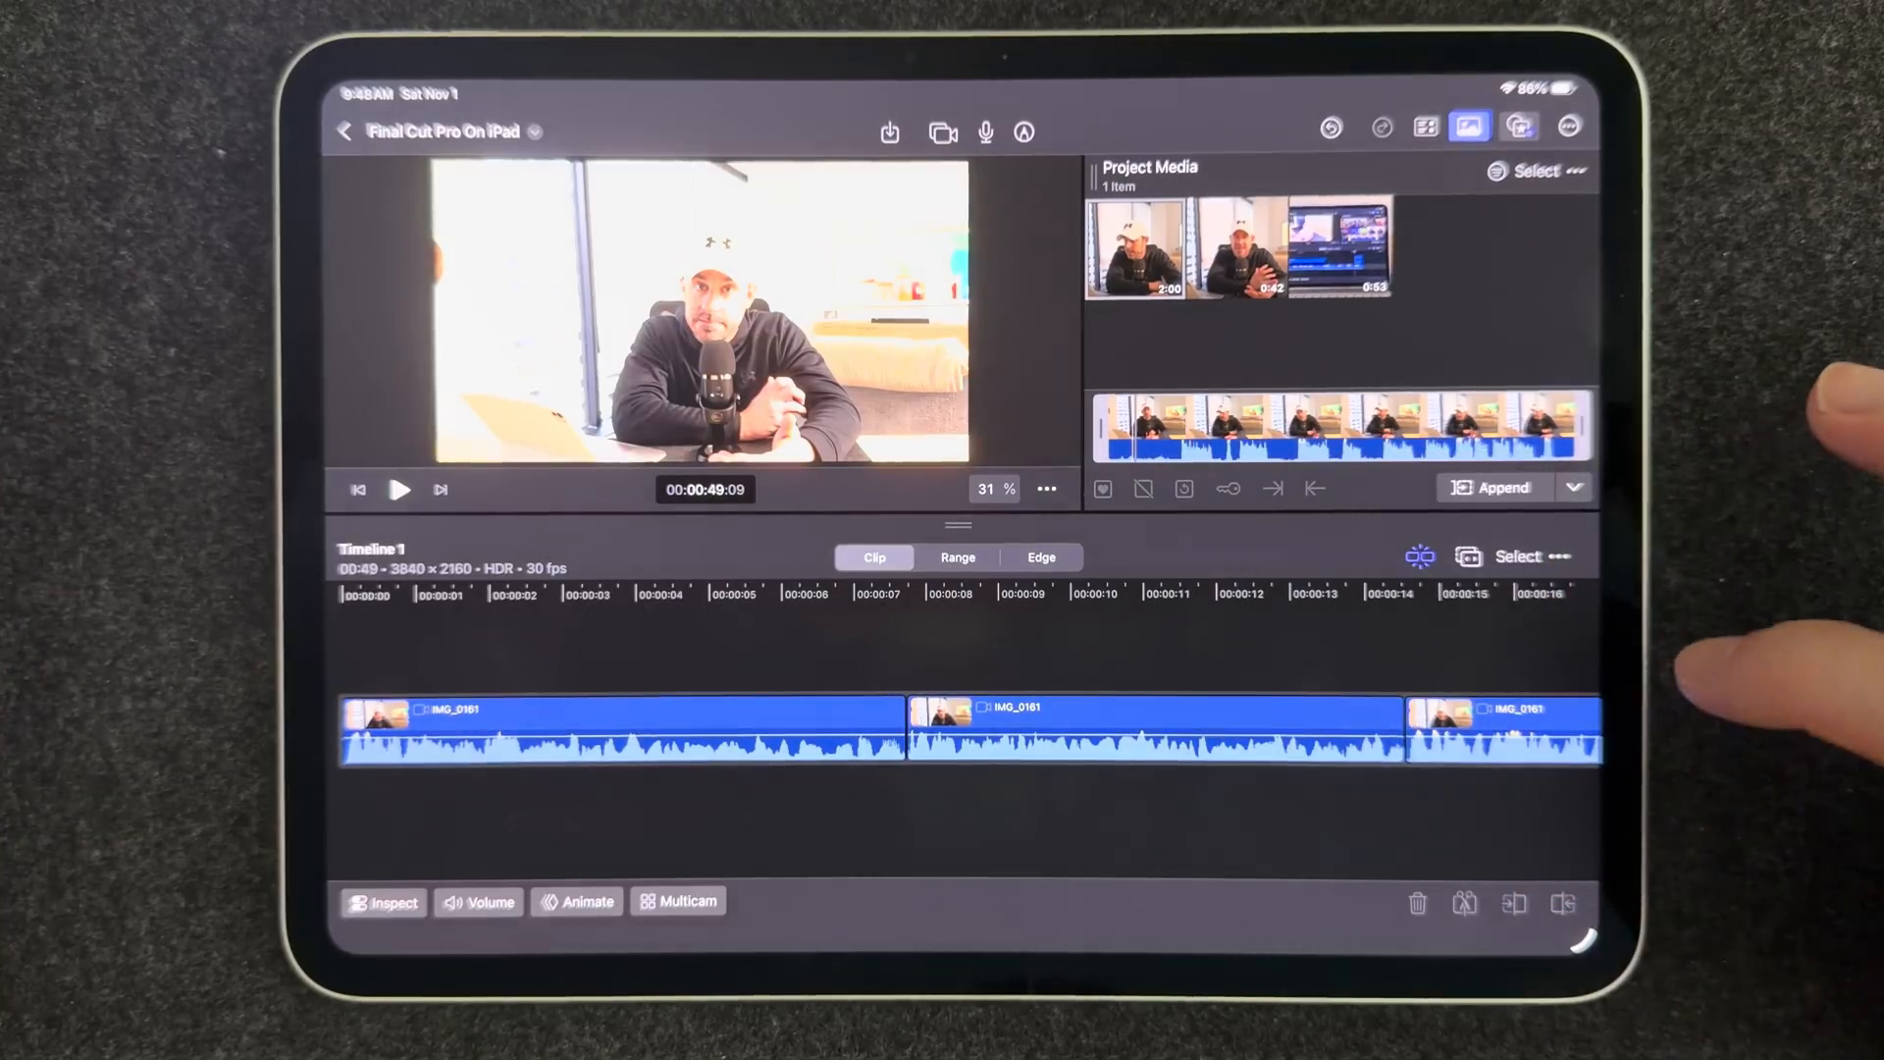
left_click(1419, 555)
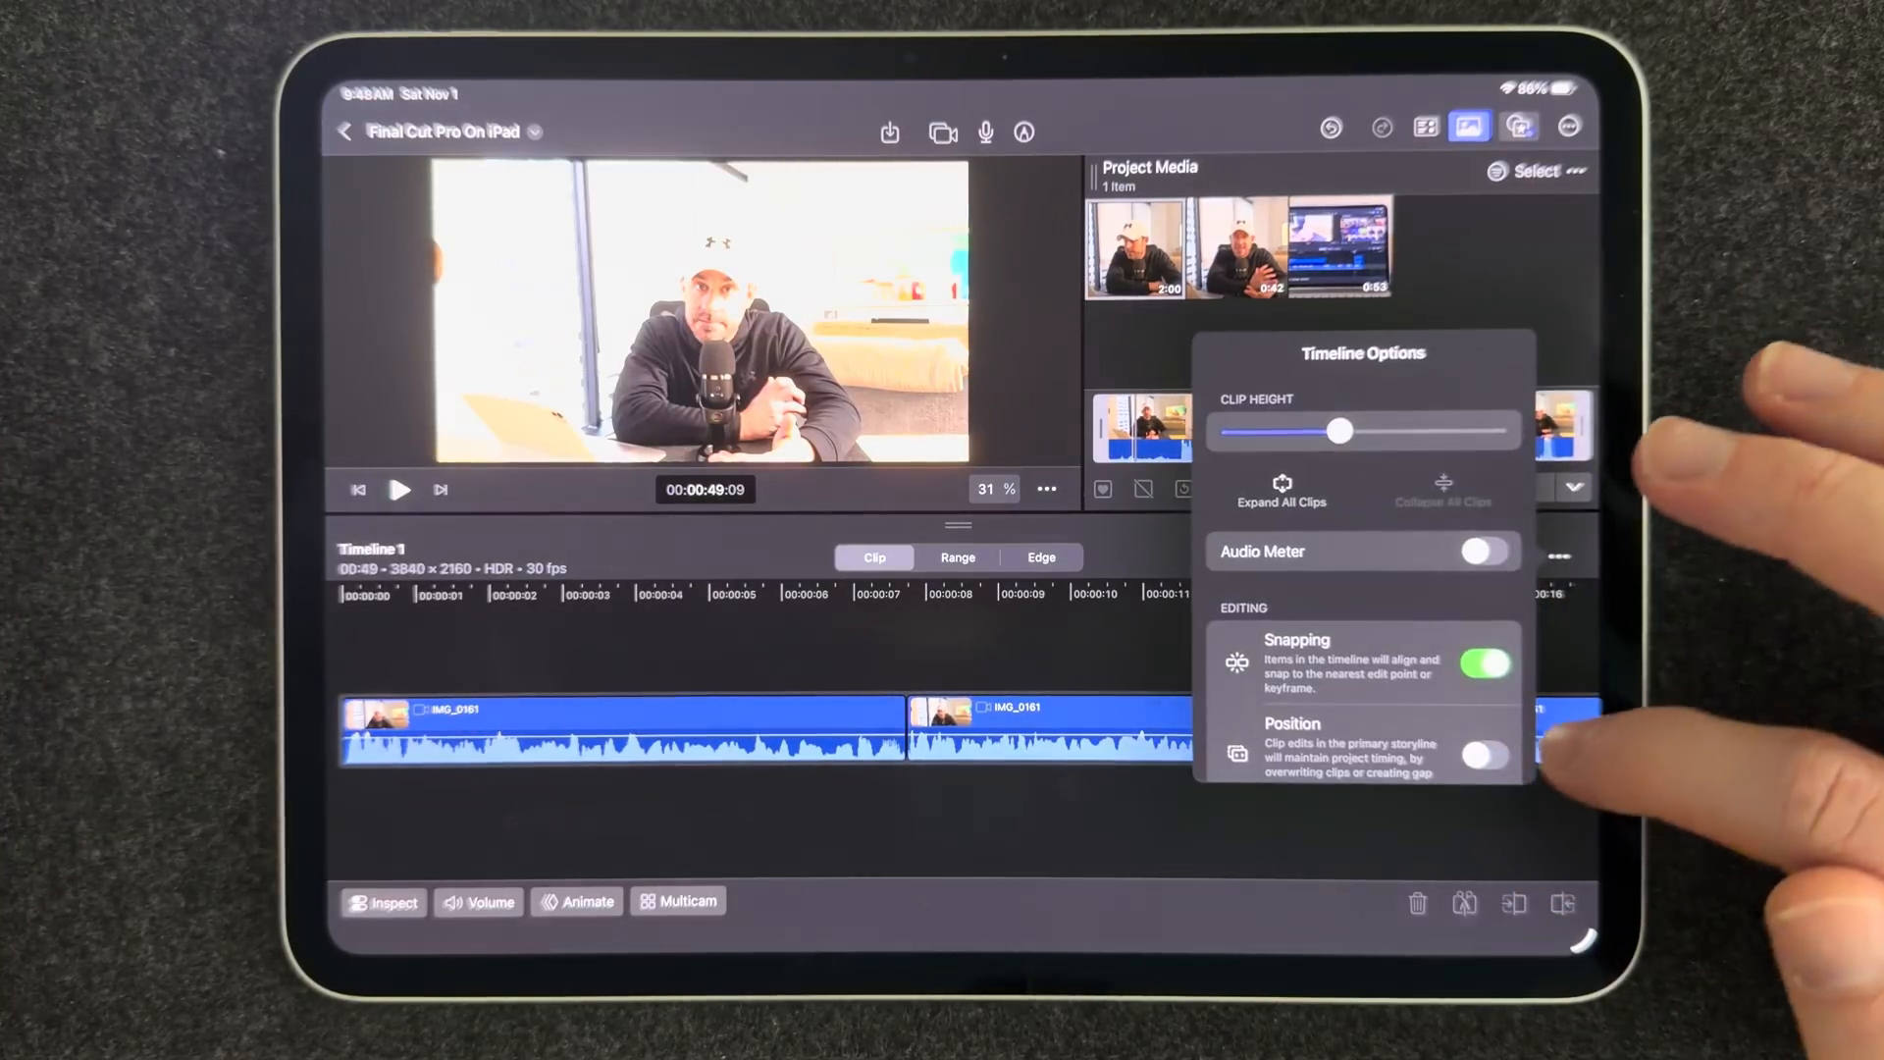
scroll("down", 3)
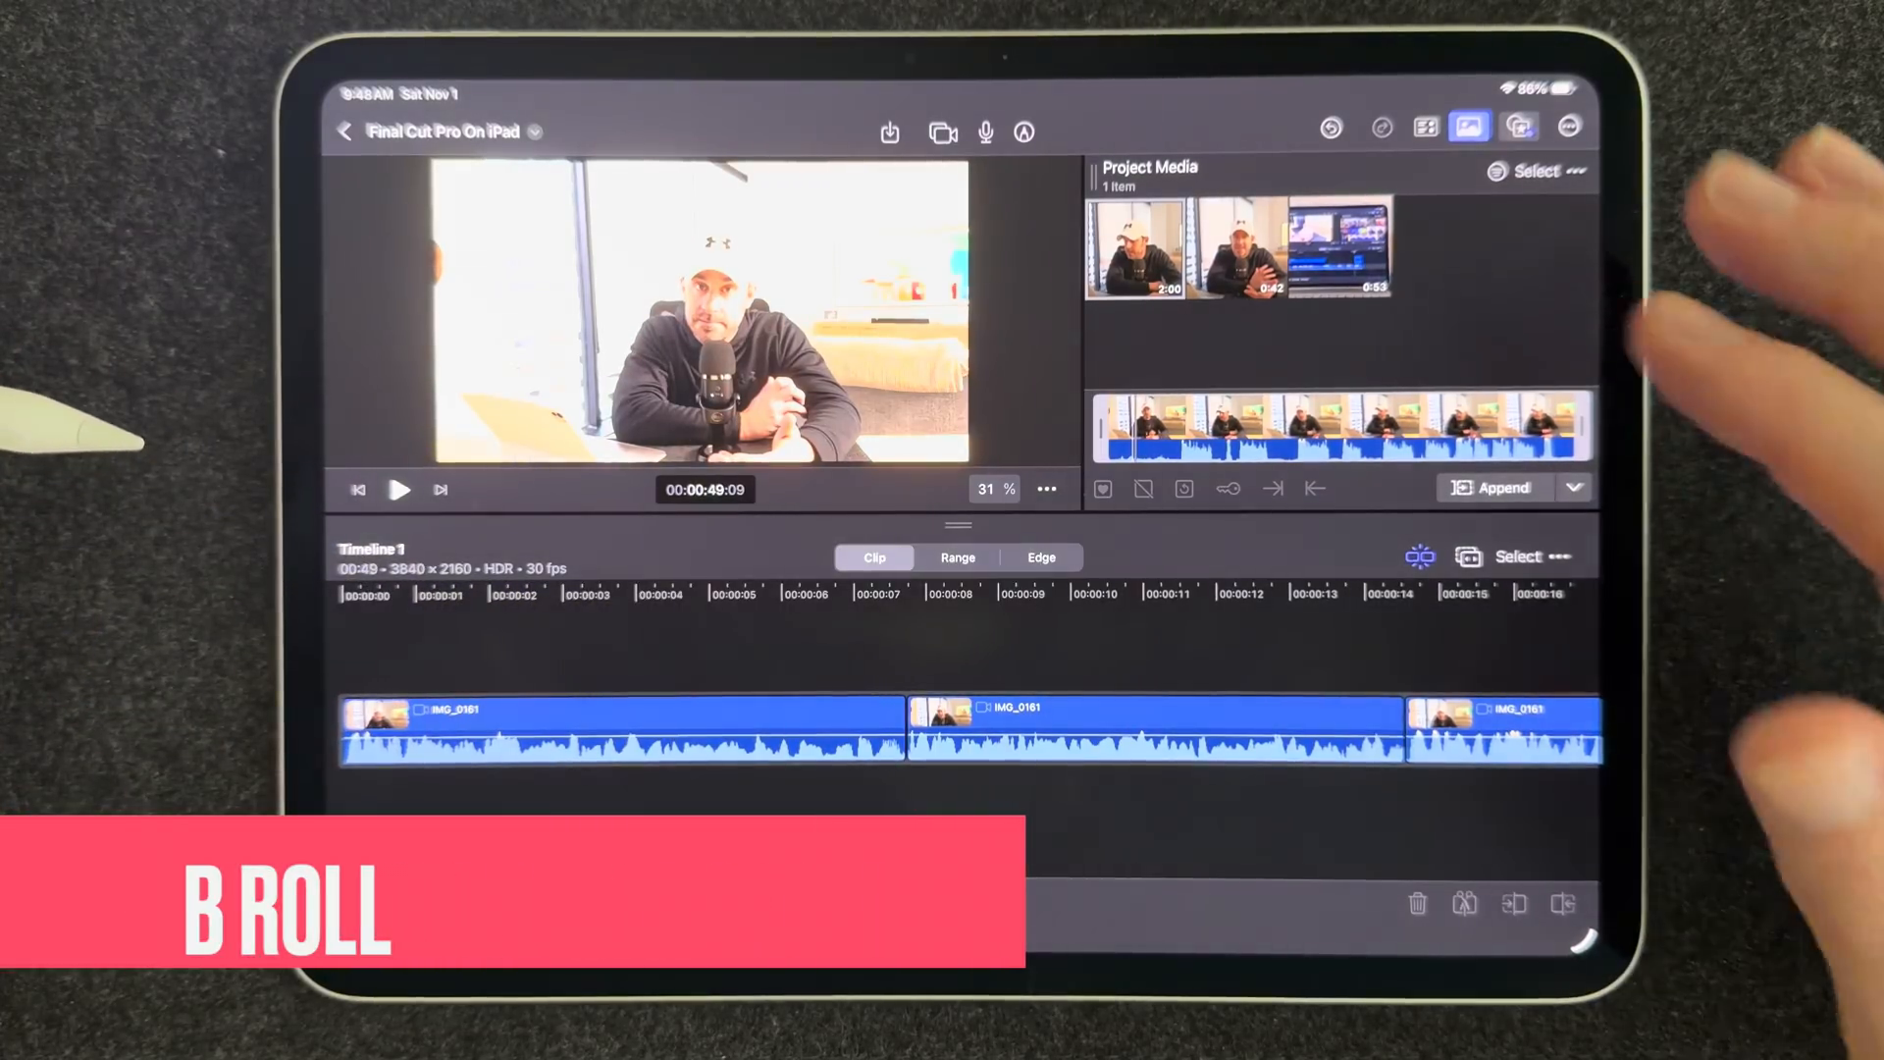
Connect the iPad B-roll clip above the opening seconds of the talking-head footage
left_click(1338, 247)
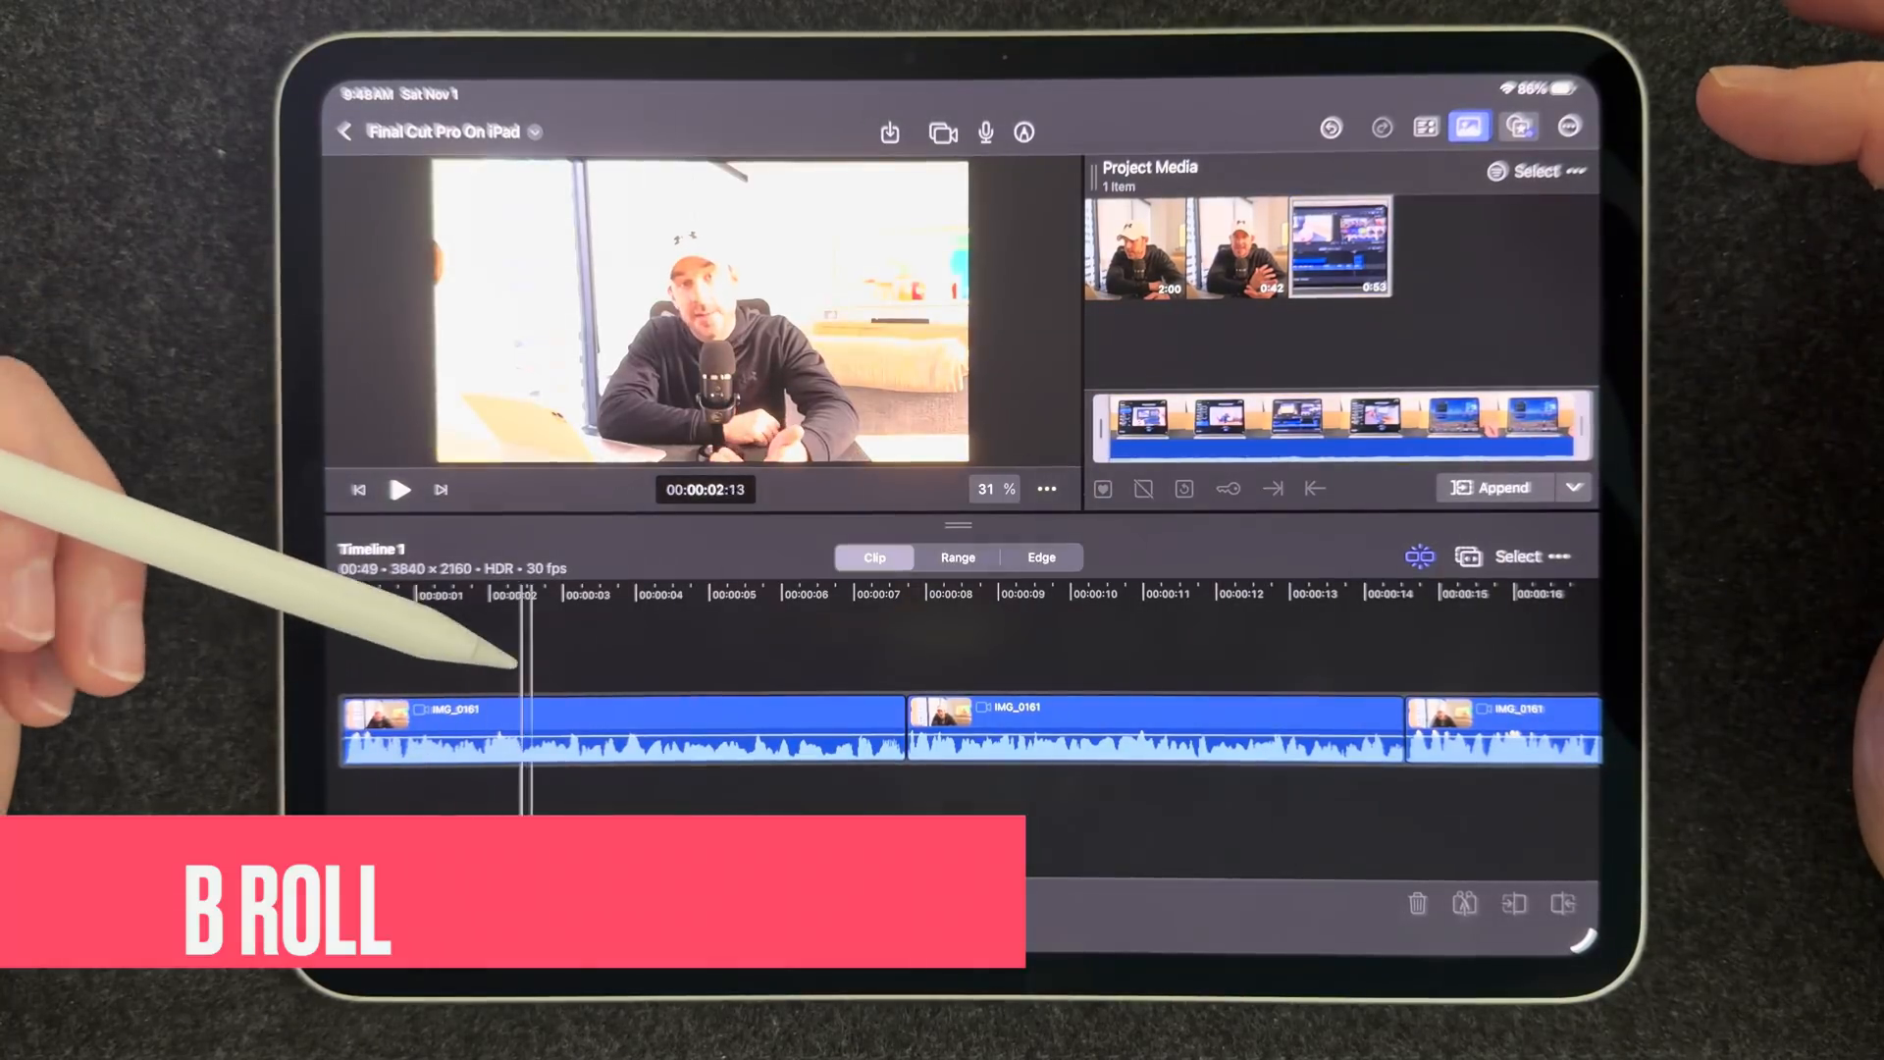
left_click(1339, 249)
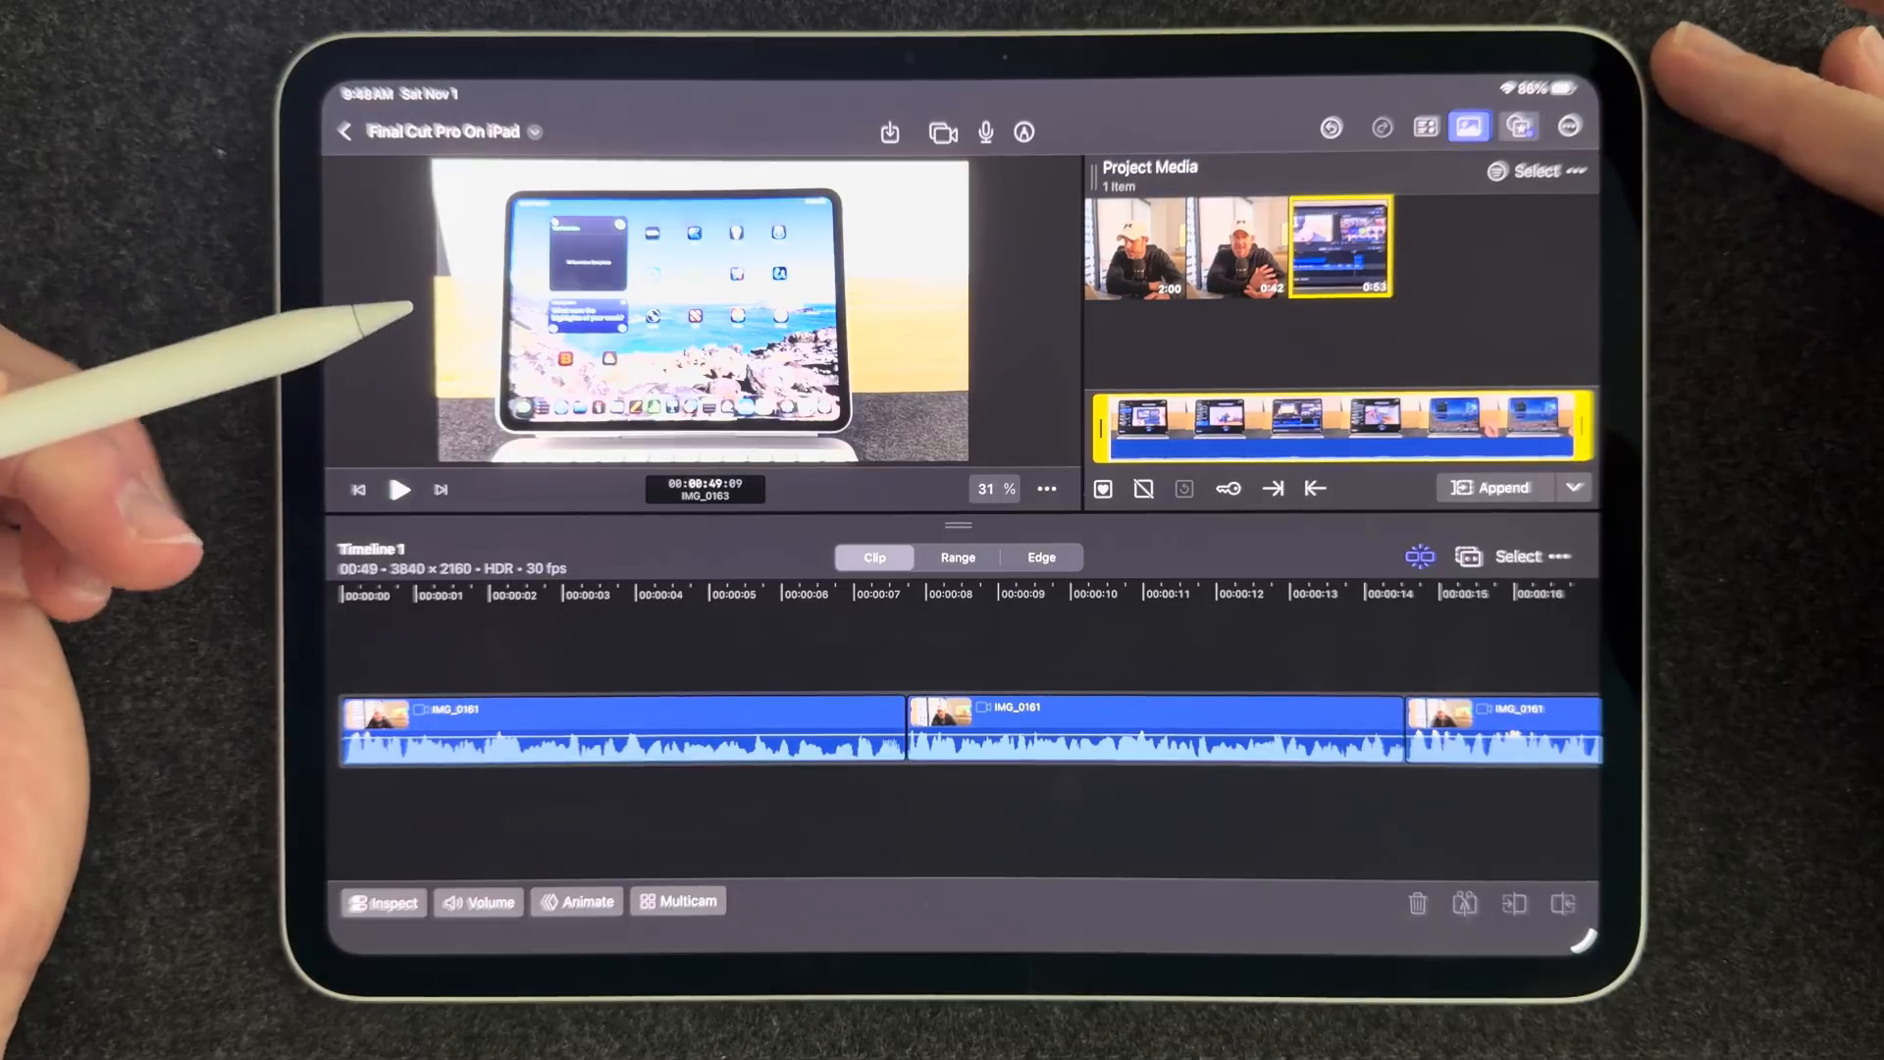
mouse_move(300, 312)
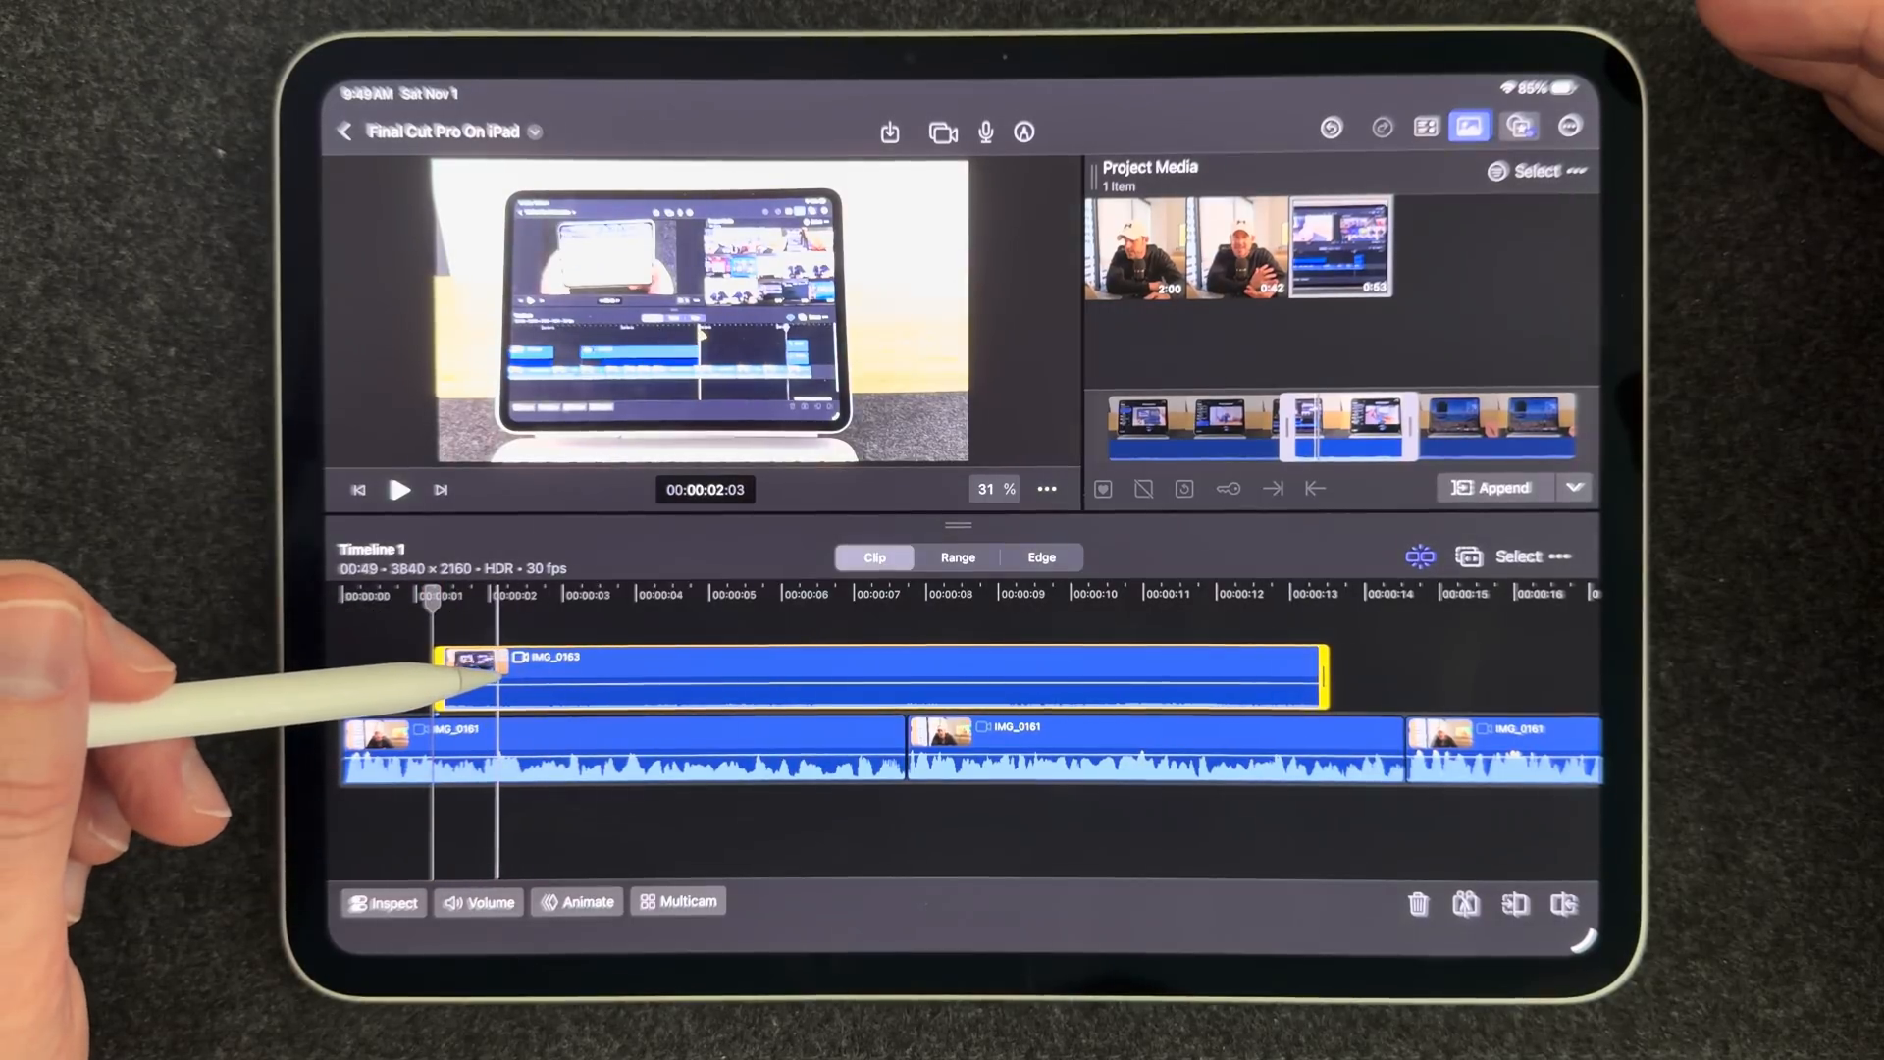
Expand the connected B-roll clip's audio components beneath its video
right_click(481, 661)
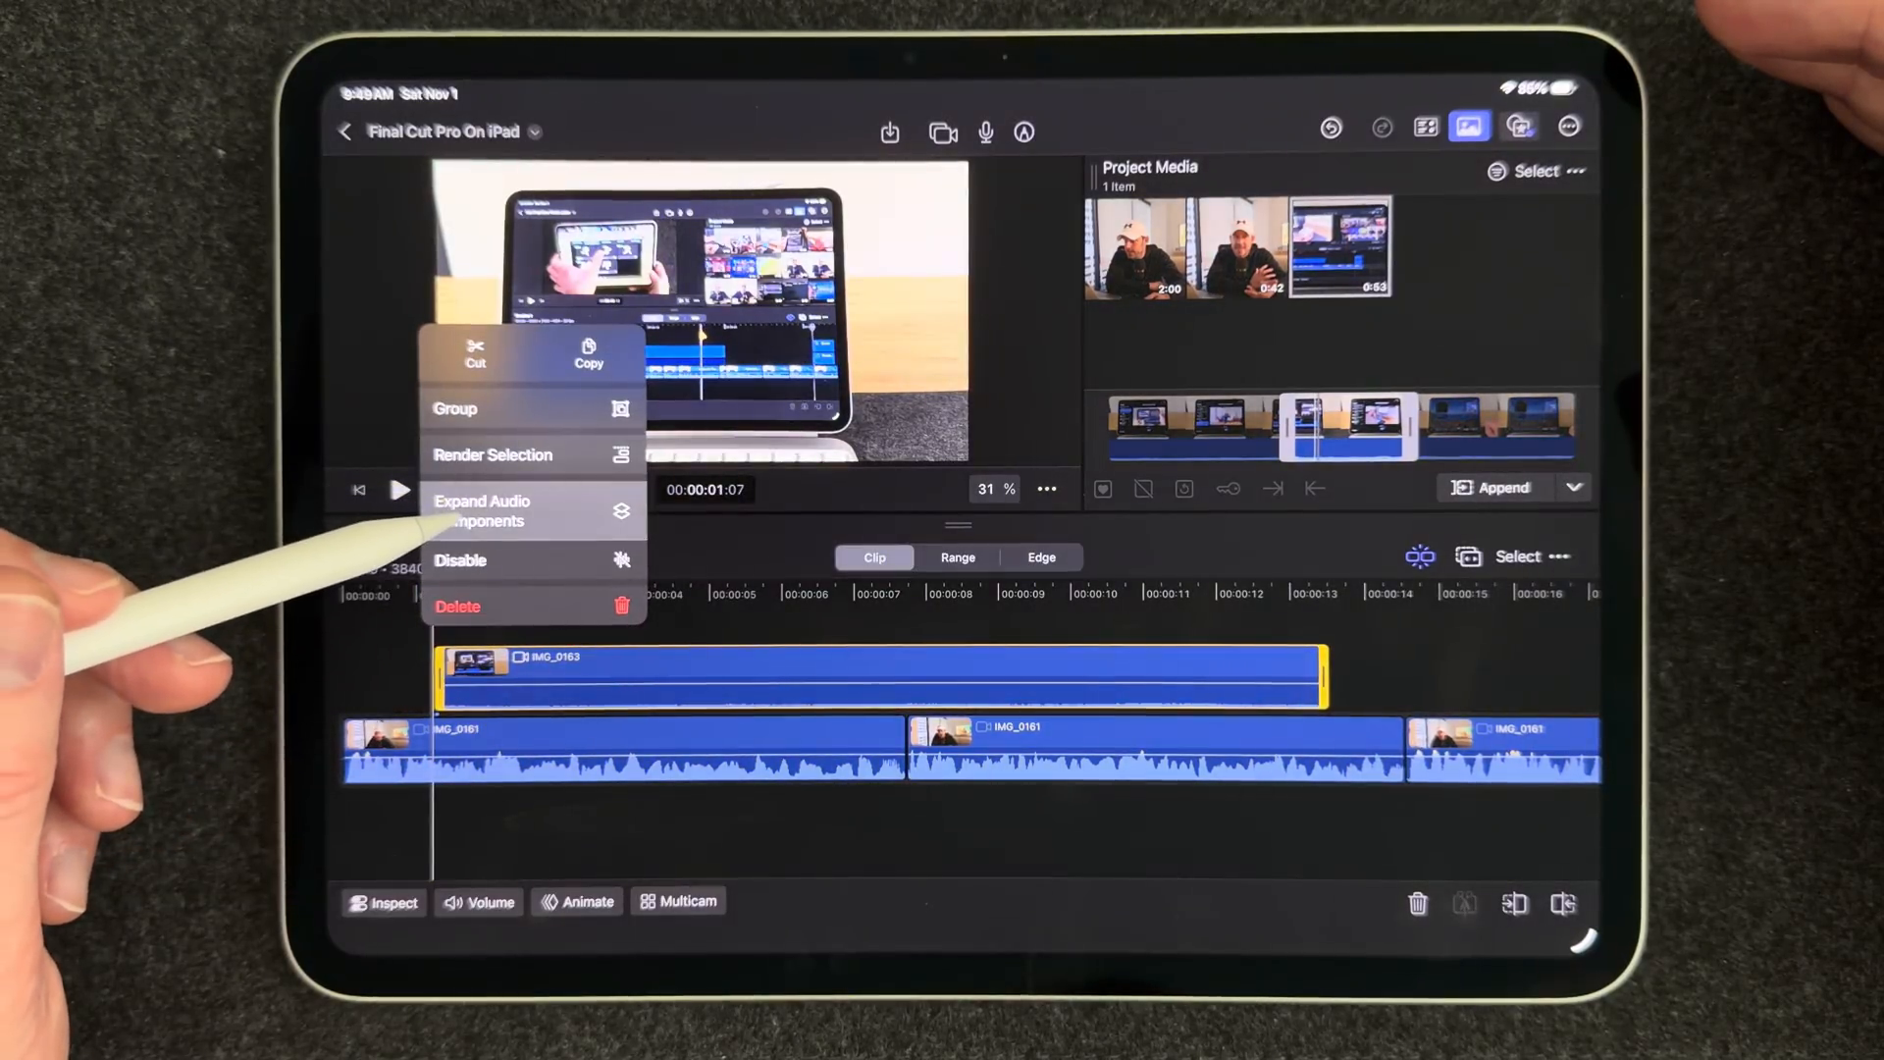
left_click(481, 510)
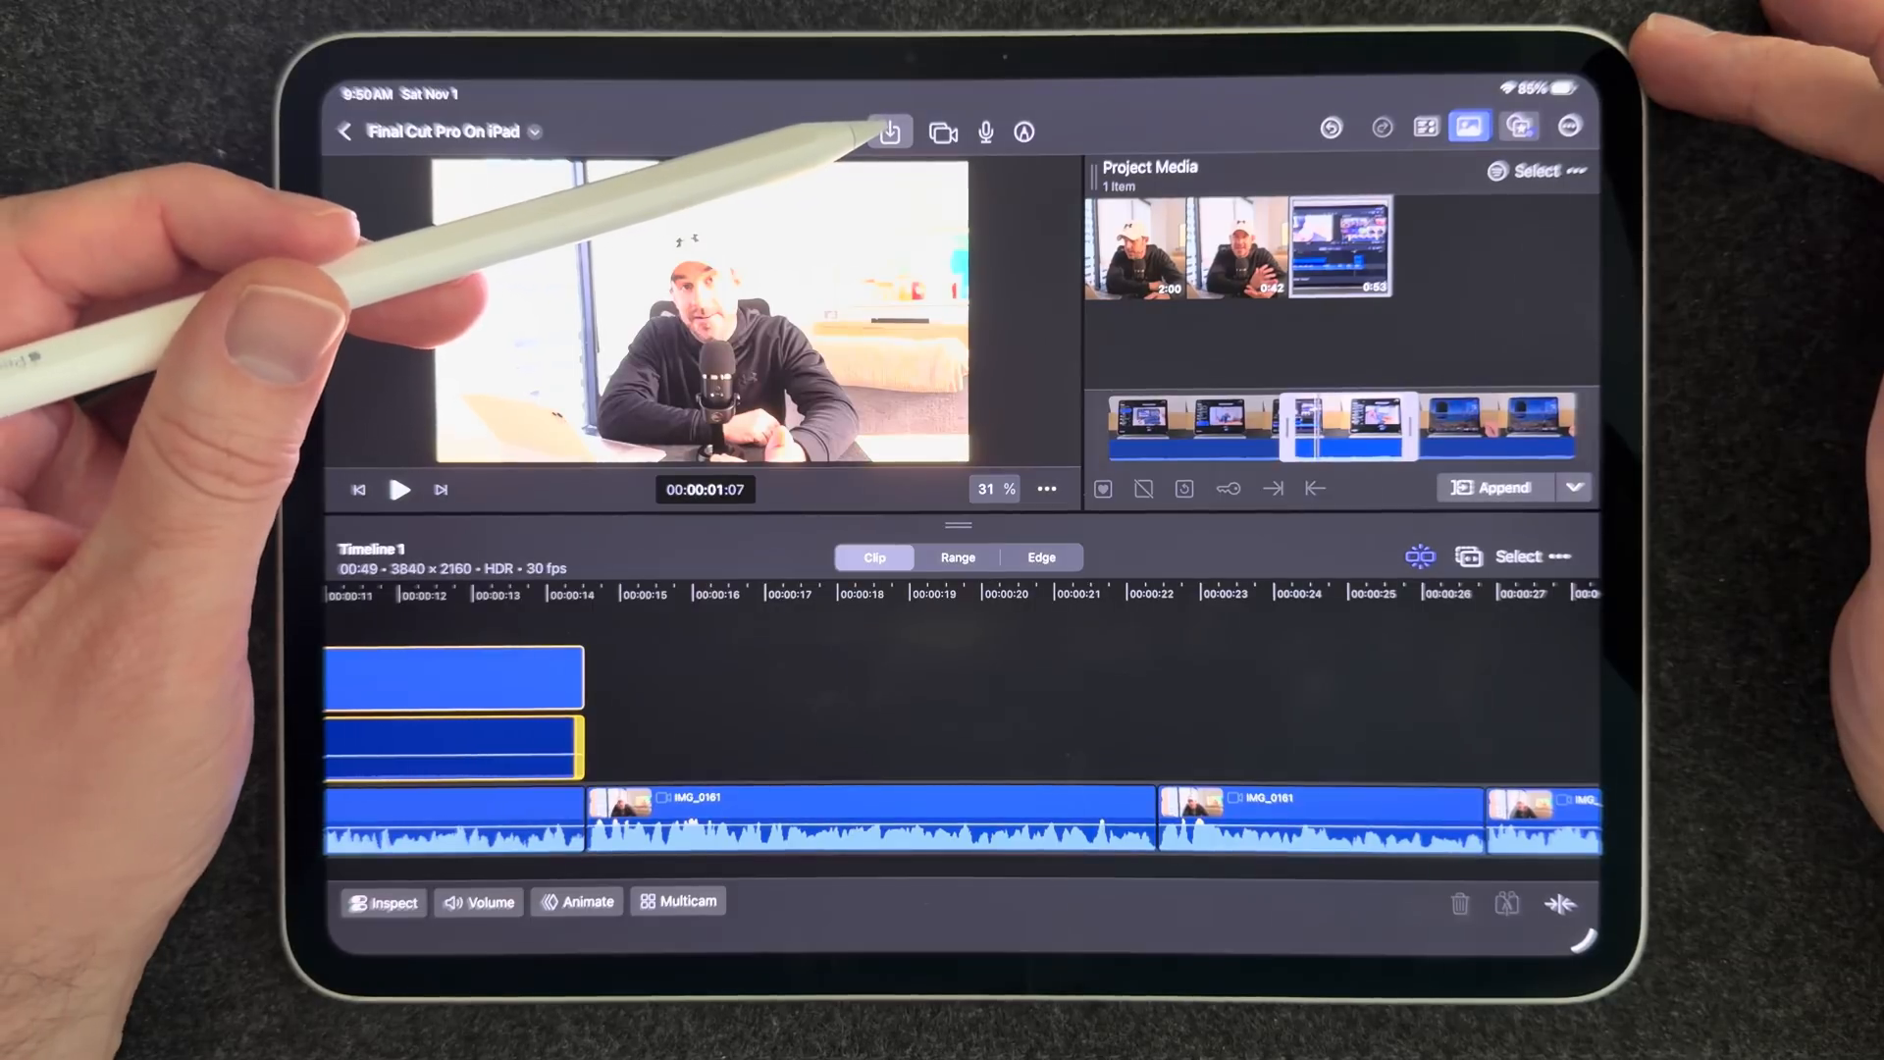
Choose Photos as the import source to add more media
left_click(887, 132)
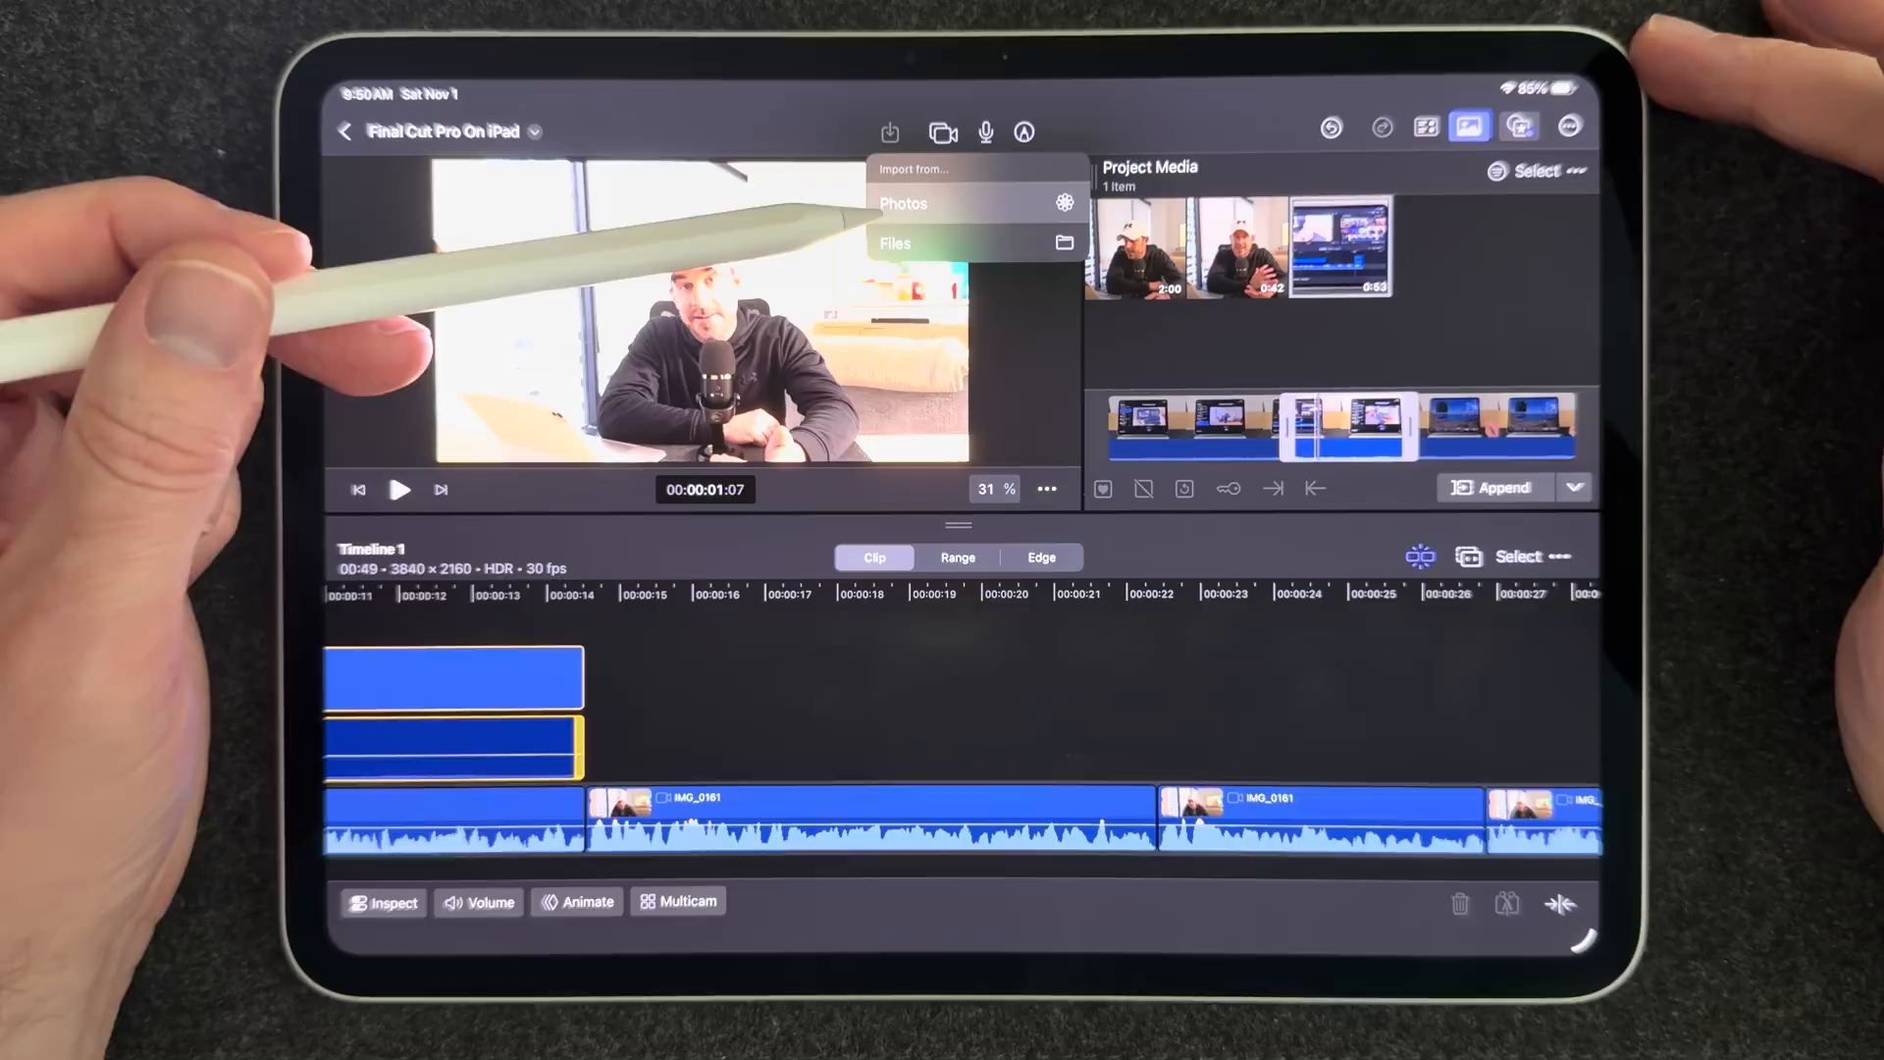
left_click(902, 202)
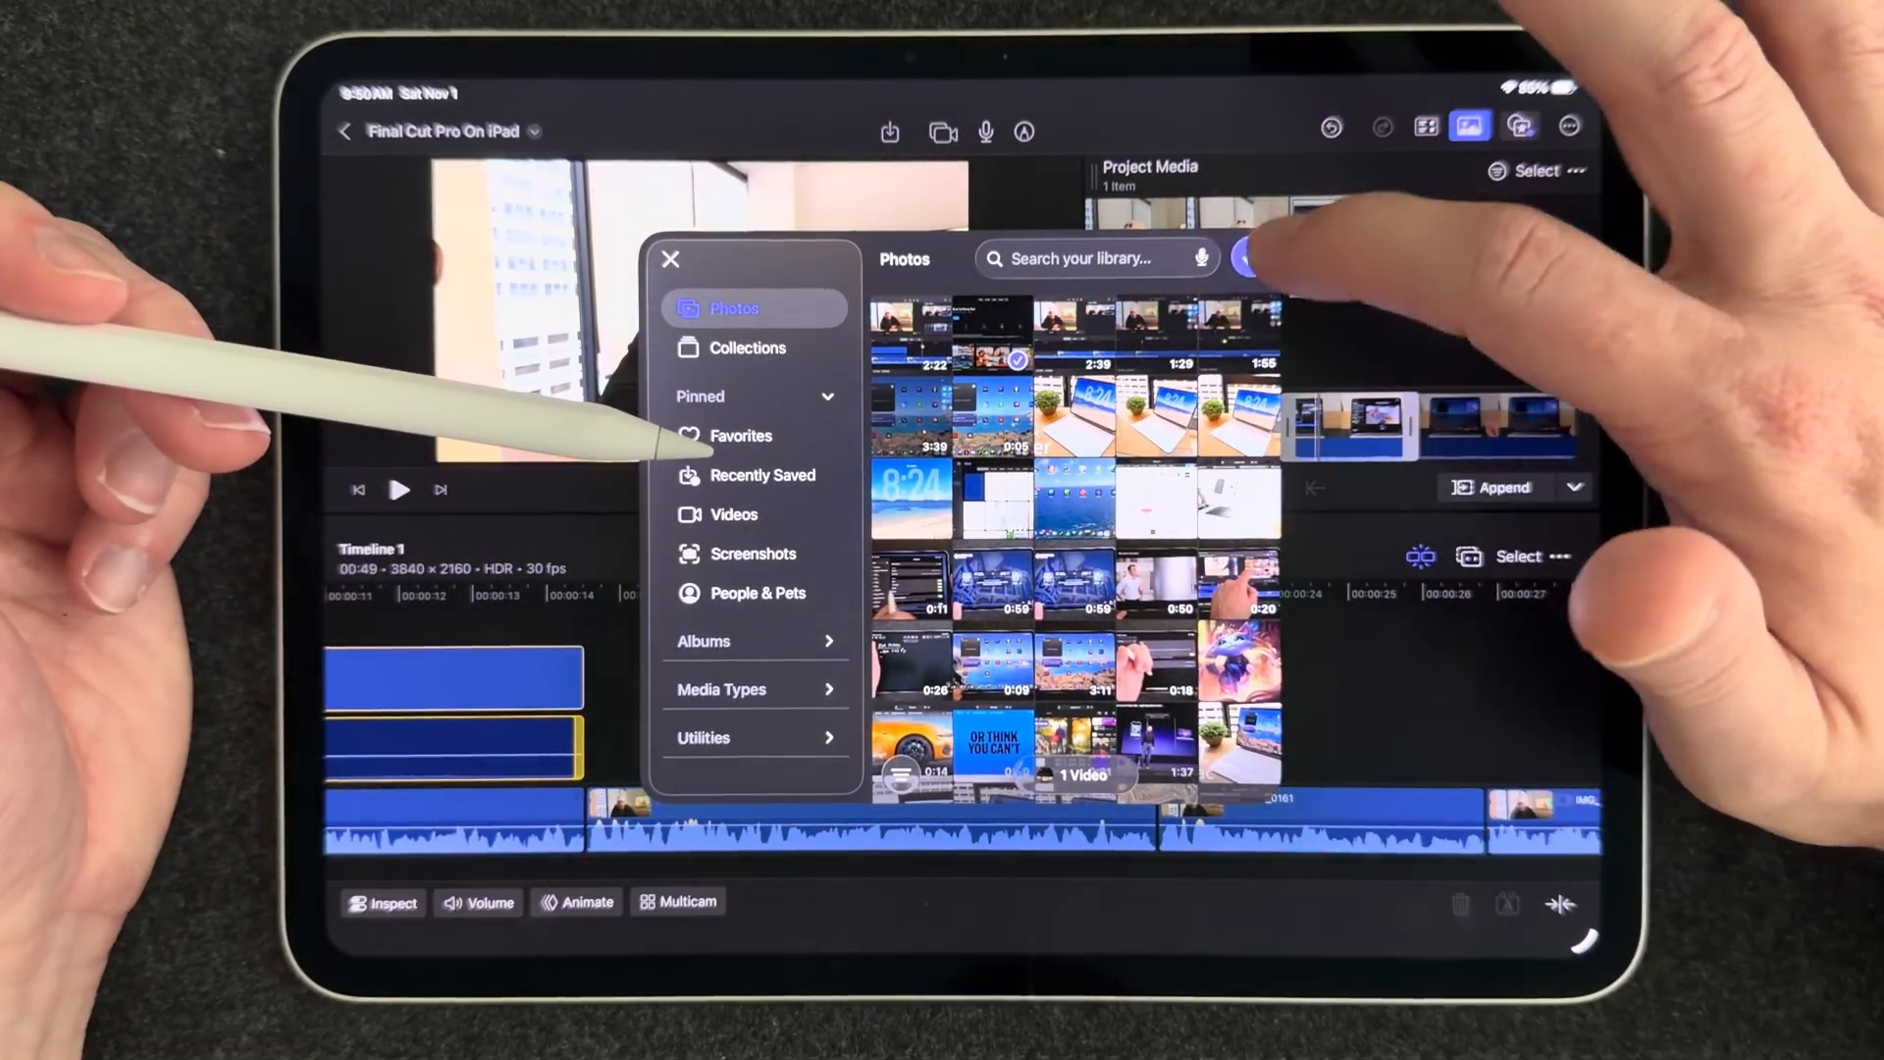
Connect the RPReplay screen recording above the talking-head footage at about 00:00:18
left_click(671, 259)
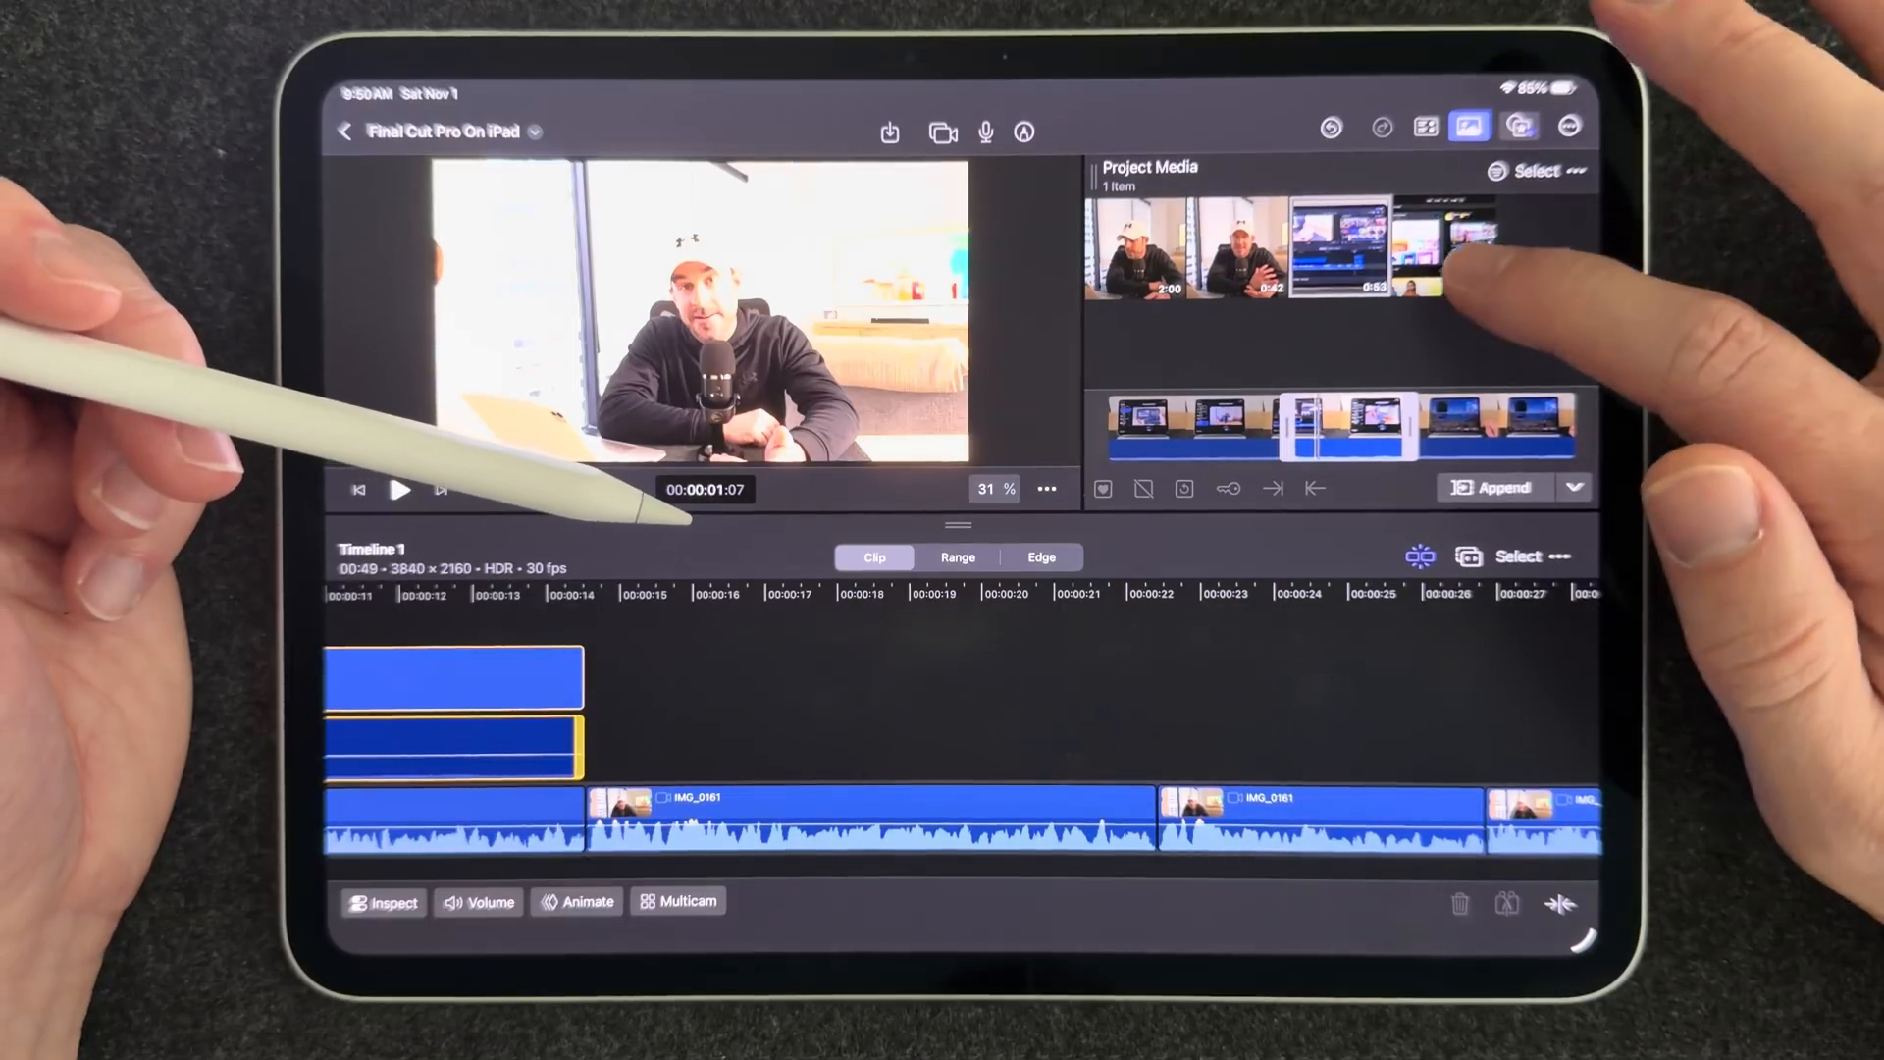
left_click(1442, 248)
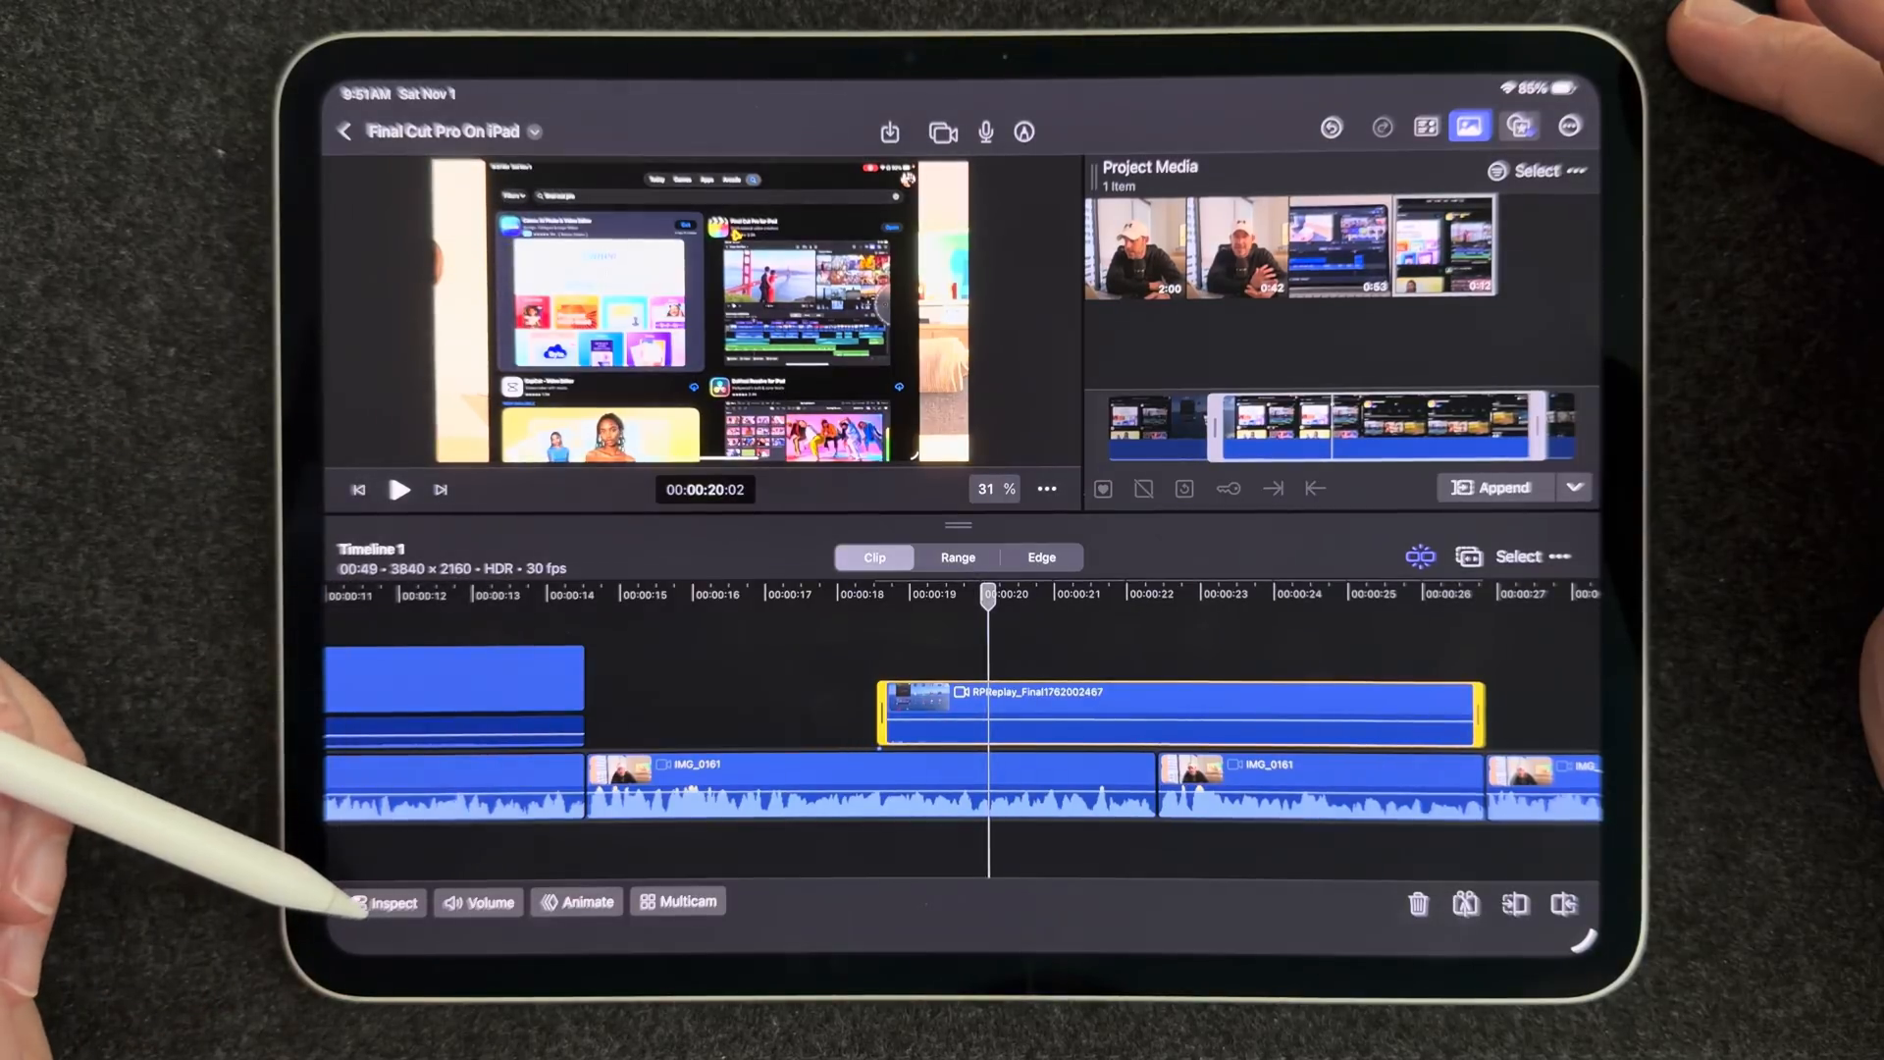
Trim the RPReplay clip to about nine seconds and review its transform properties with auto-resize fit
left_click(384, 903)
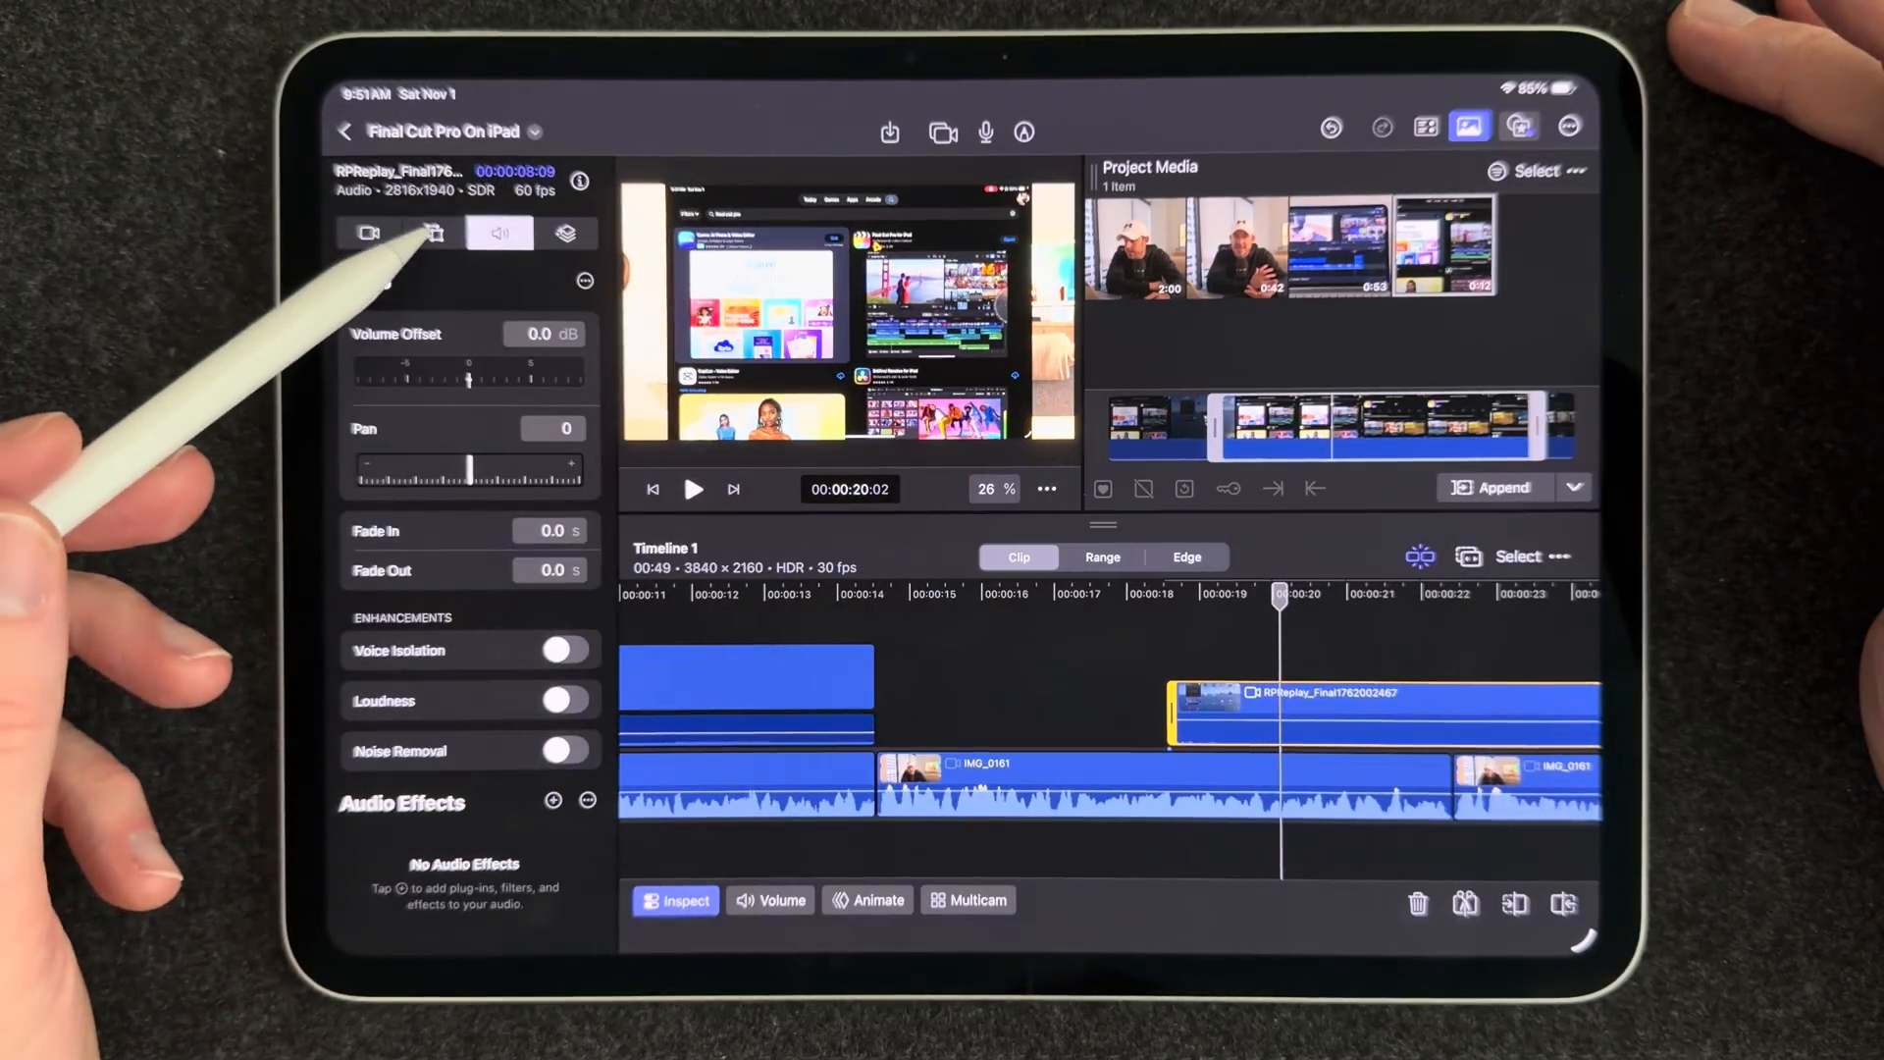
left_click(432, 233)
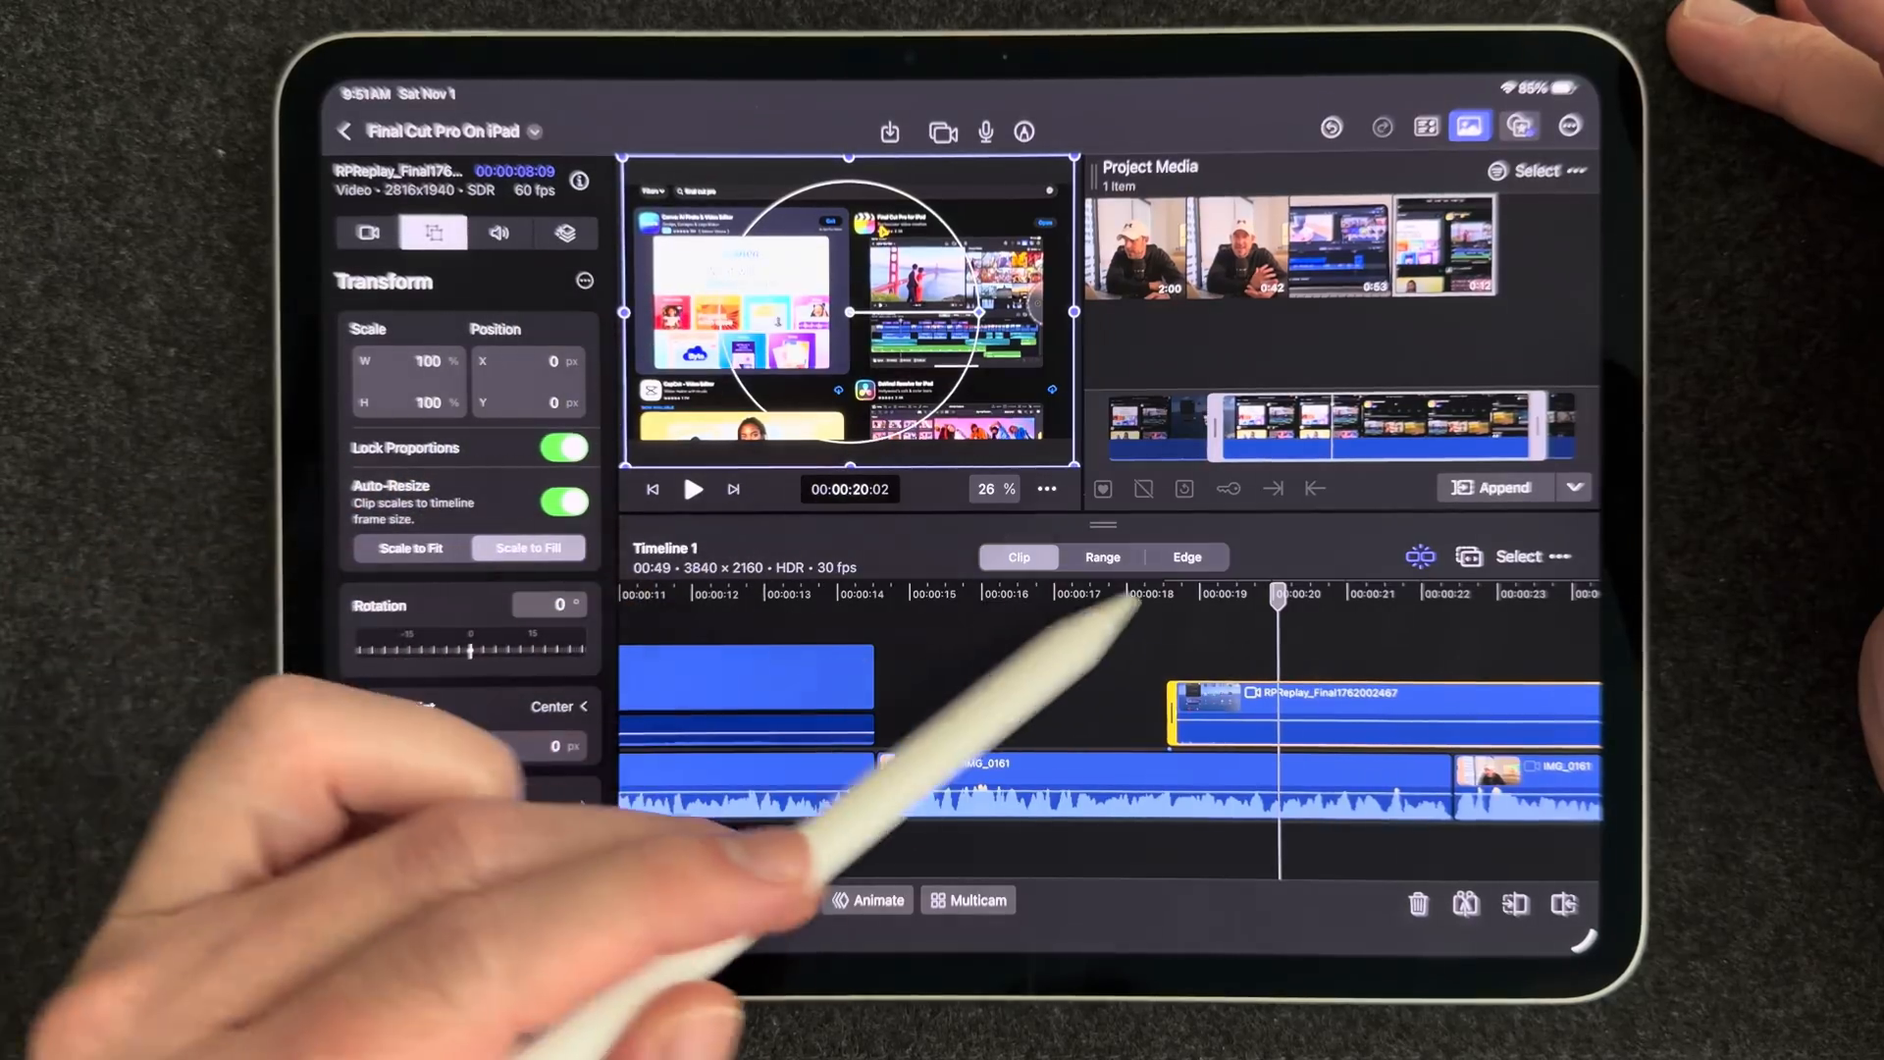
left_click_drag(1280, 595, 1321, 595)
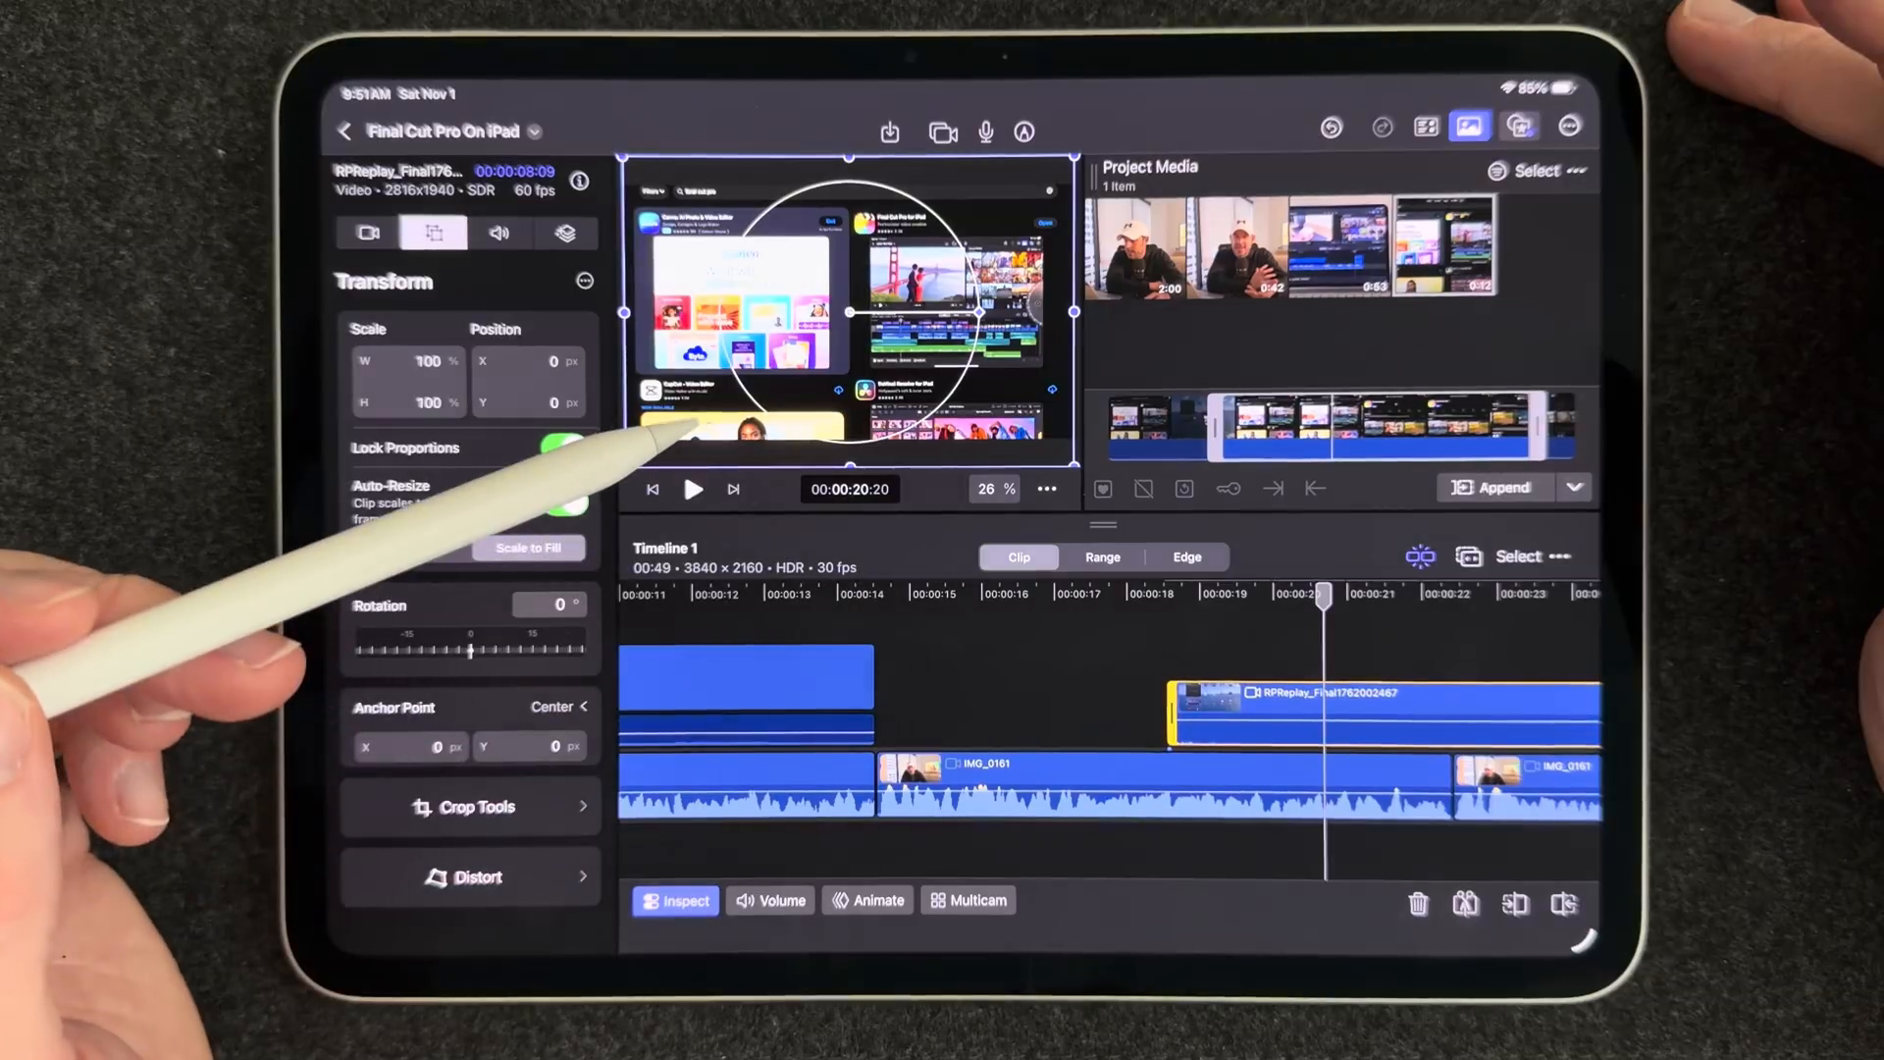
left_click(565, 500)
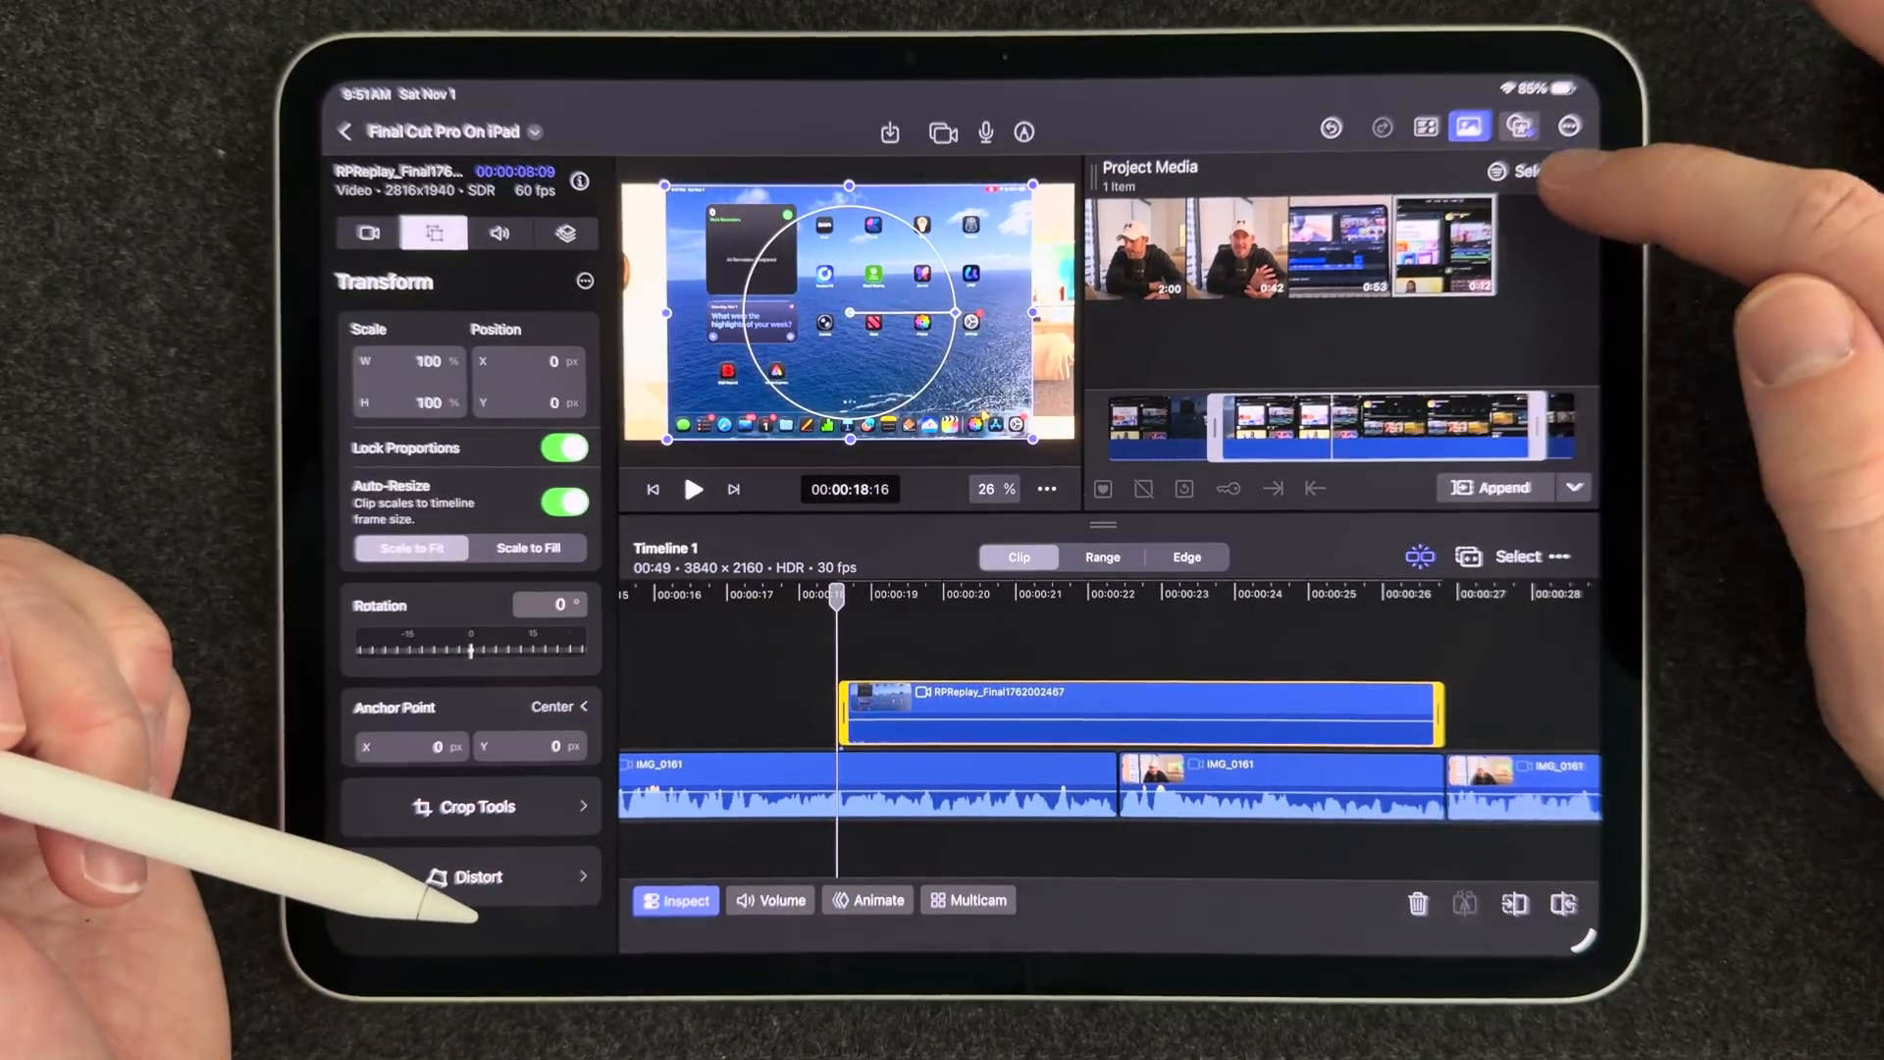
Add a Solid Background generator from Graphics & Generators beneath the screen recording clip
left_click(1519, 126)
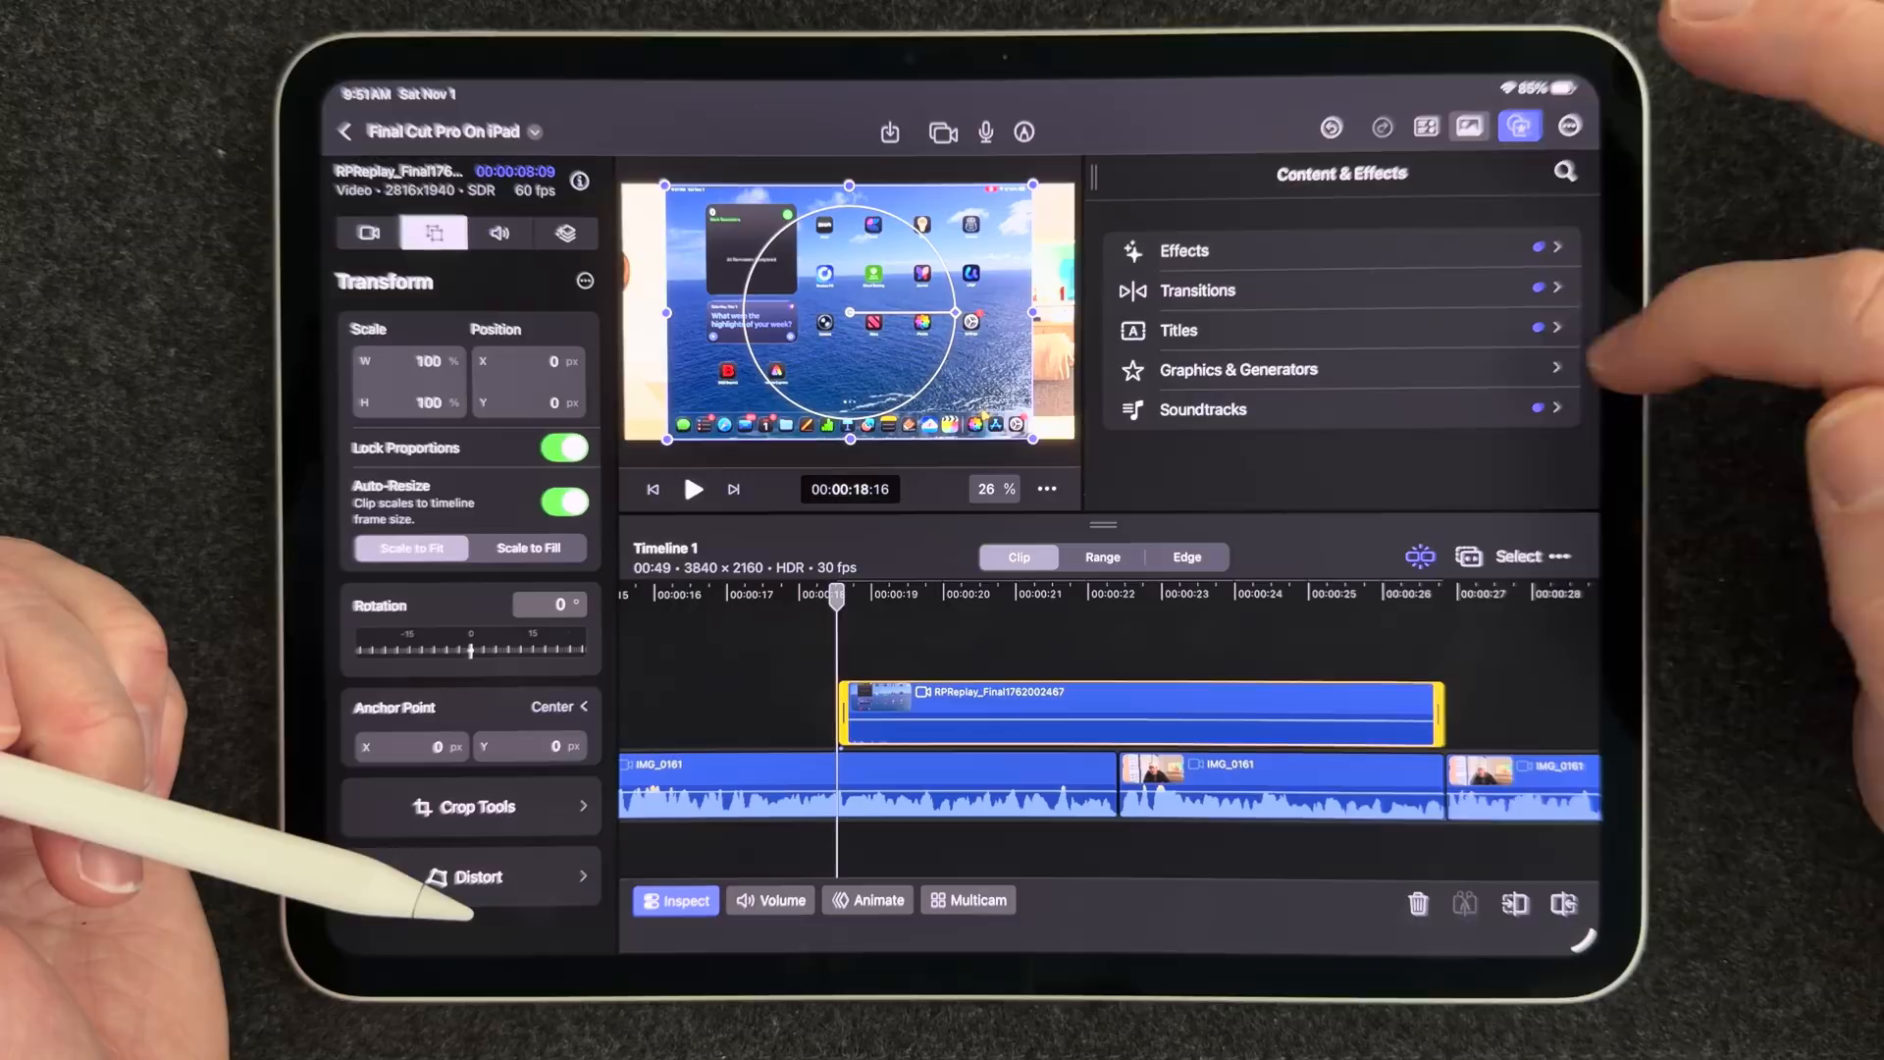
left_click(1239, 369)
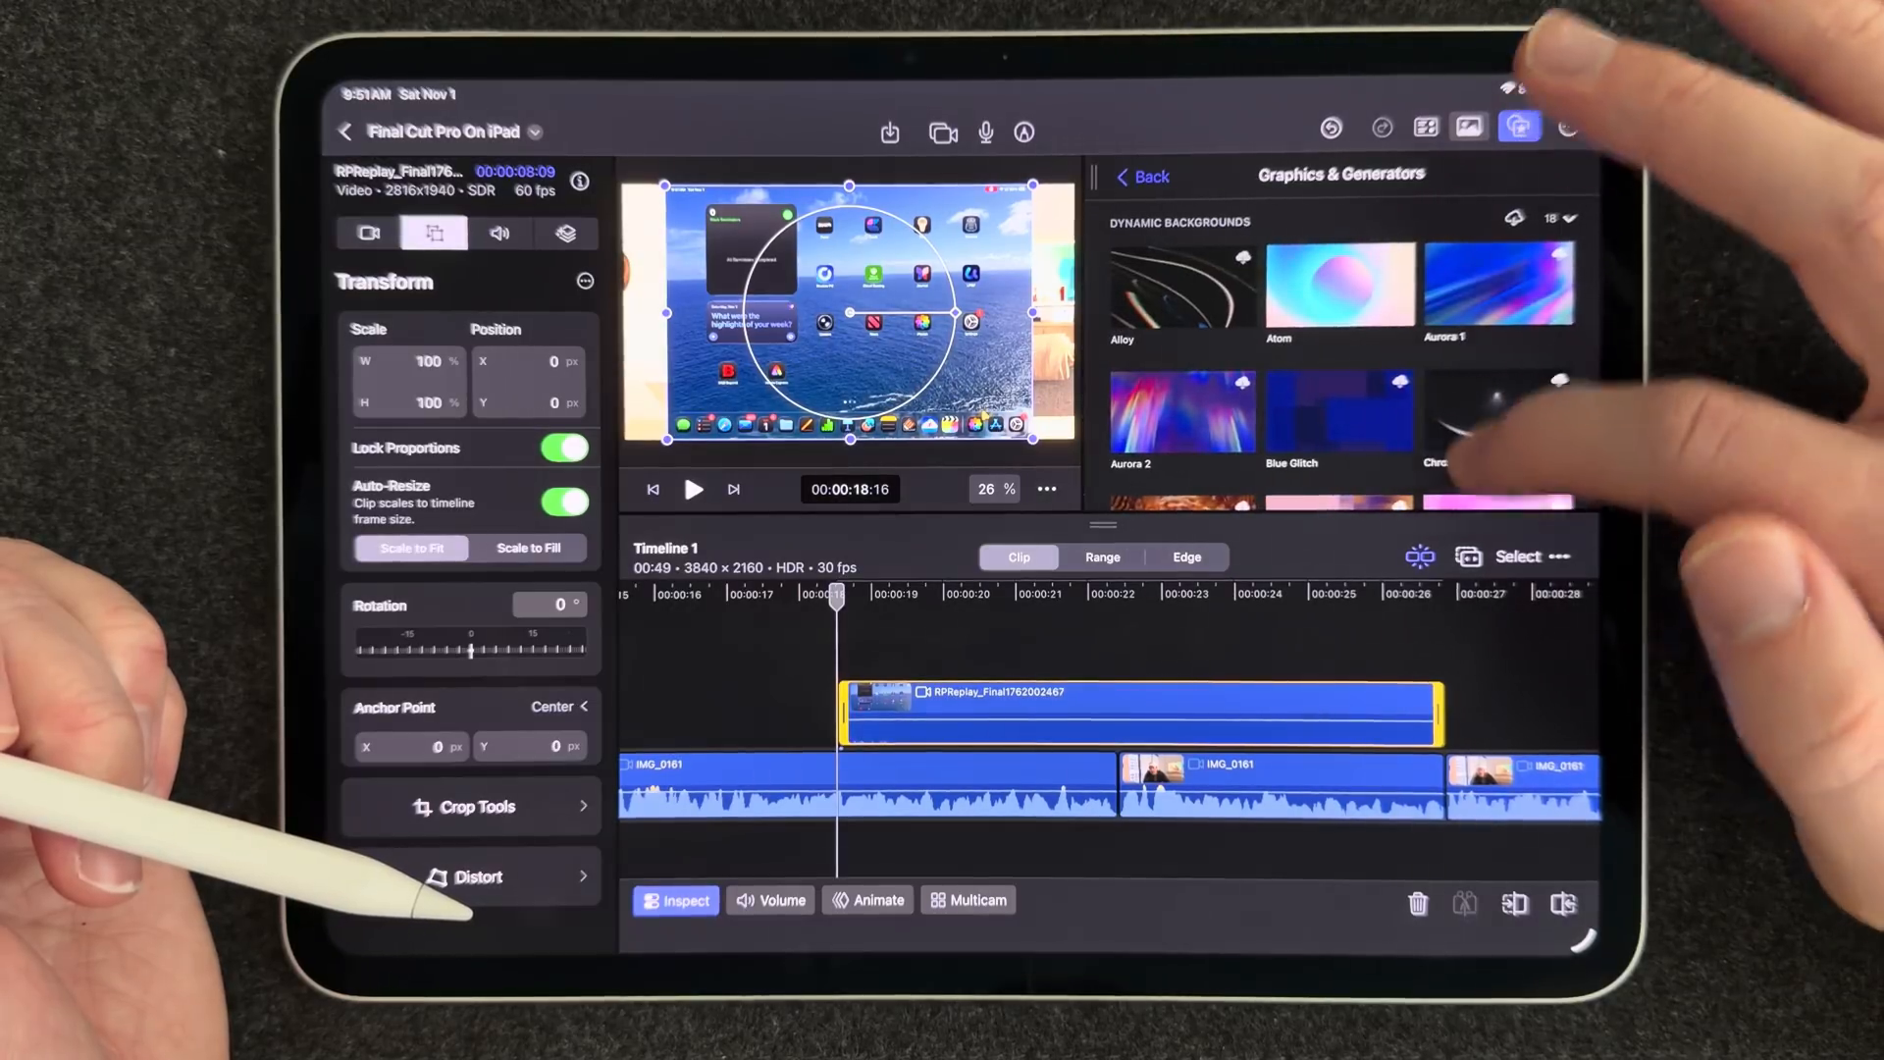
scroll("down", 3)
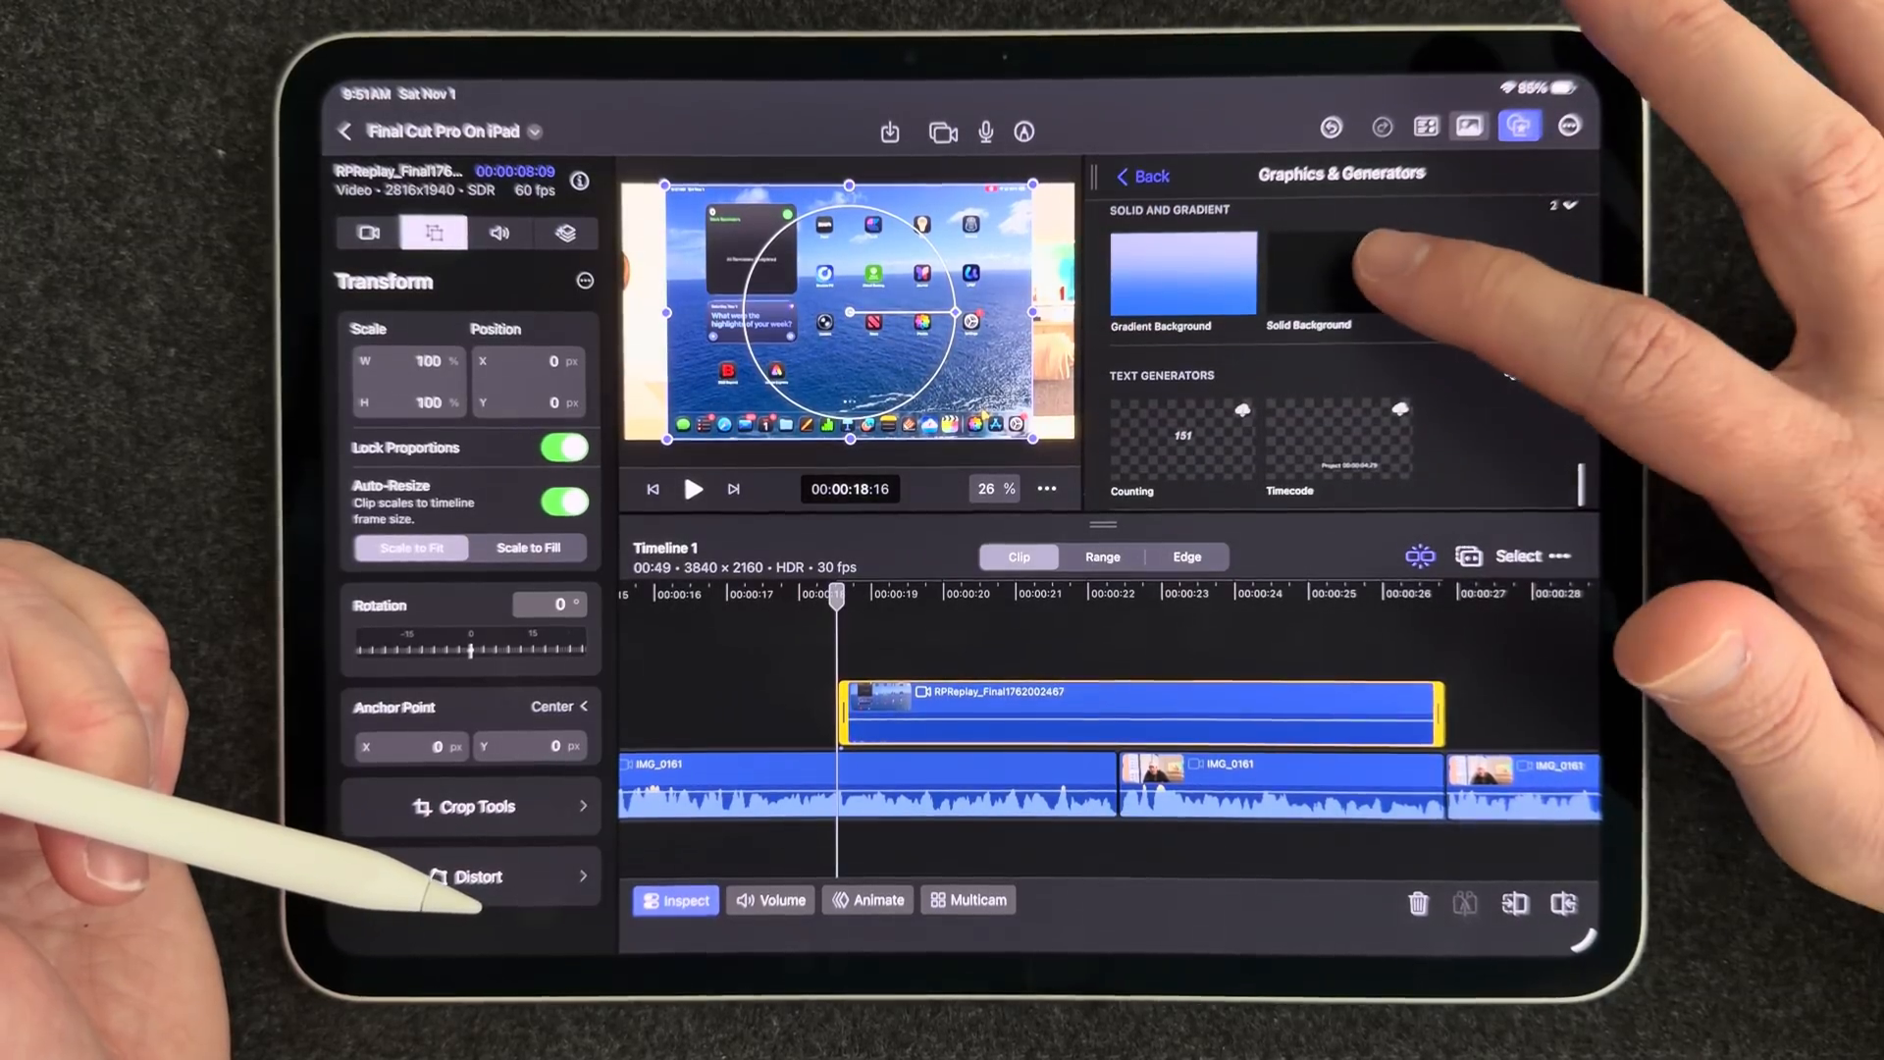
left_click(1309, 271)
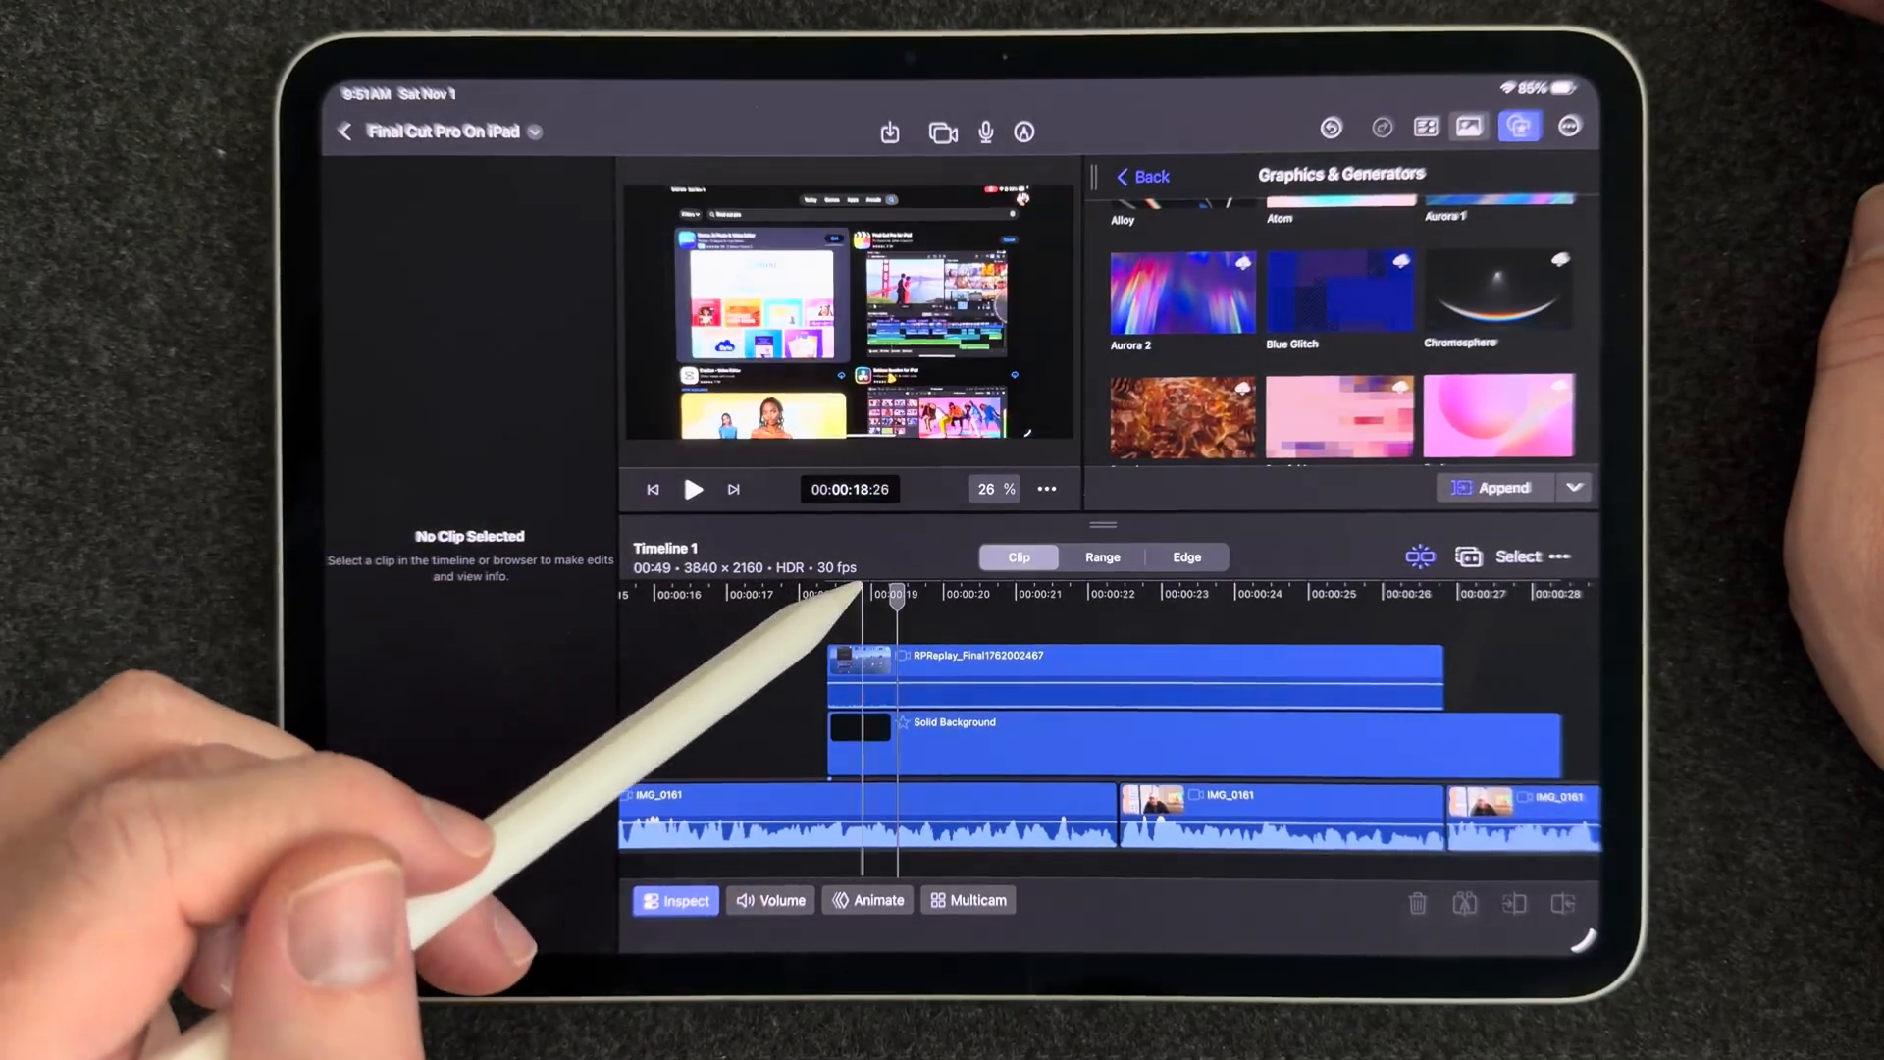
left_click(1130, 674)
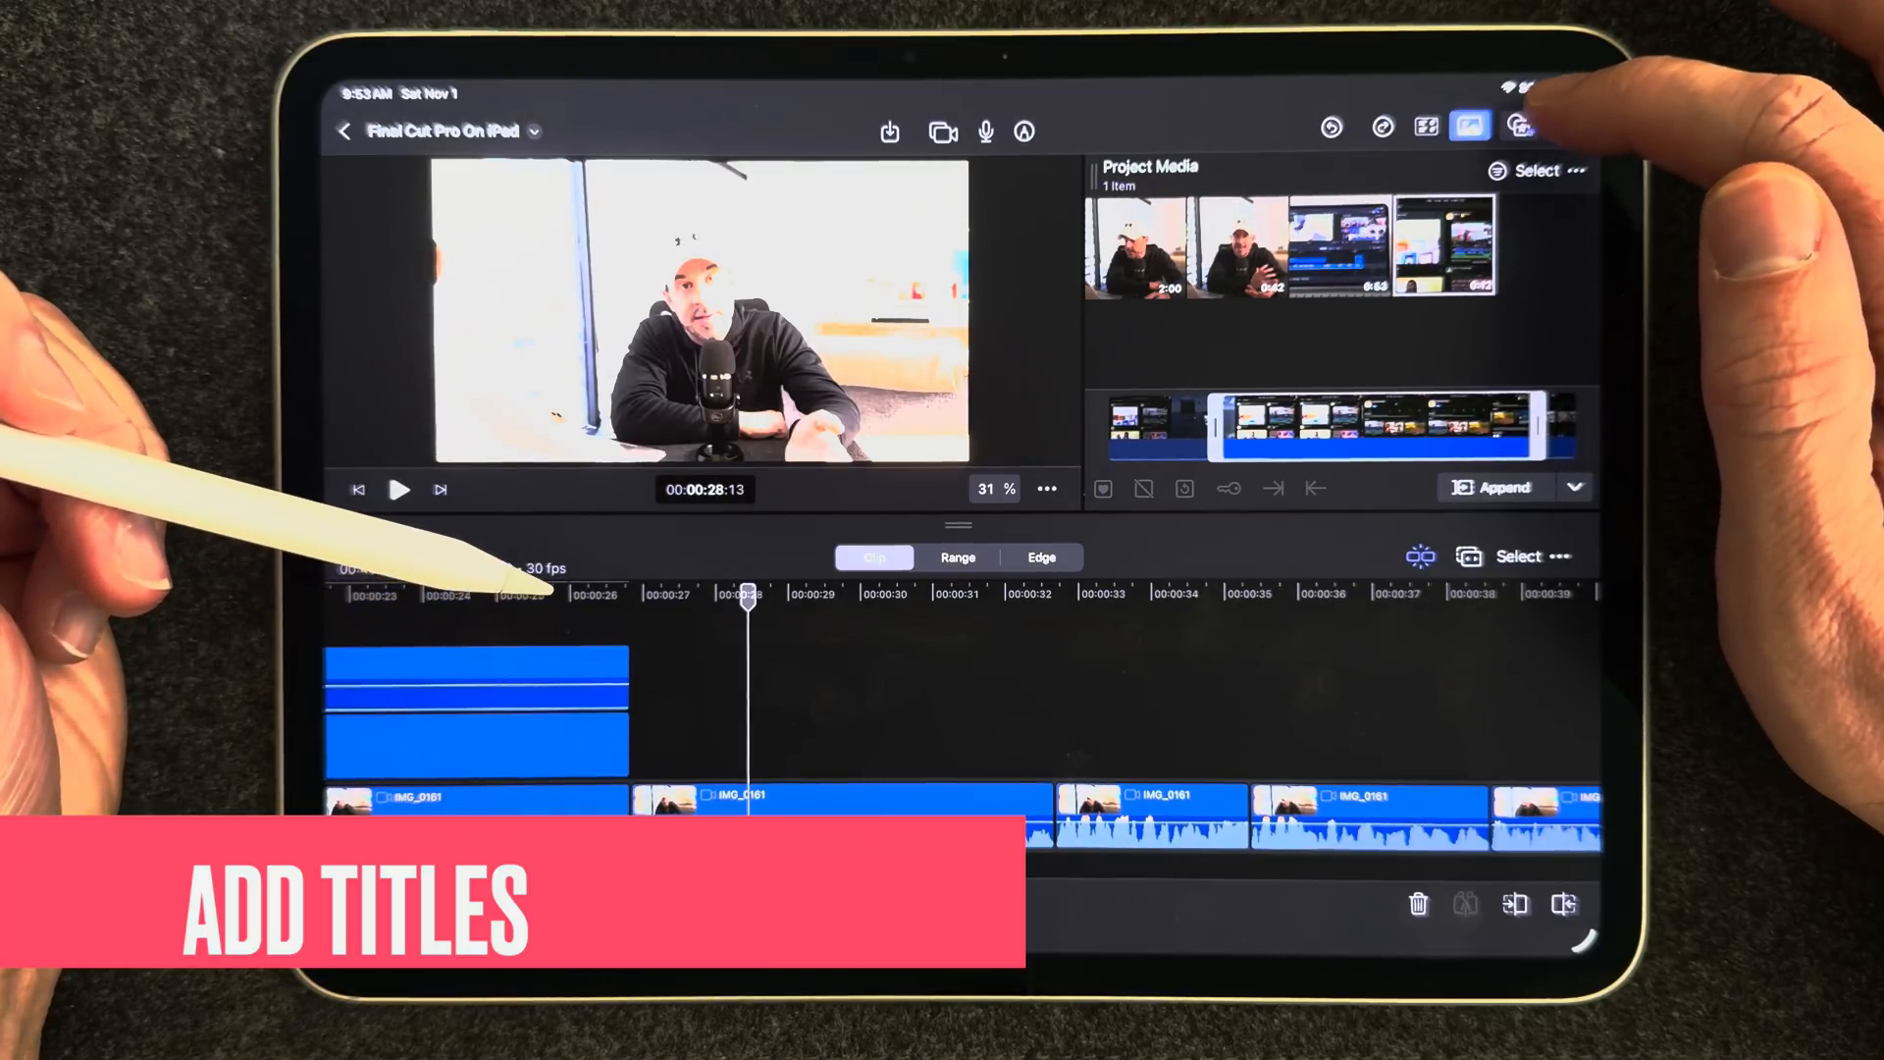
Browse the Titles category in Content & Effects to find the Bumper title
left_click(1519, 126)
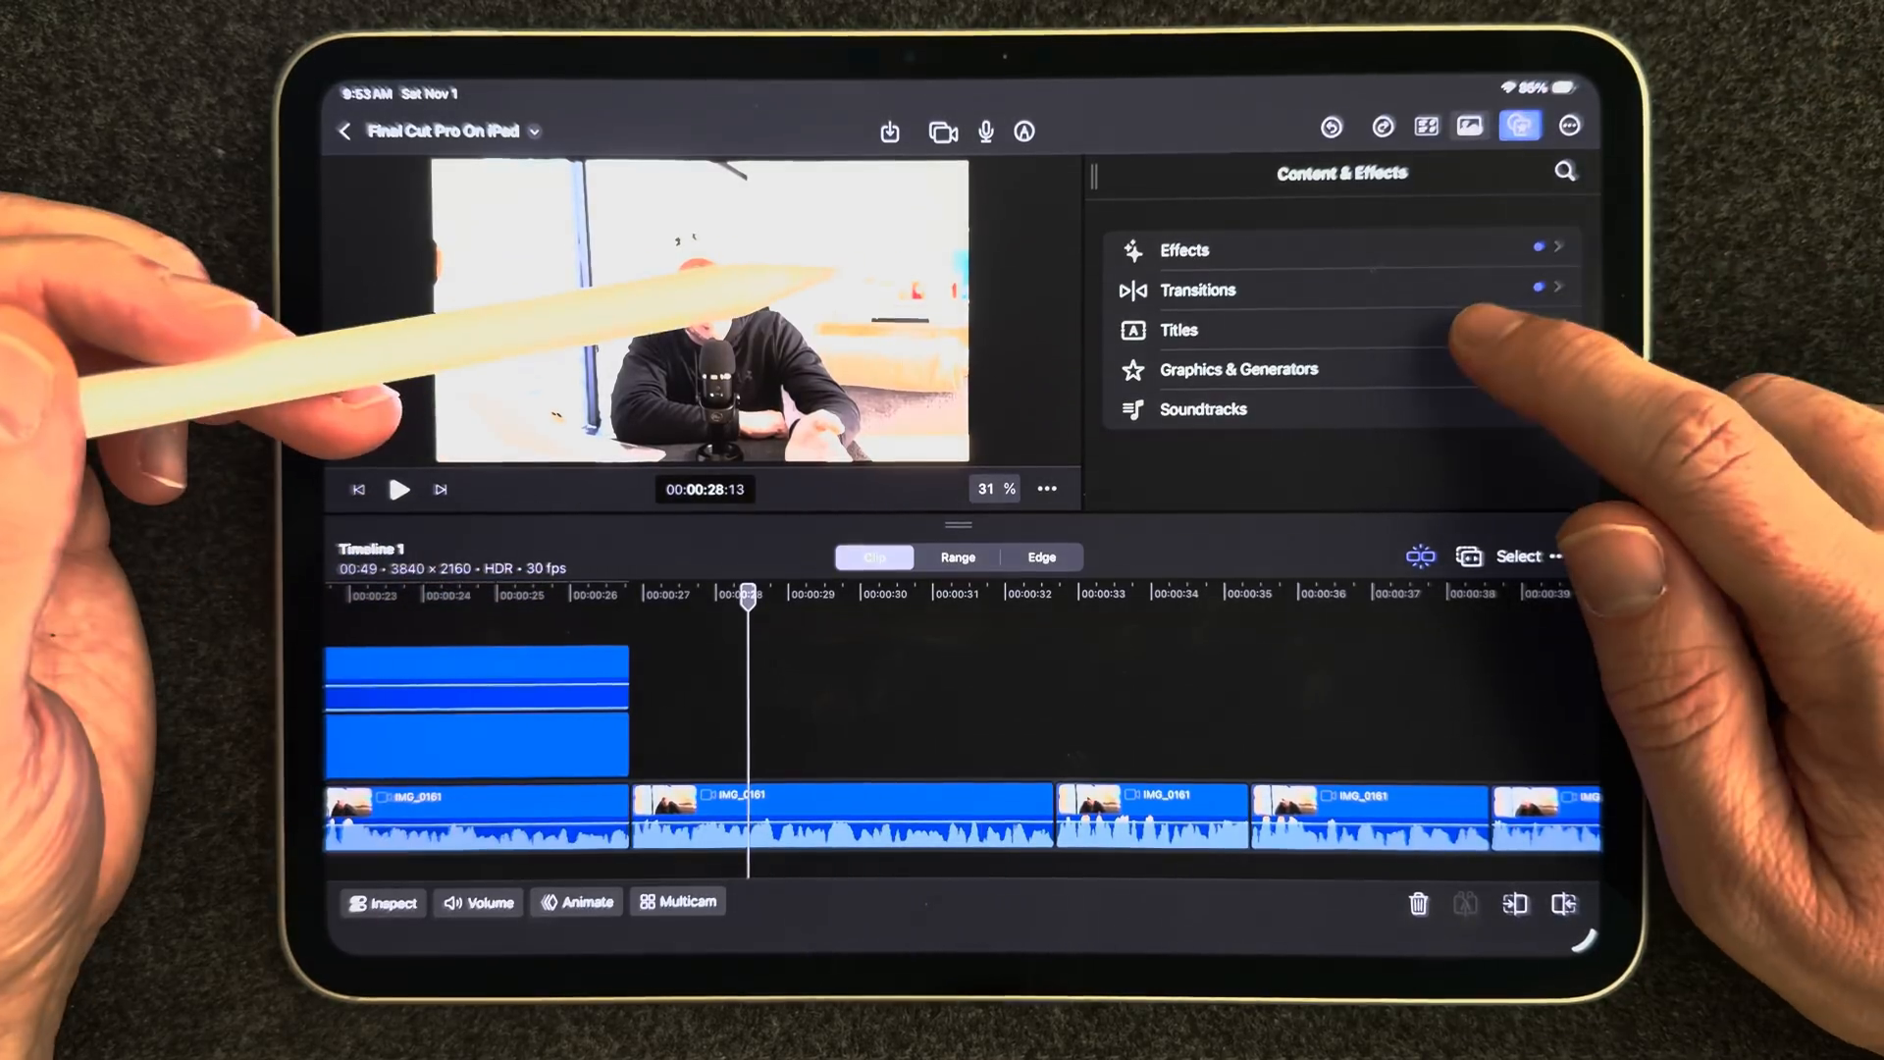
left_click(1179, 330)
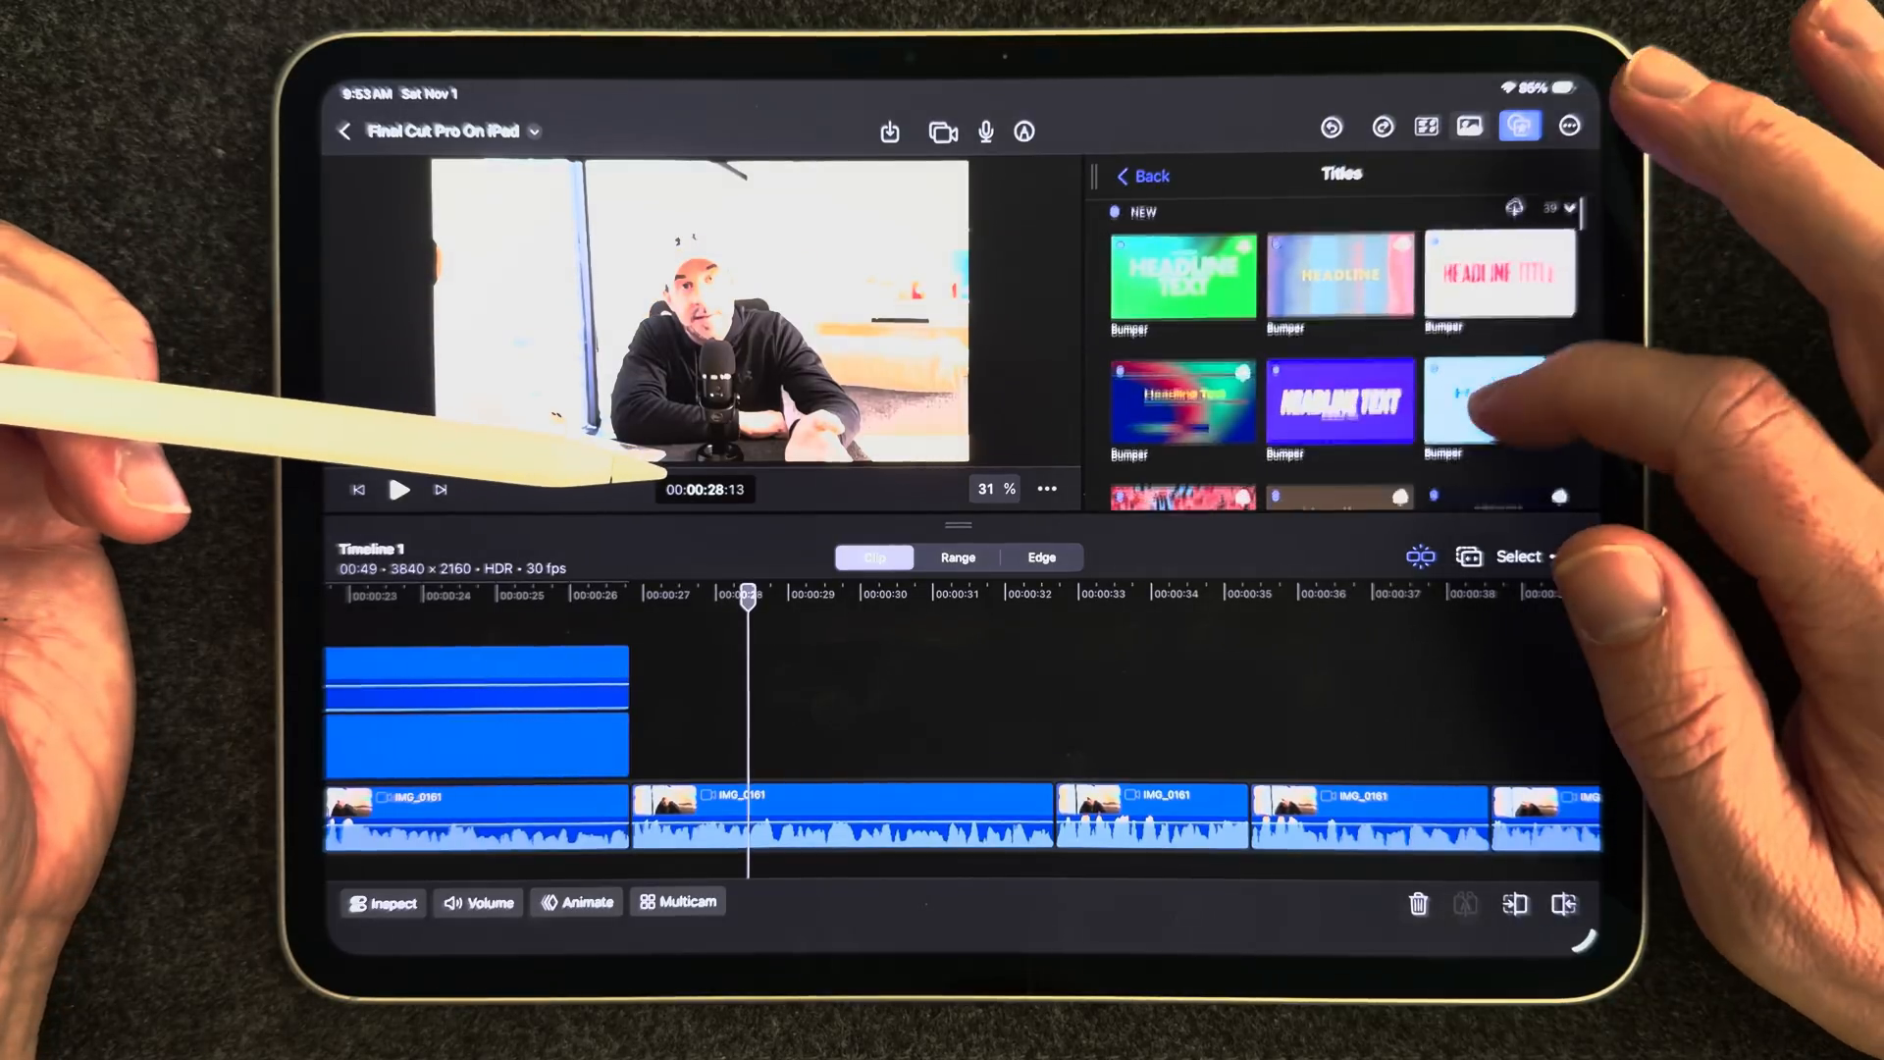
scroll("down", 3)
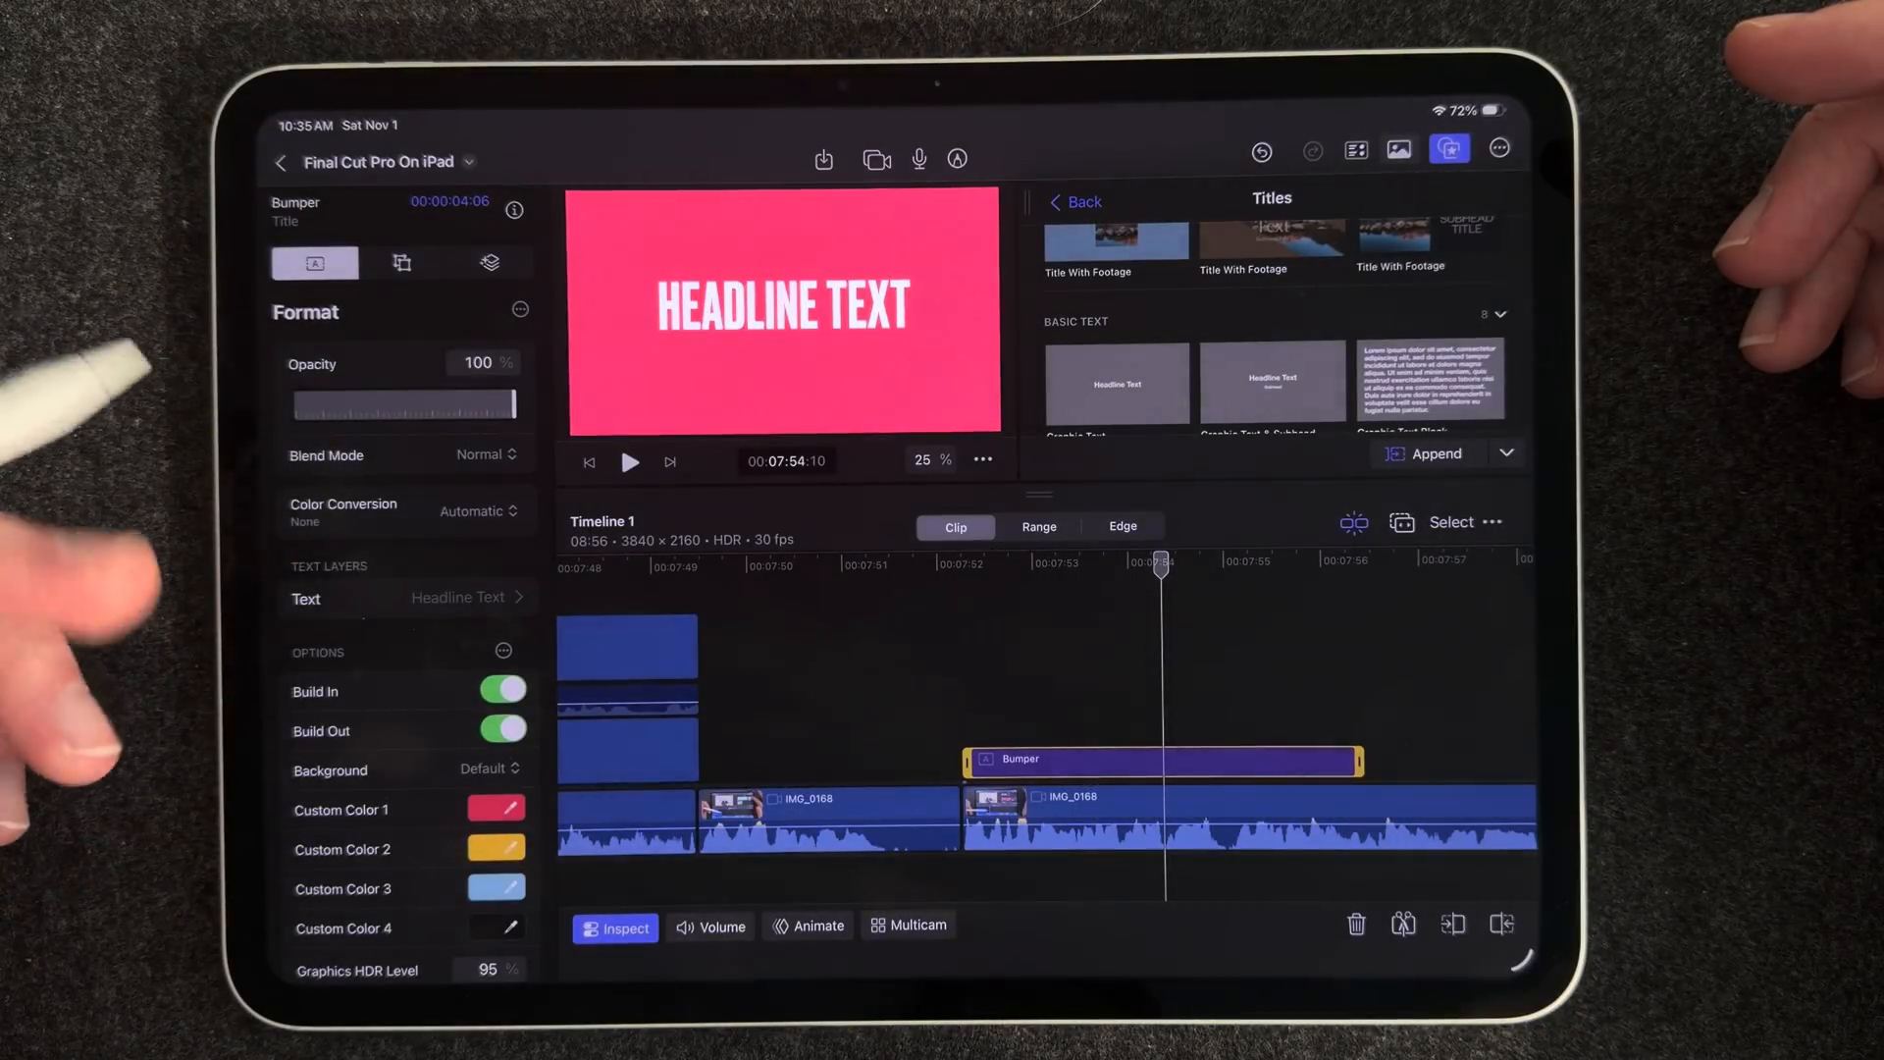
Show the YouTube channel's Videos page in Safari for the screenshot
left_click(314, 261)
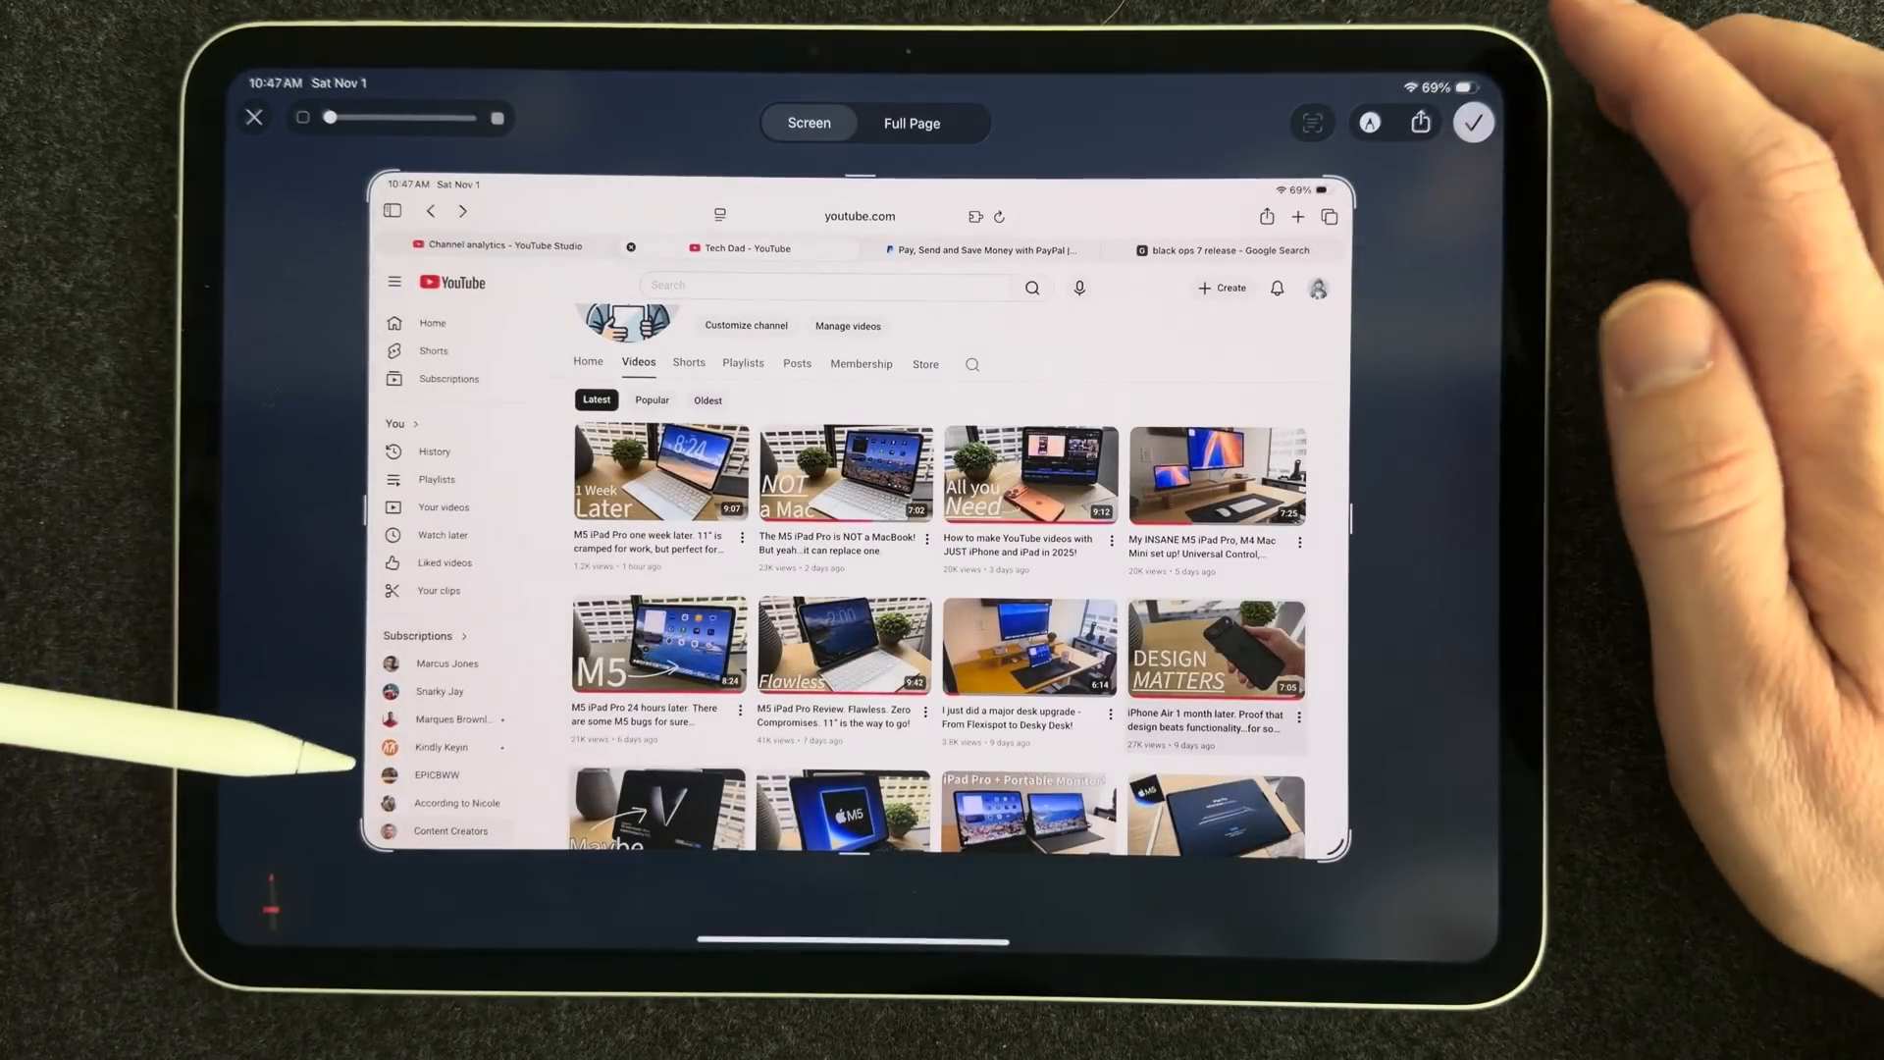
Save the YouTube page screenshot to Photos via the checkmark
left_click(1419, 121)
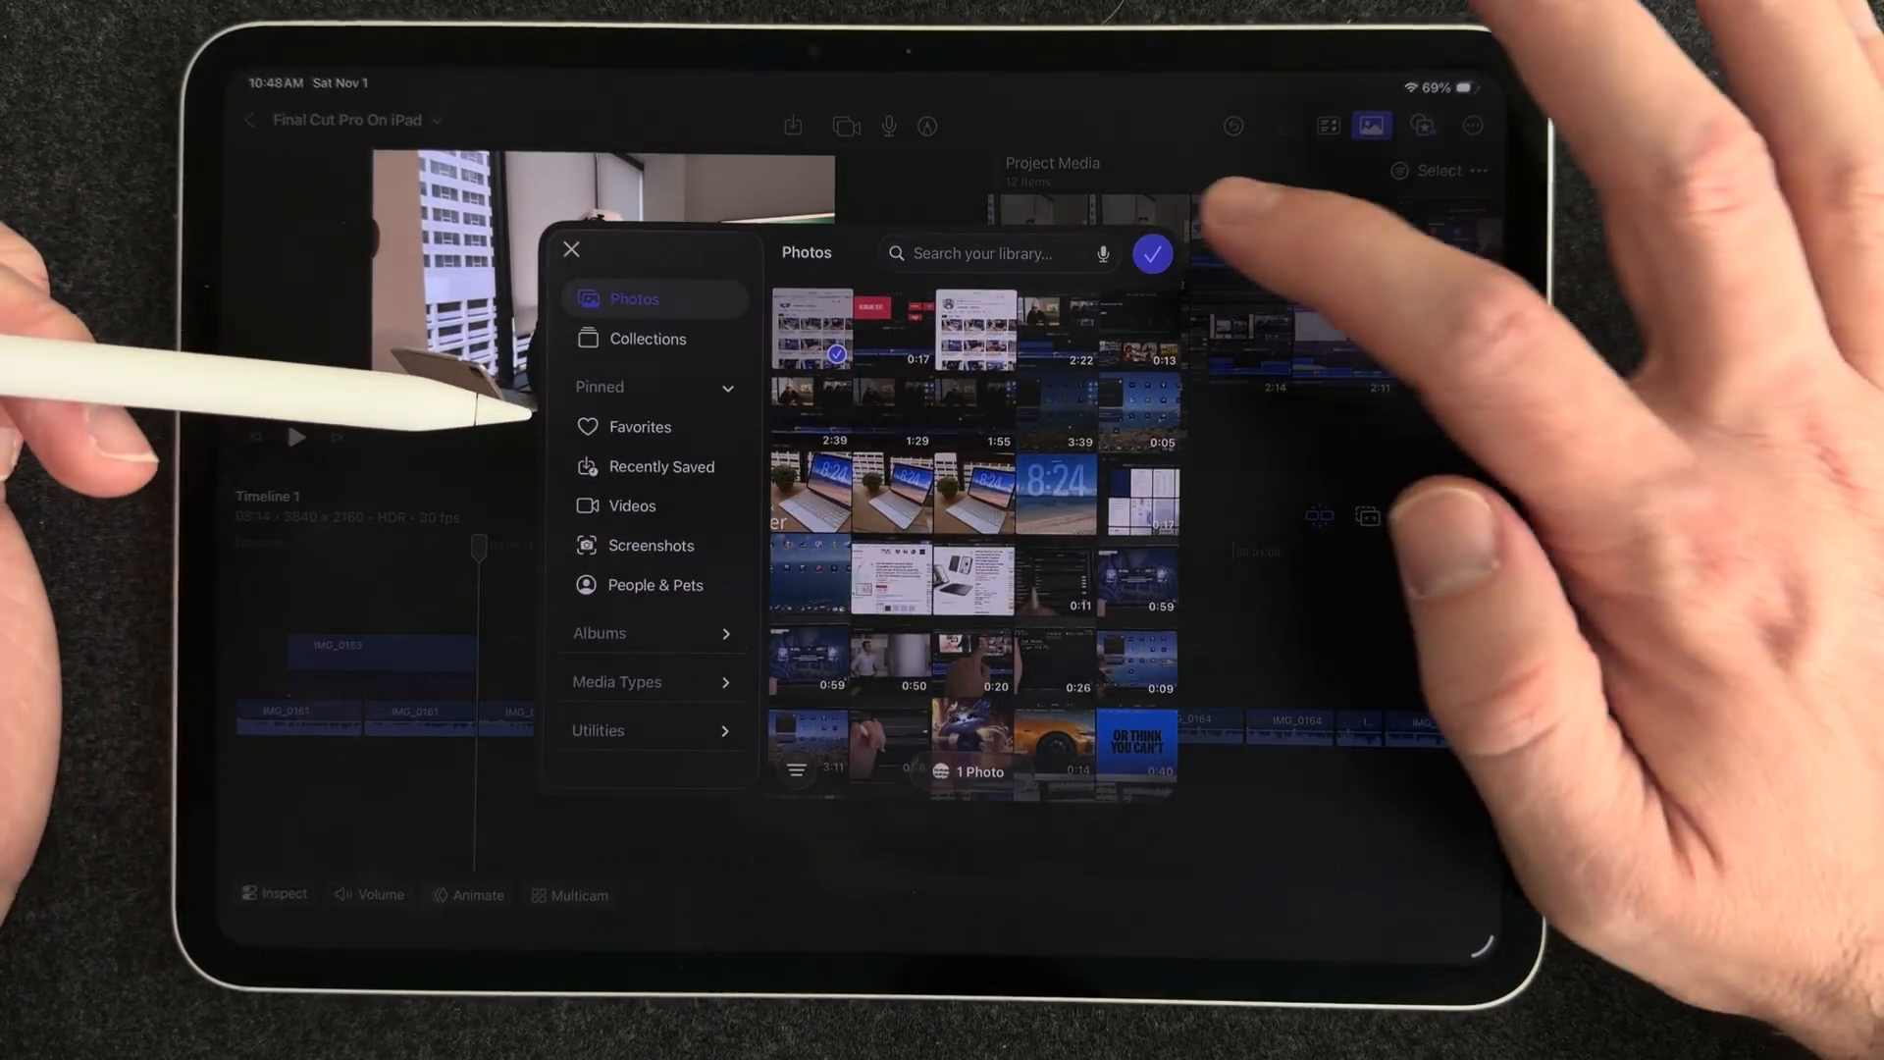
Import the screenshot, select the IMG_0093 clip and scale it up in Transform to fill the frame
left_click(1150, 253)
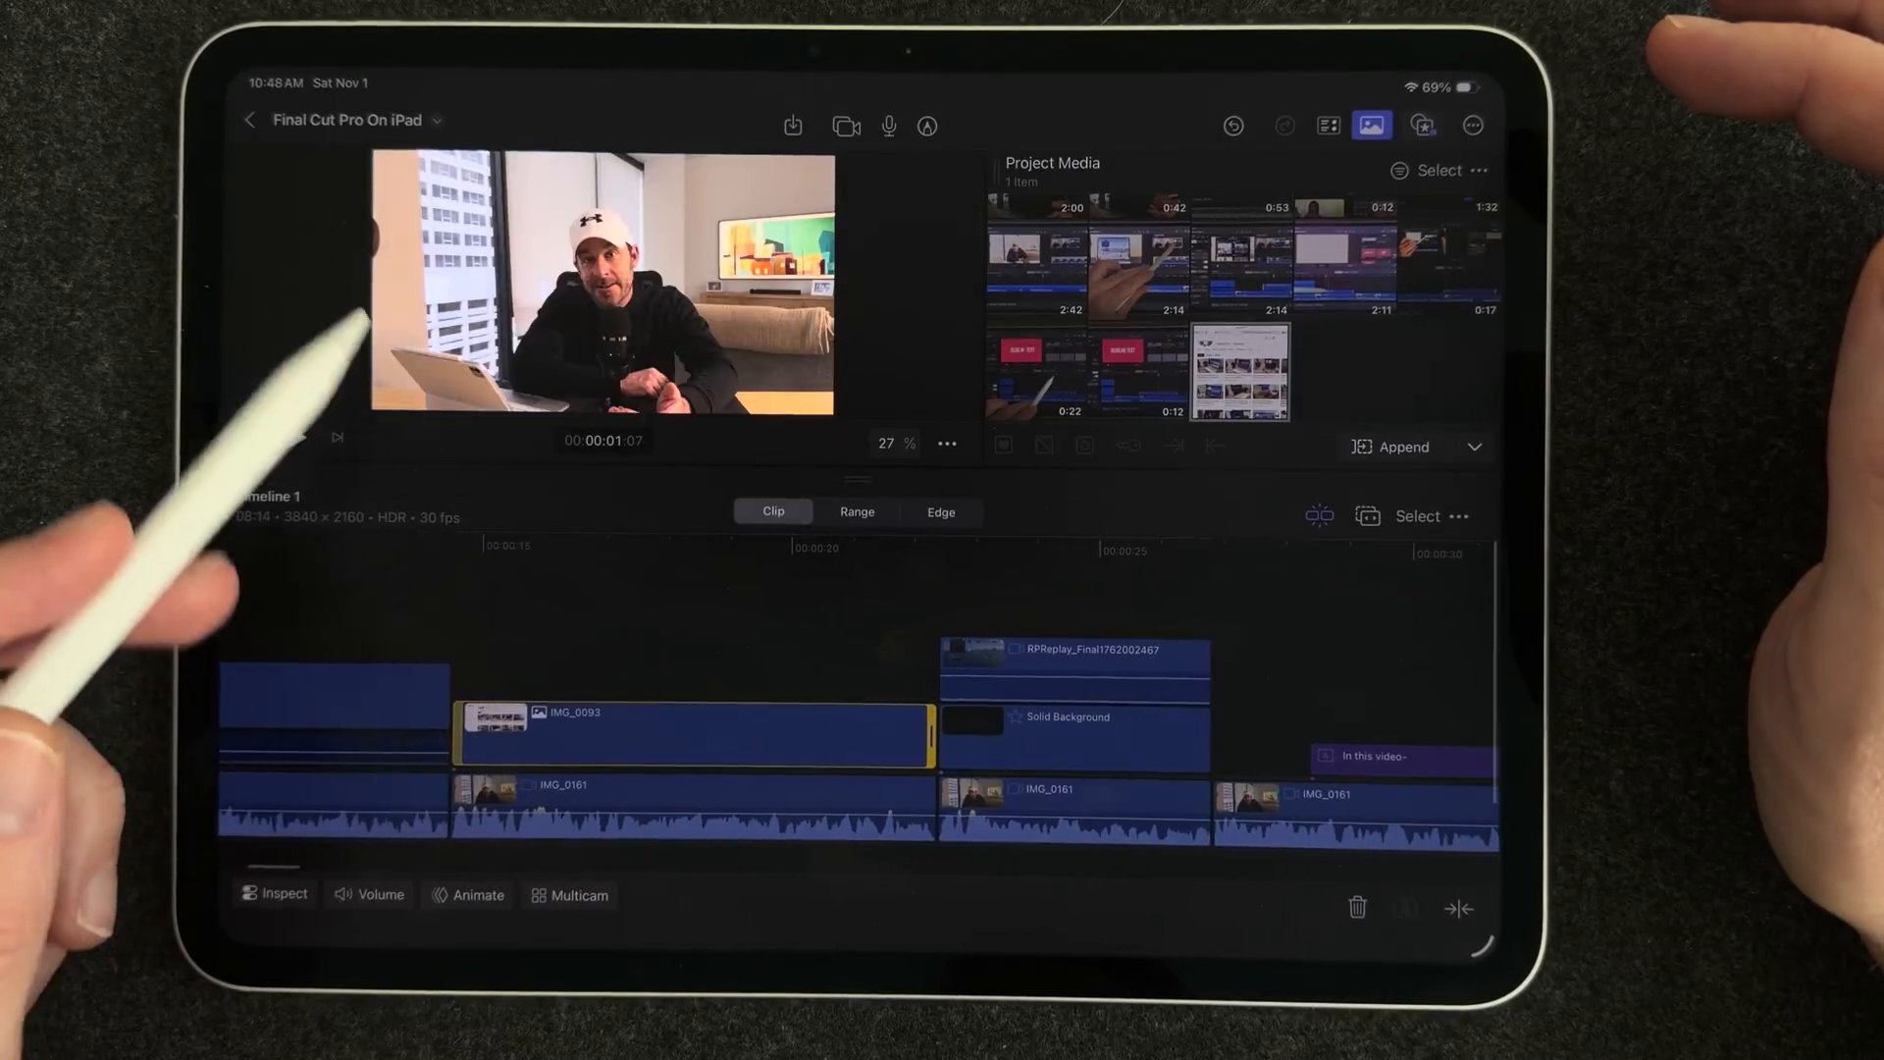
left_click(275, 895)
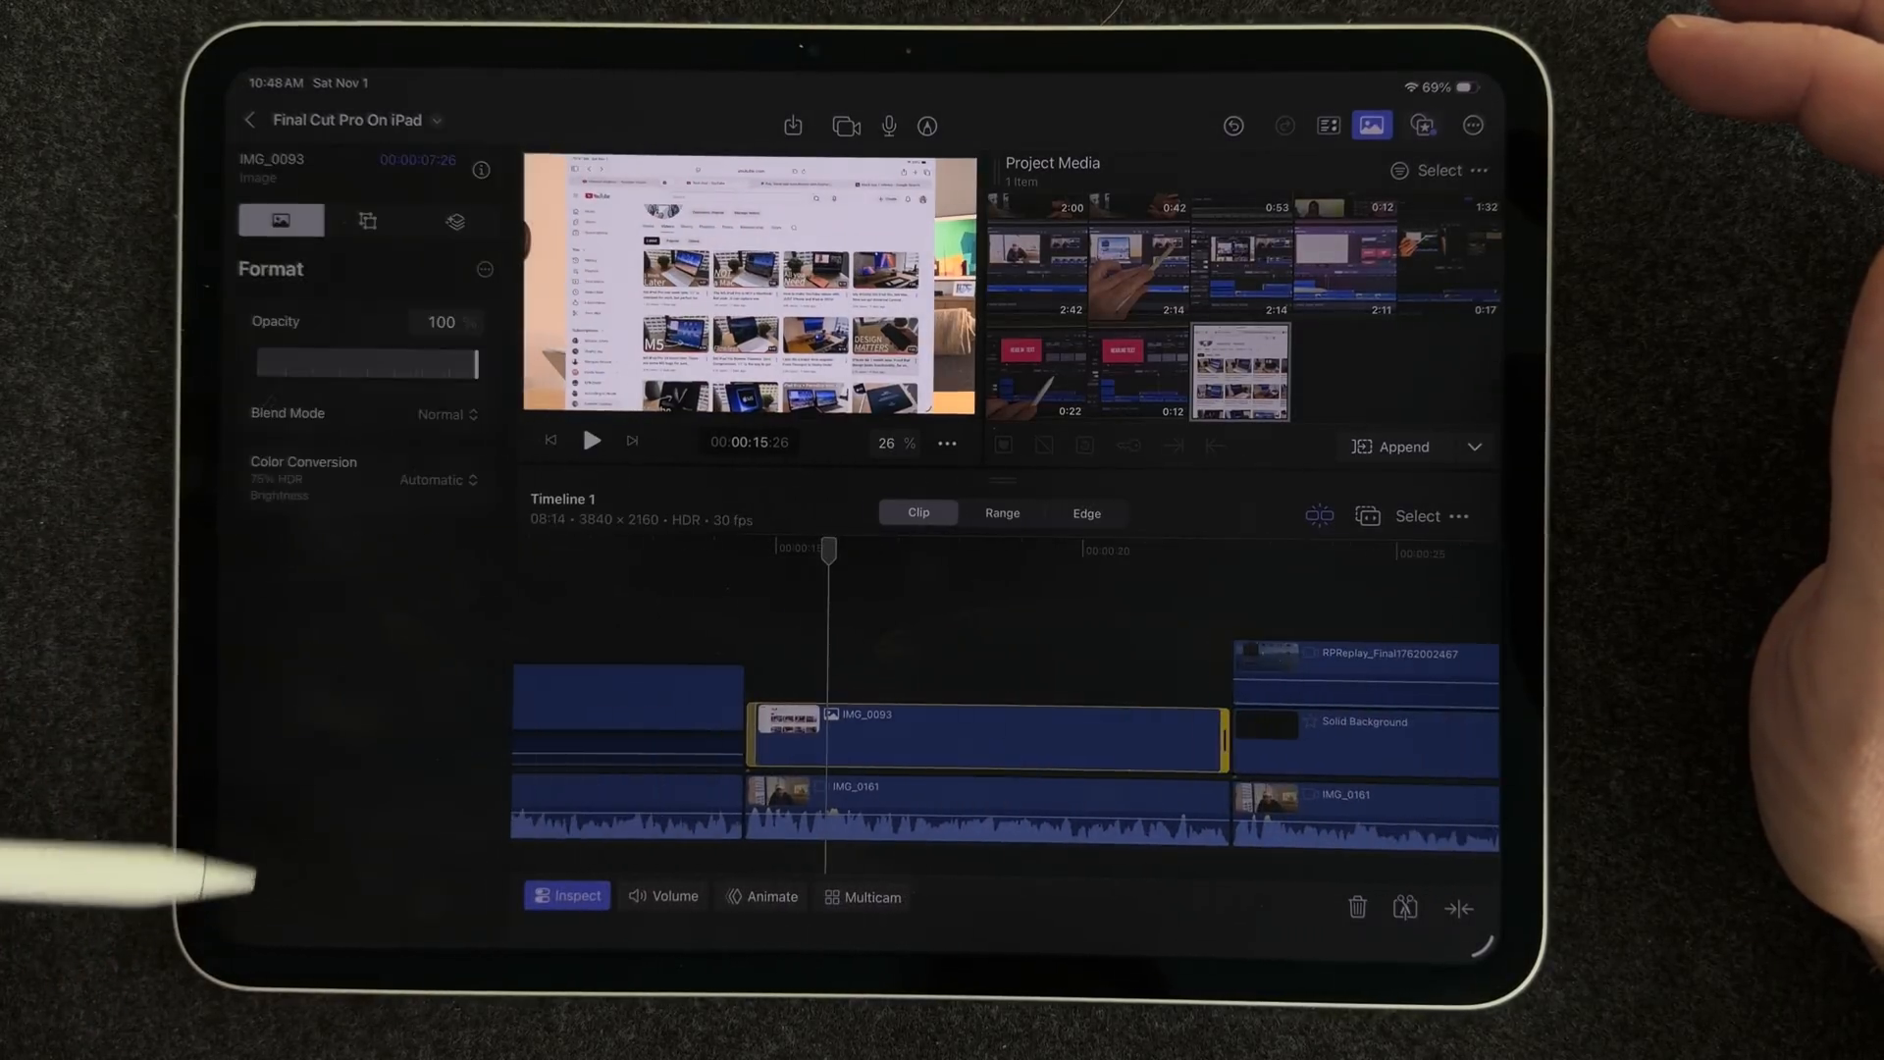
left_click(367, 221)
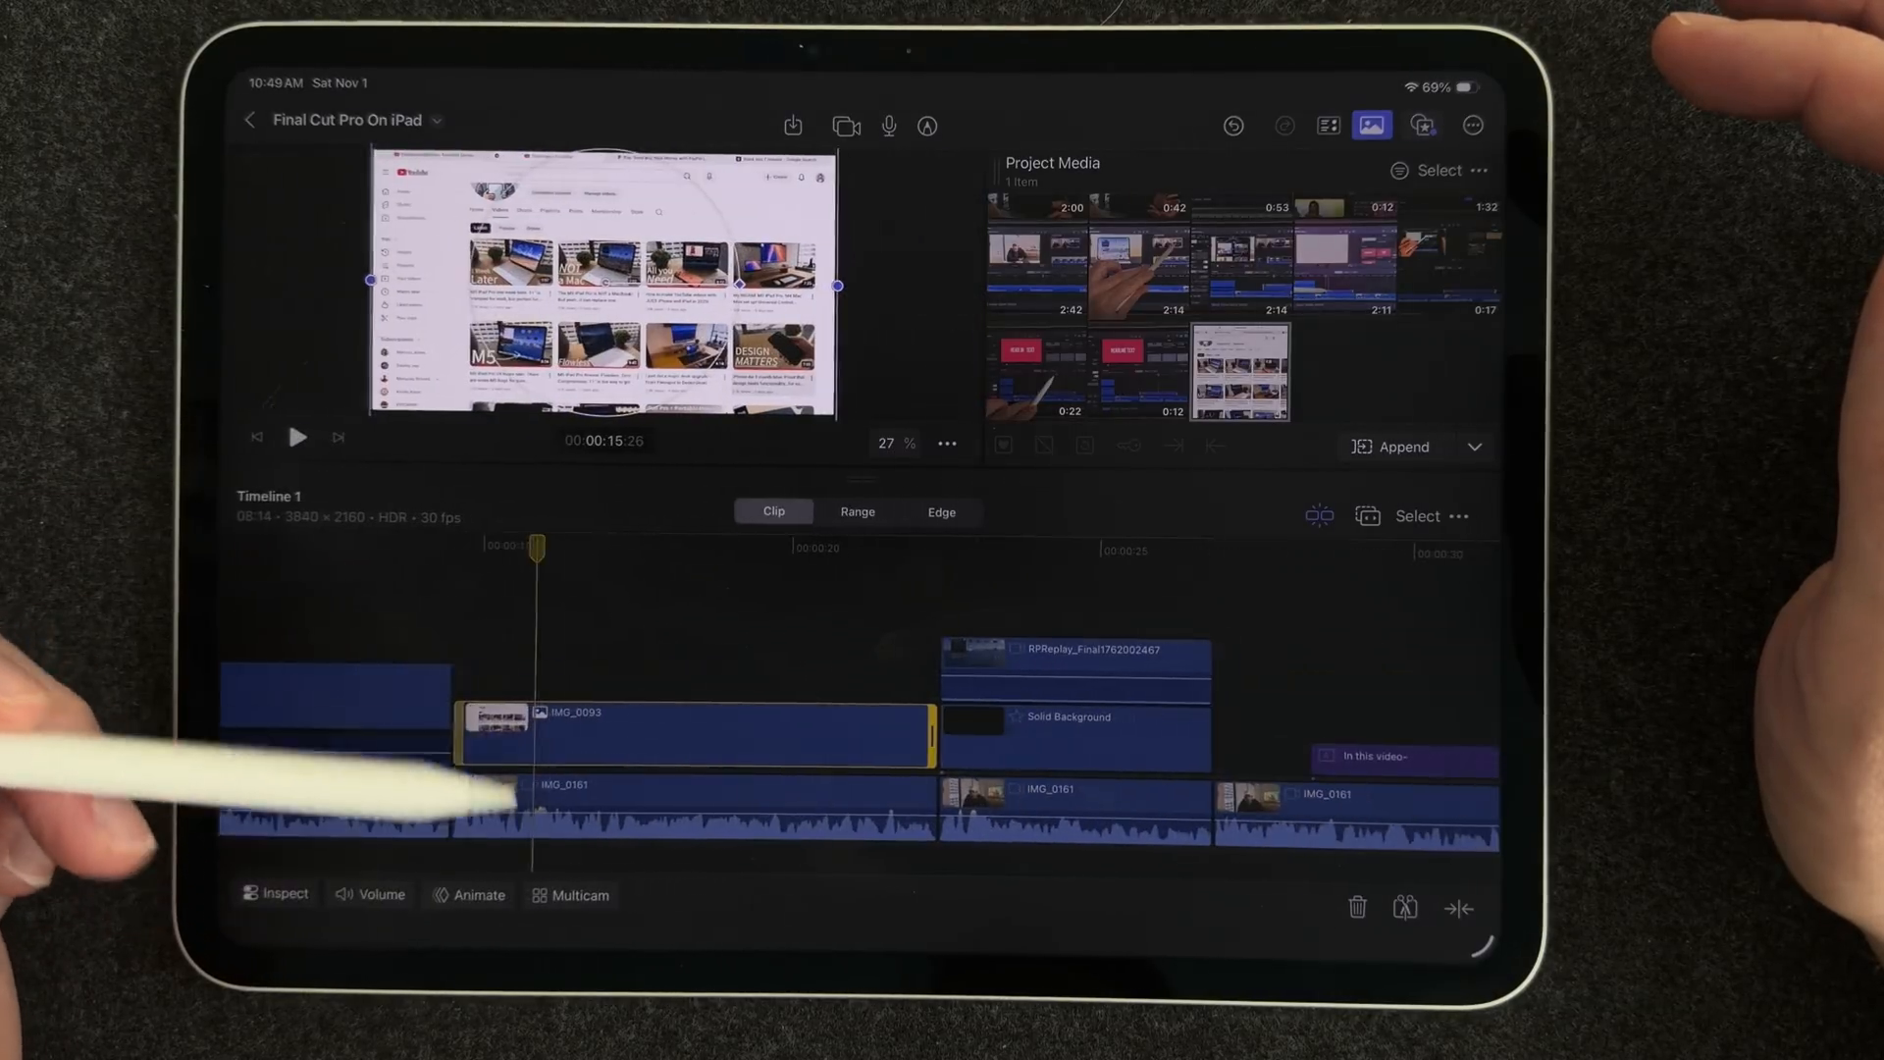
left_click_drag(533, 547, 445, 547)
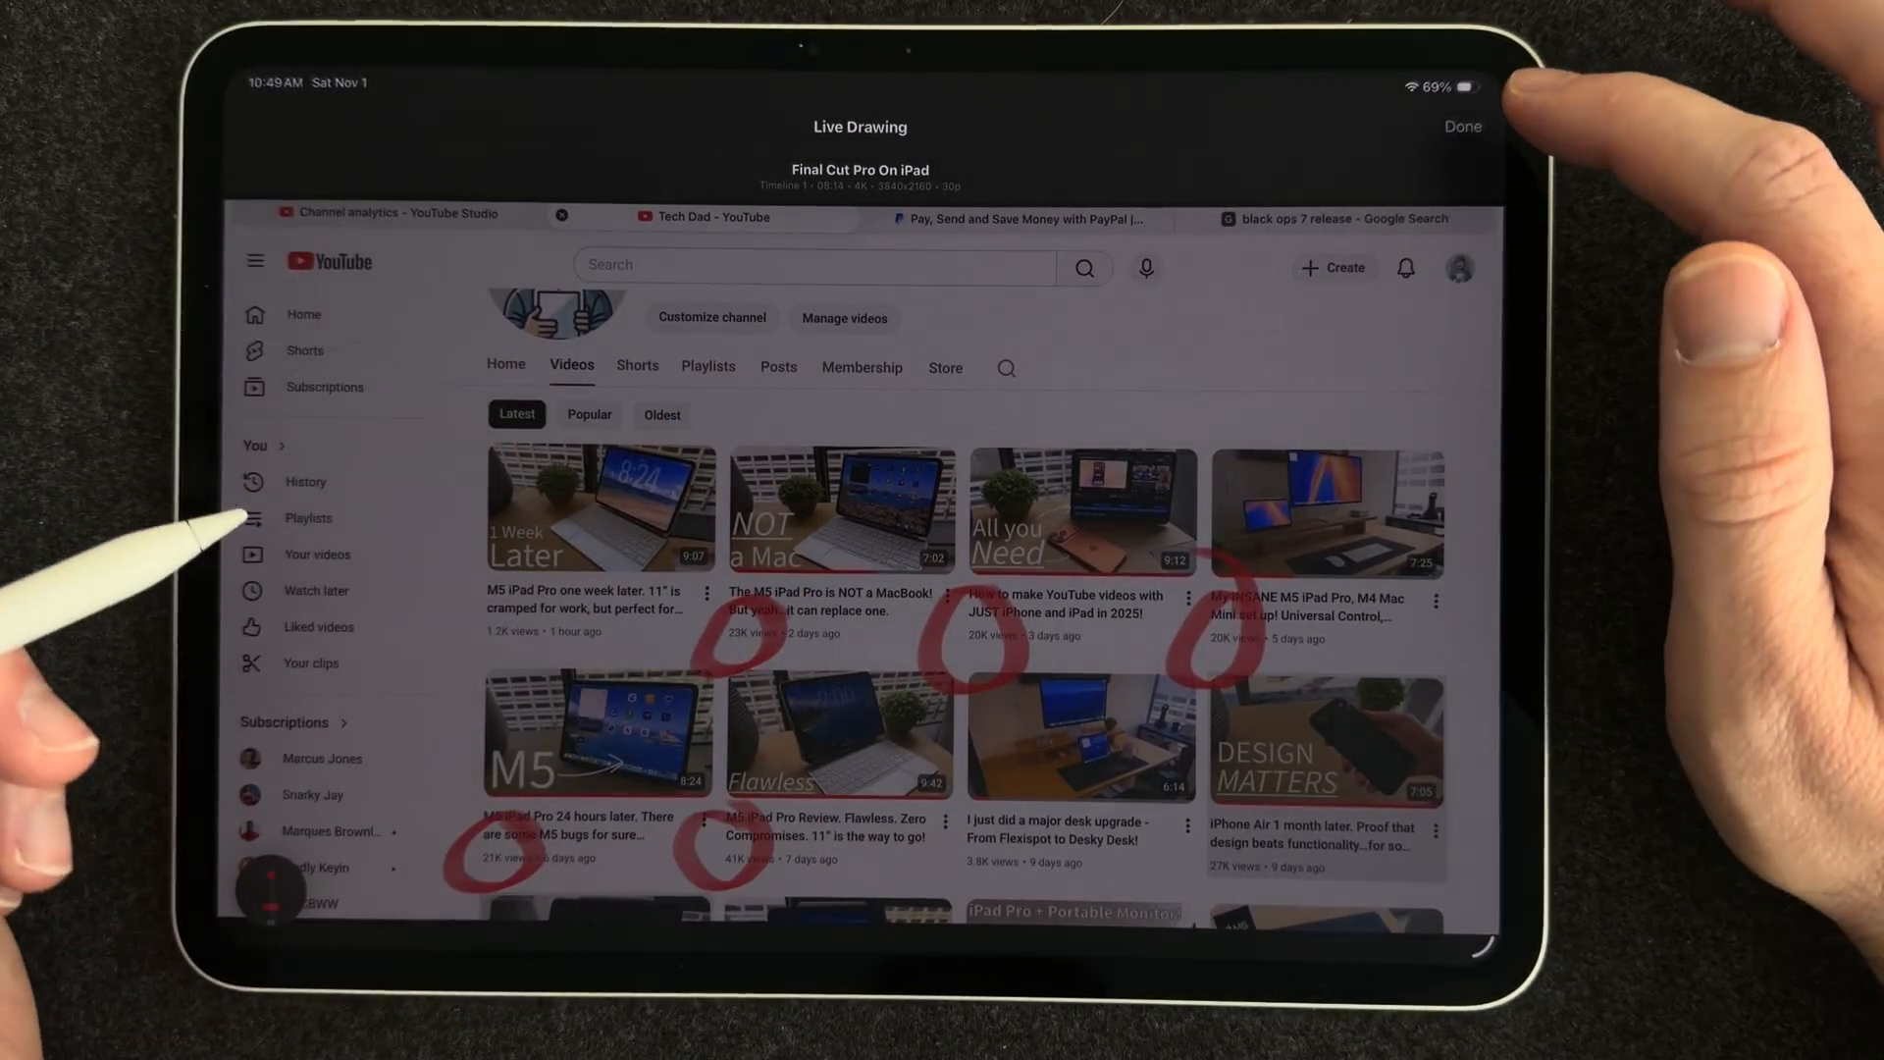
Finish the red-circle live drawing and add it as a Live Drawing clip
left_click(1460, 126)
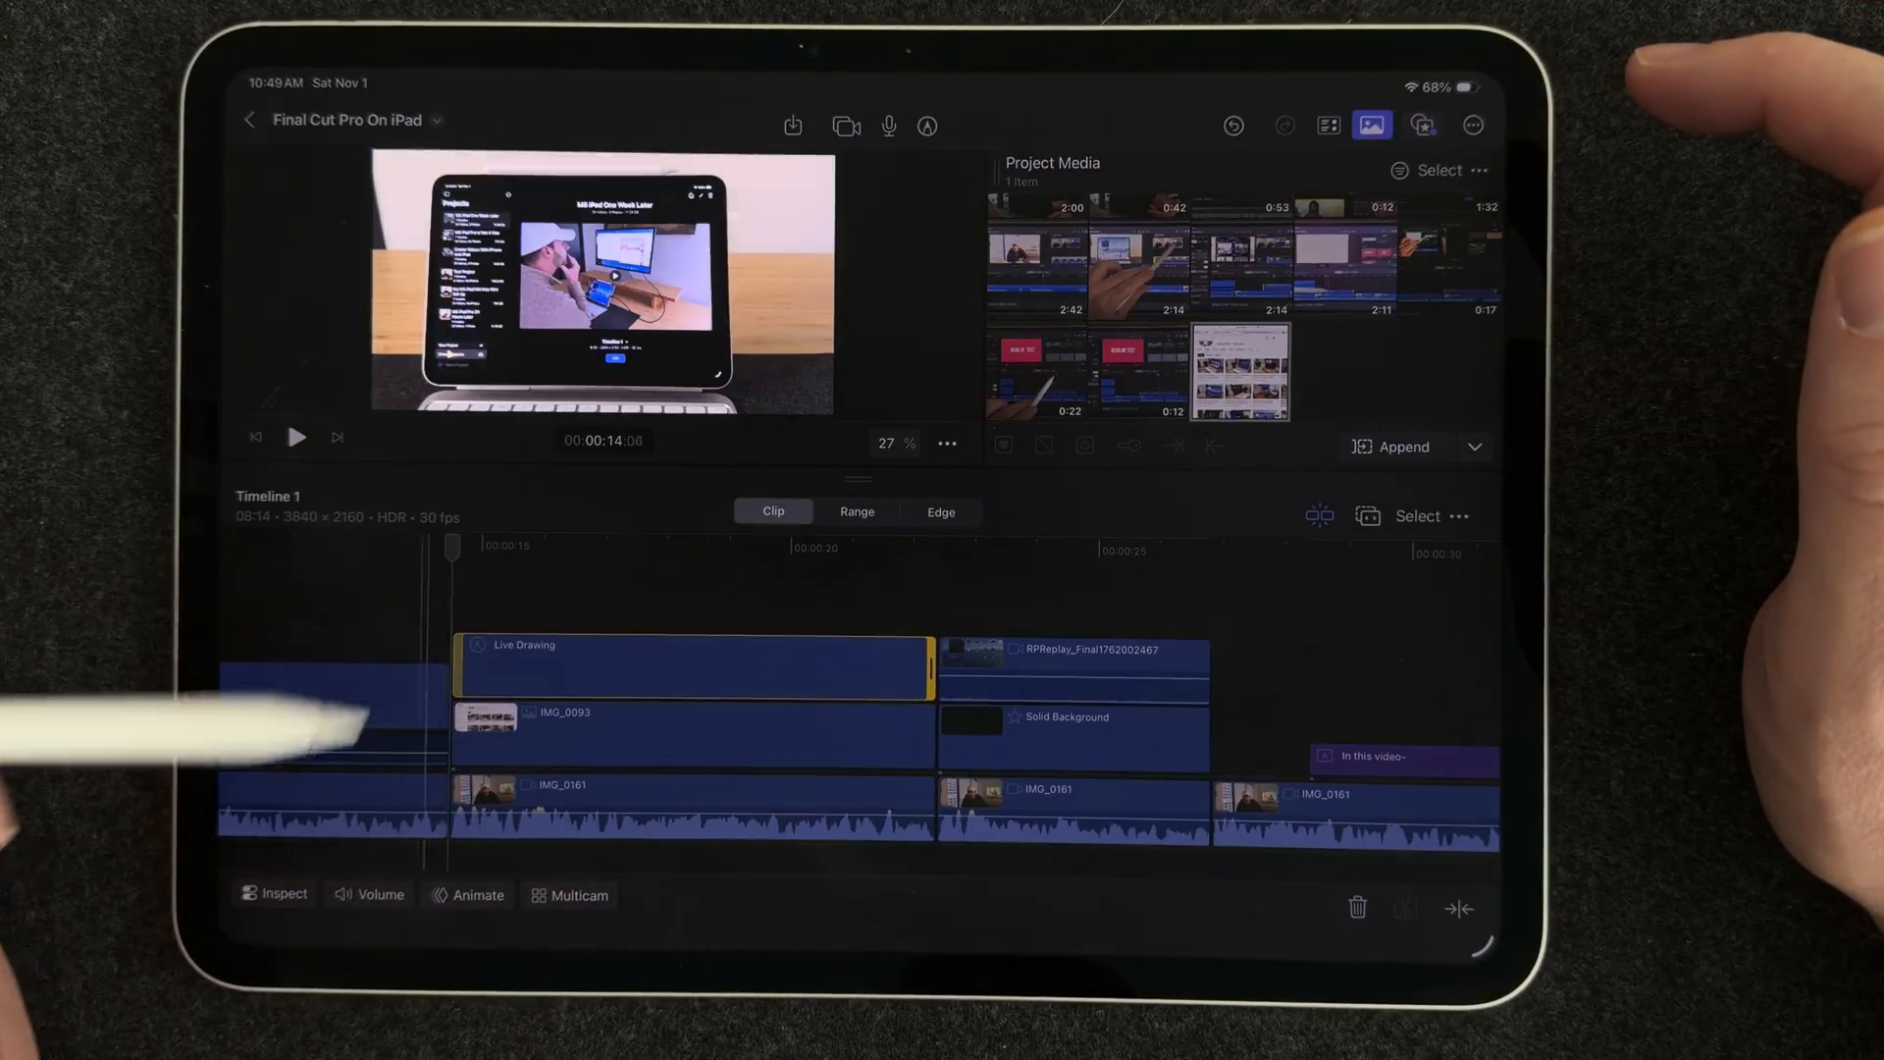
Set a Draw On duration for the Live Drawing clip in Format and scrub to preview the animation
left_click(273, 895)
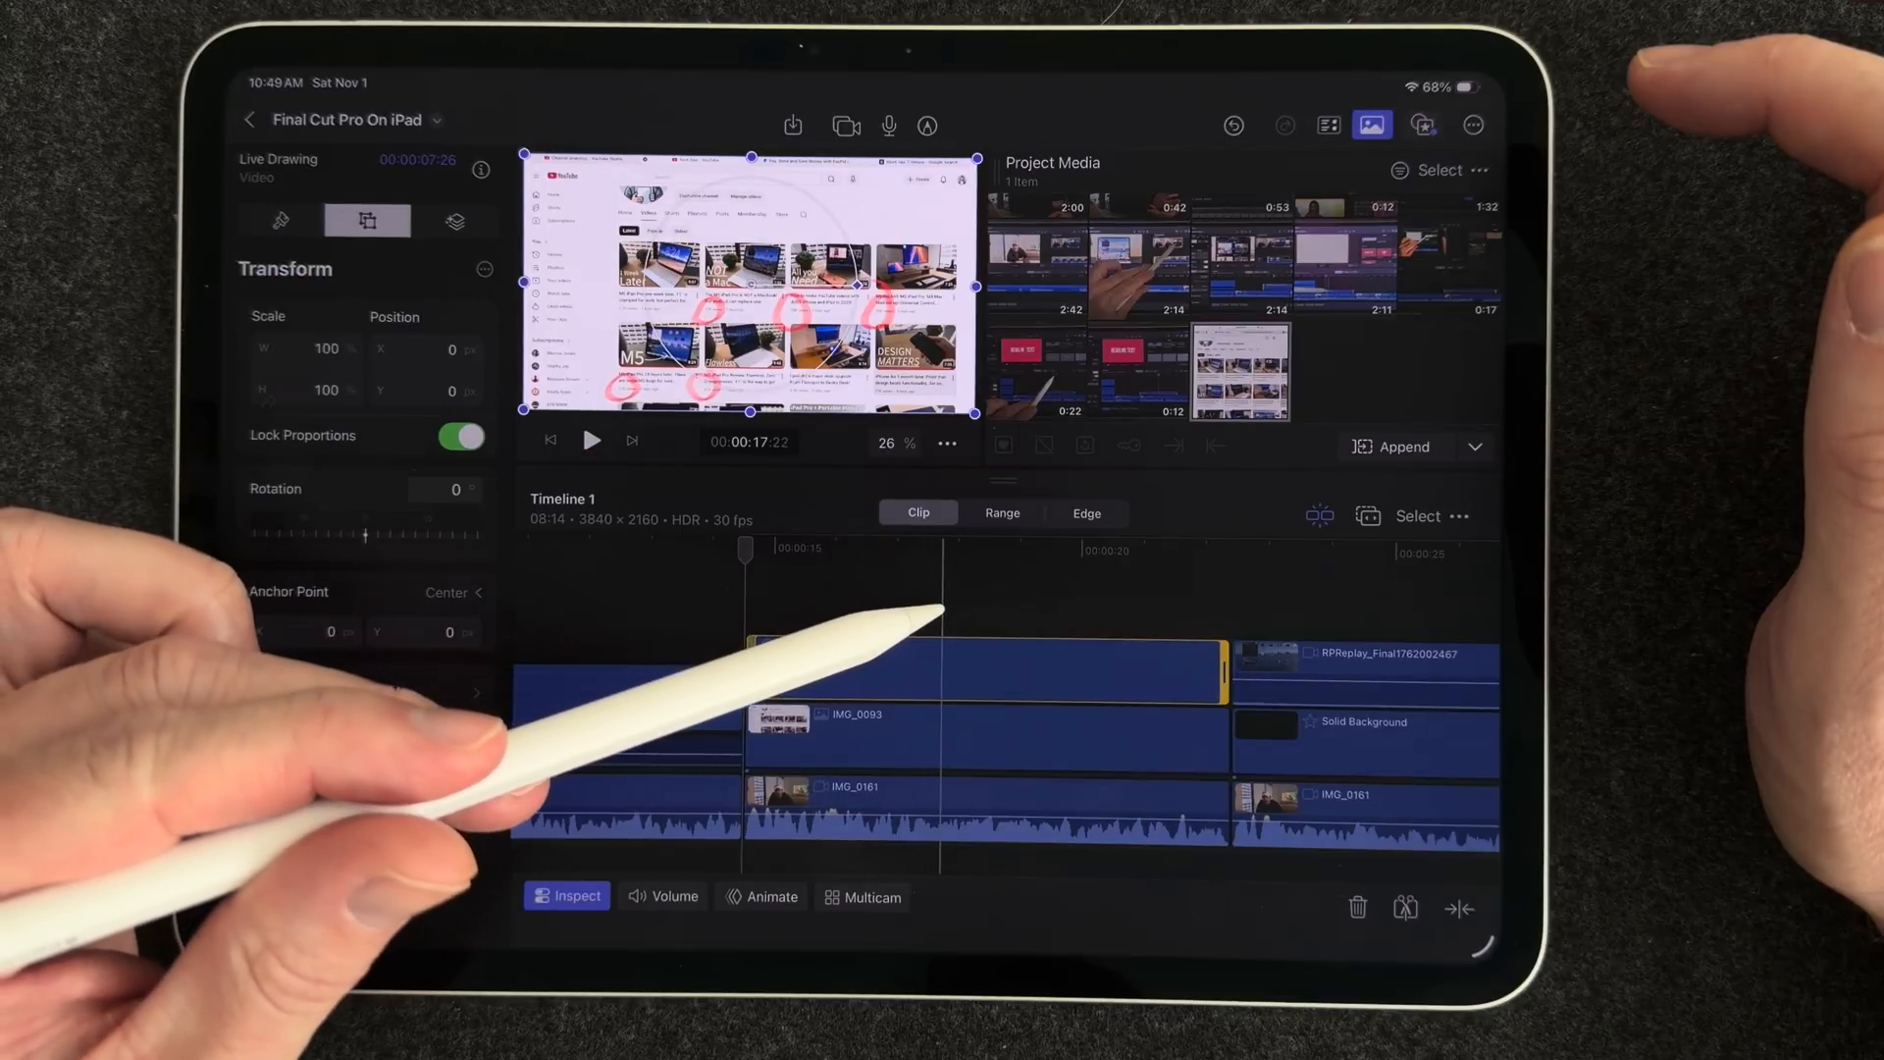
left_click(281, 222)
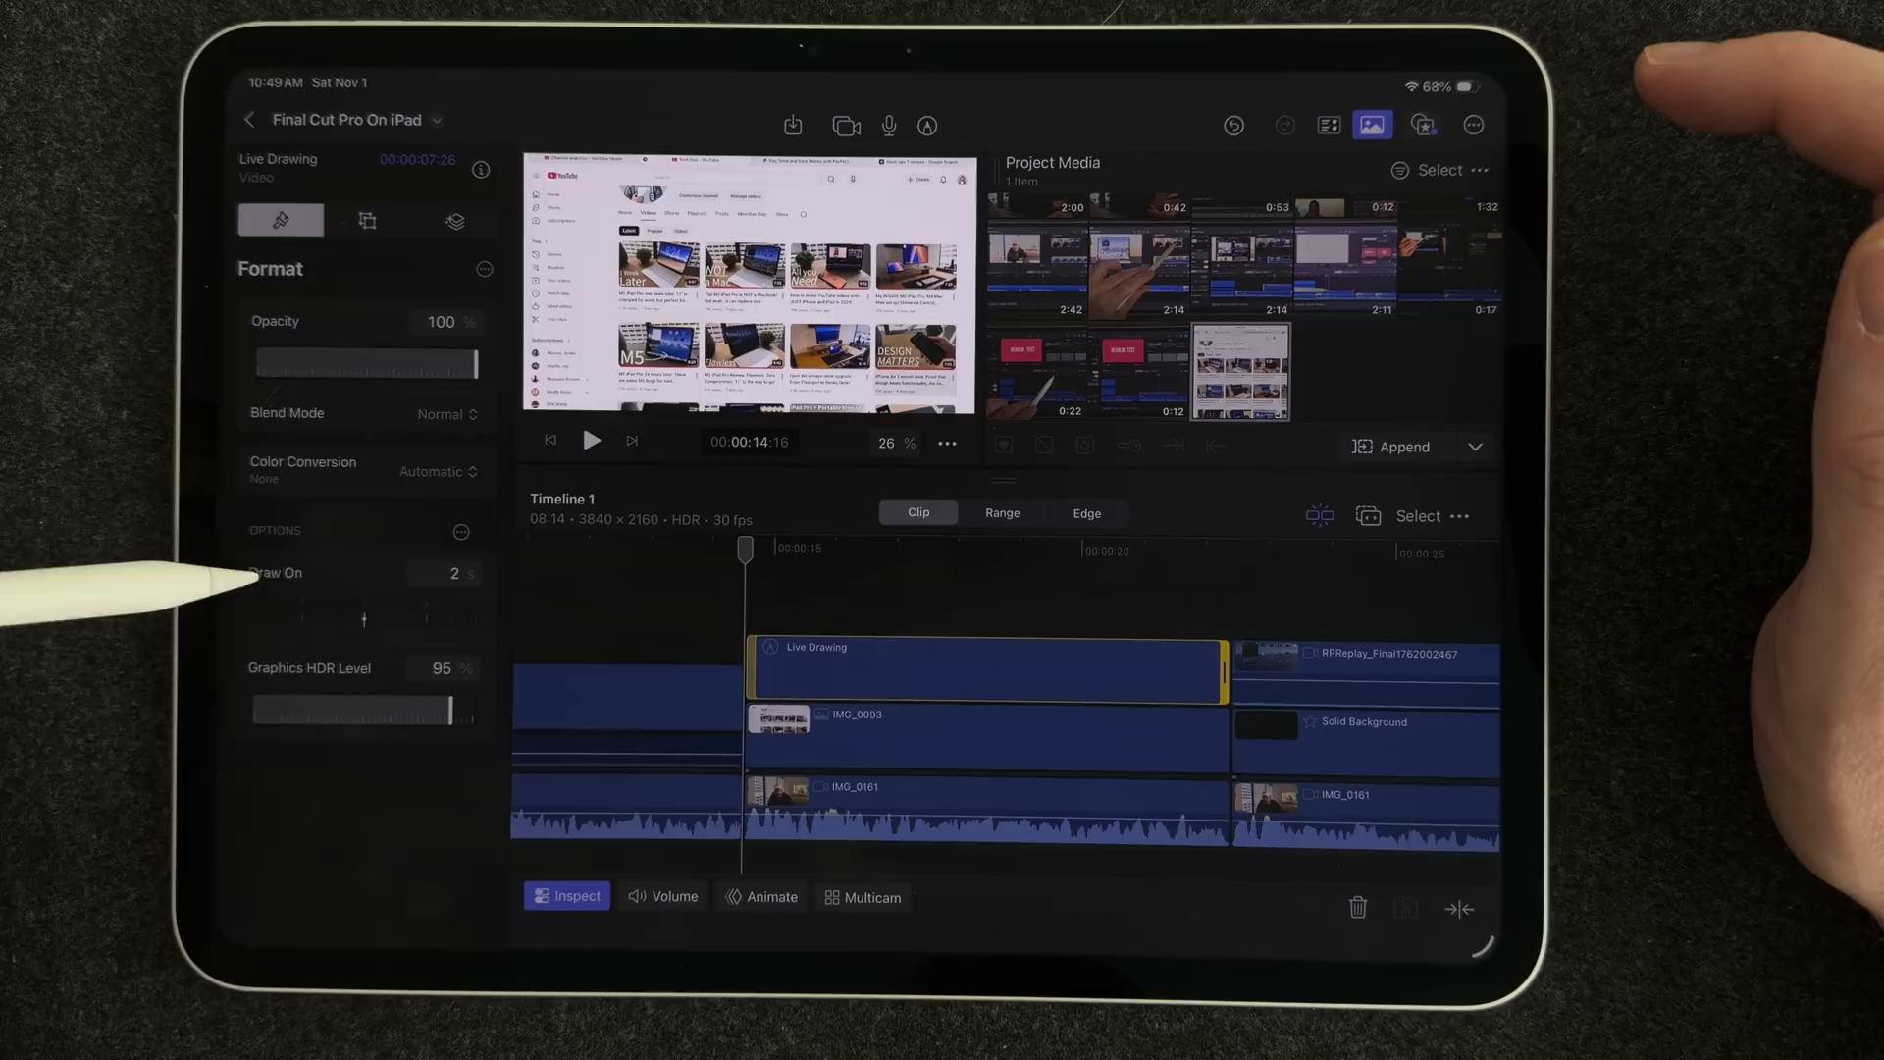
left_click(451, 573)
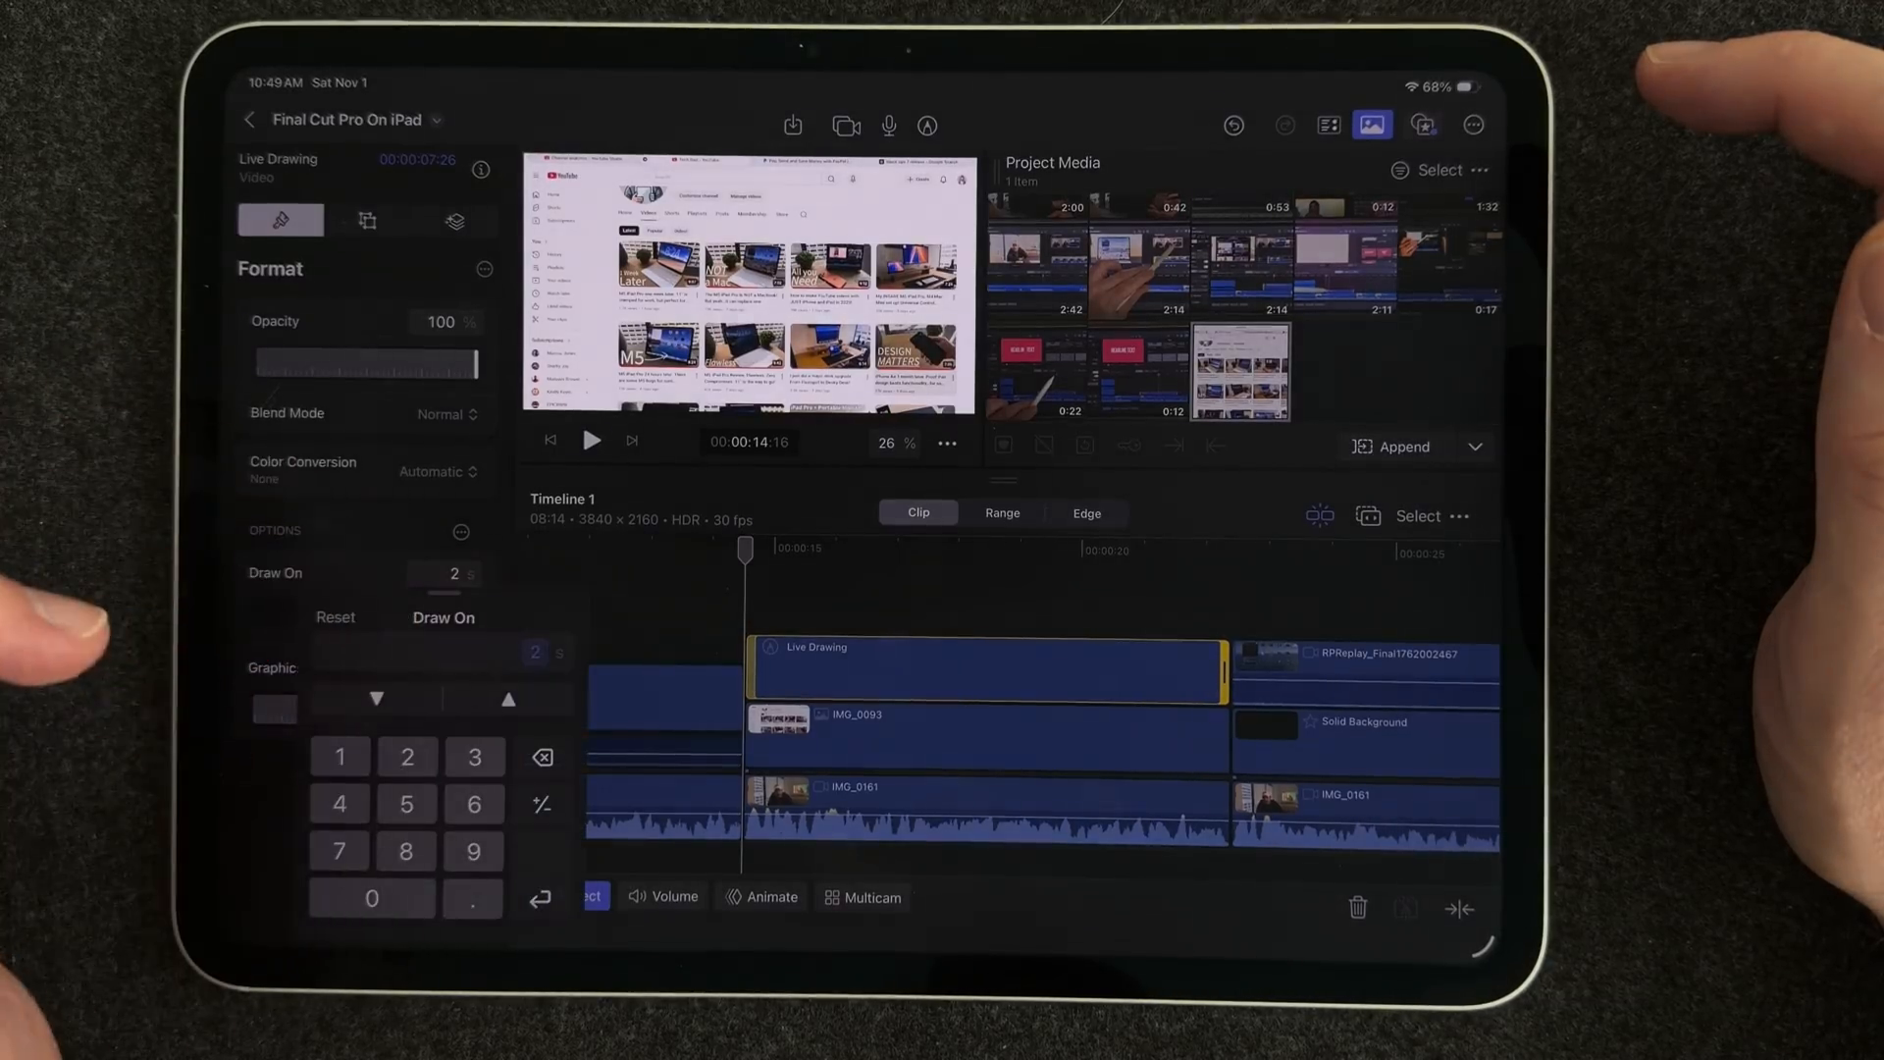
left_click(404, 804)
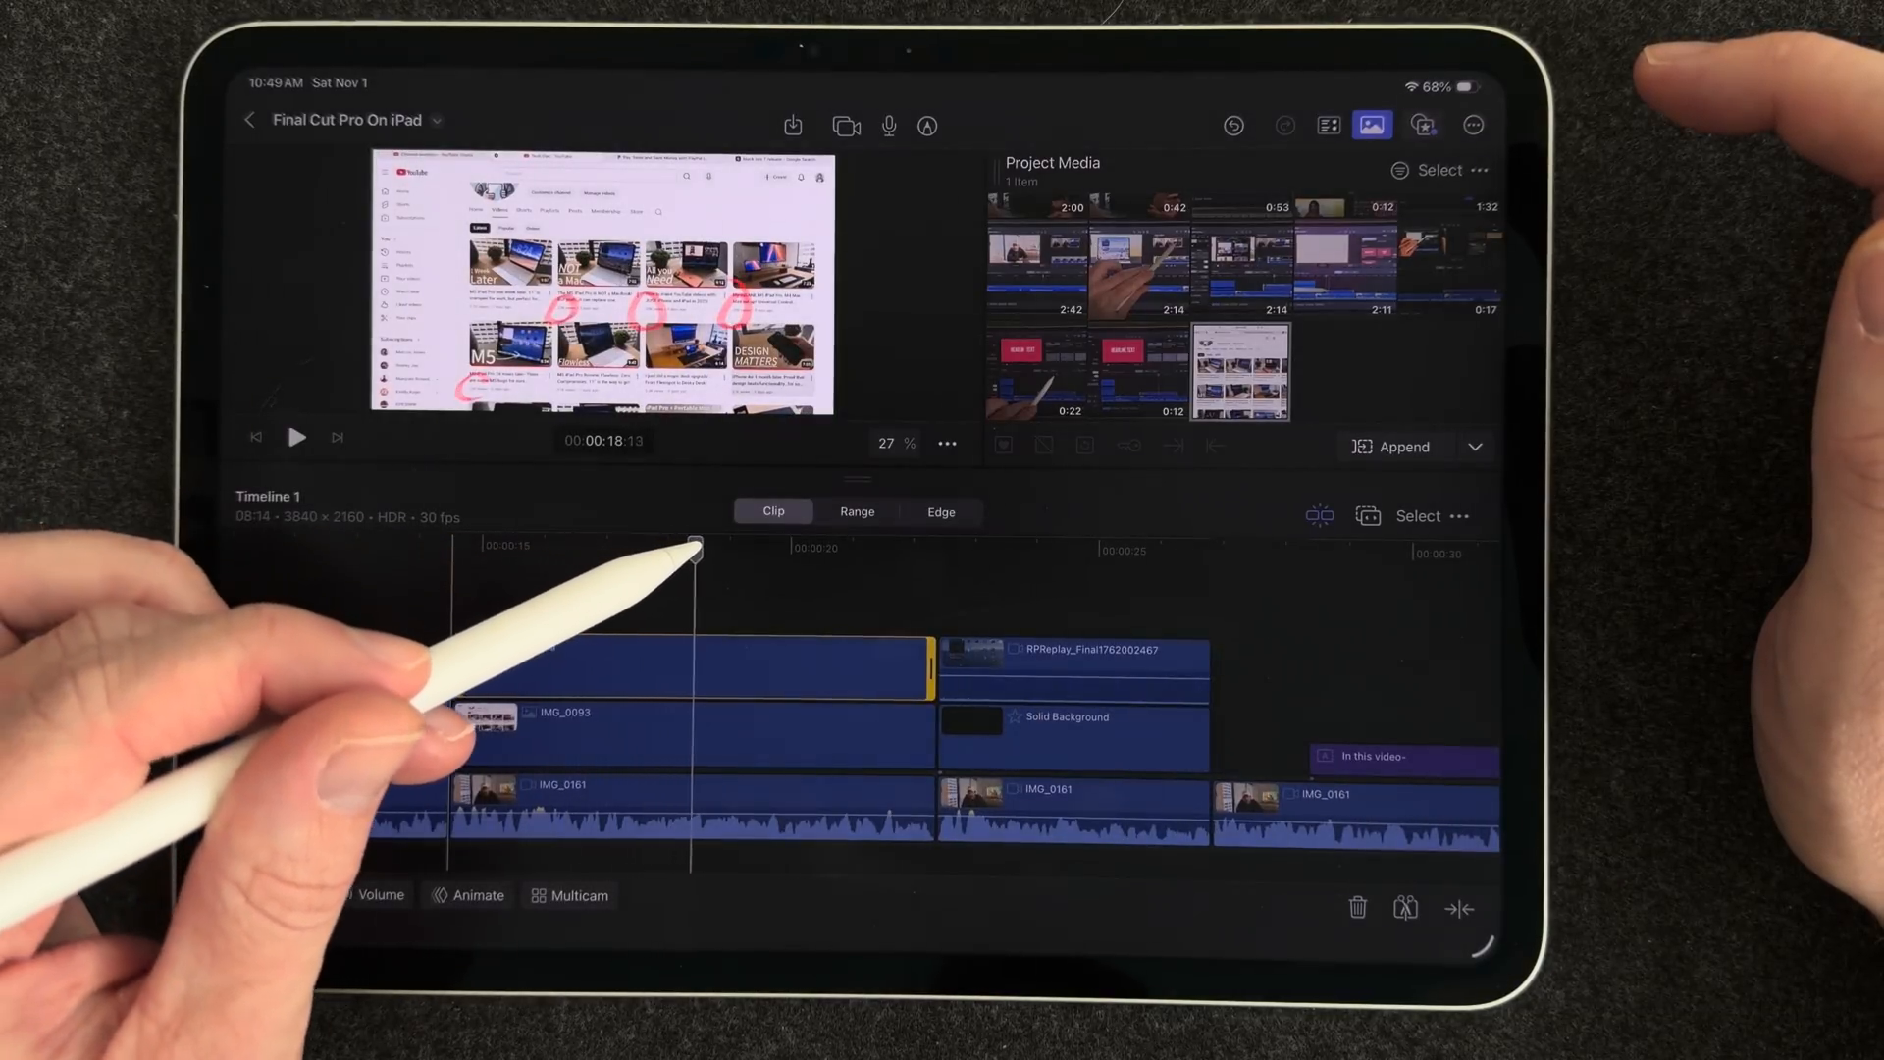
left_click_drag(691, 550, 805, 549)
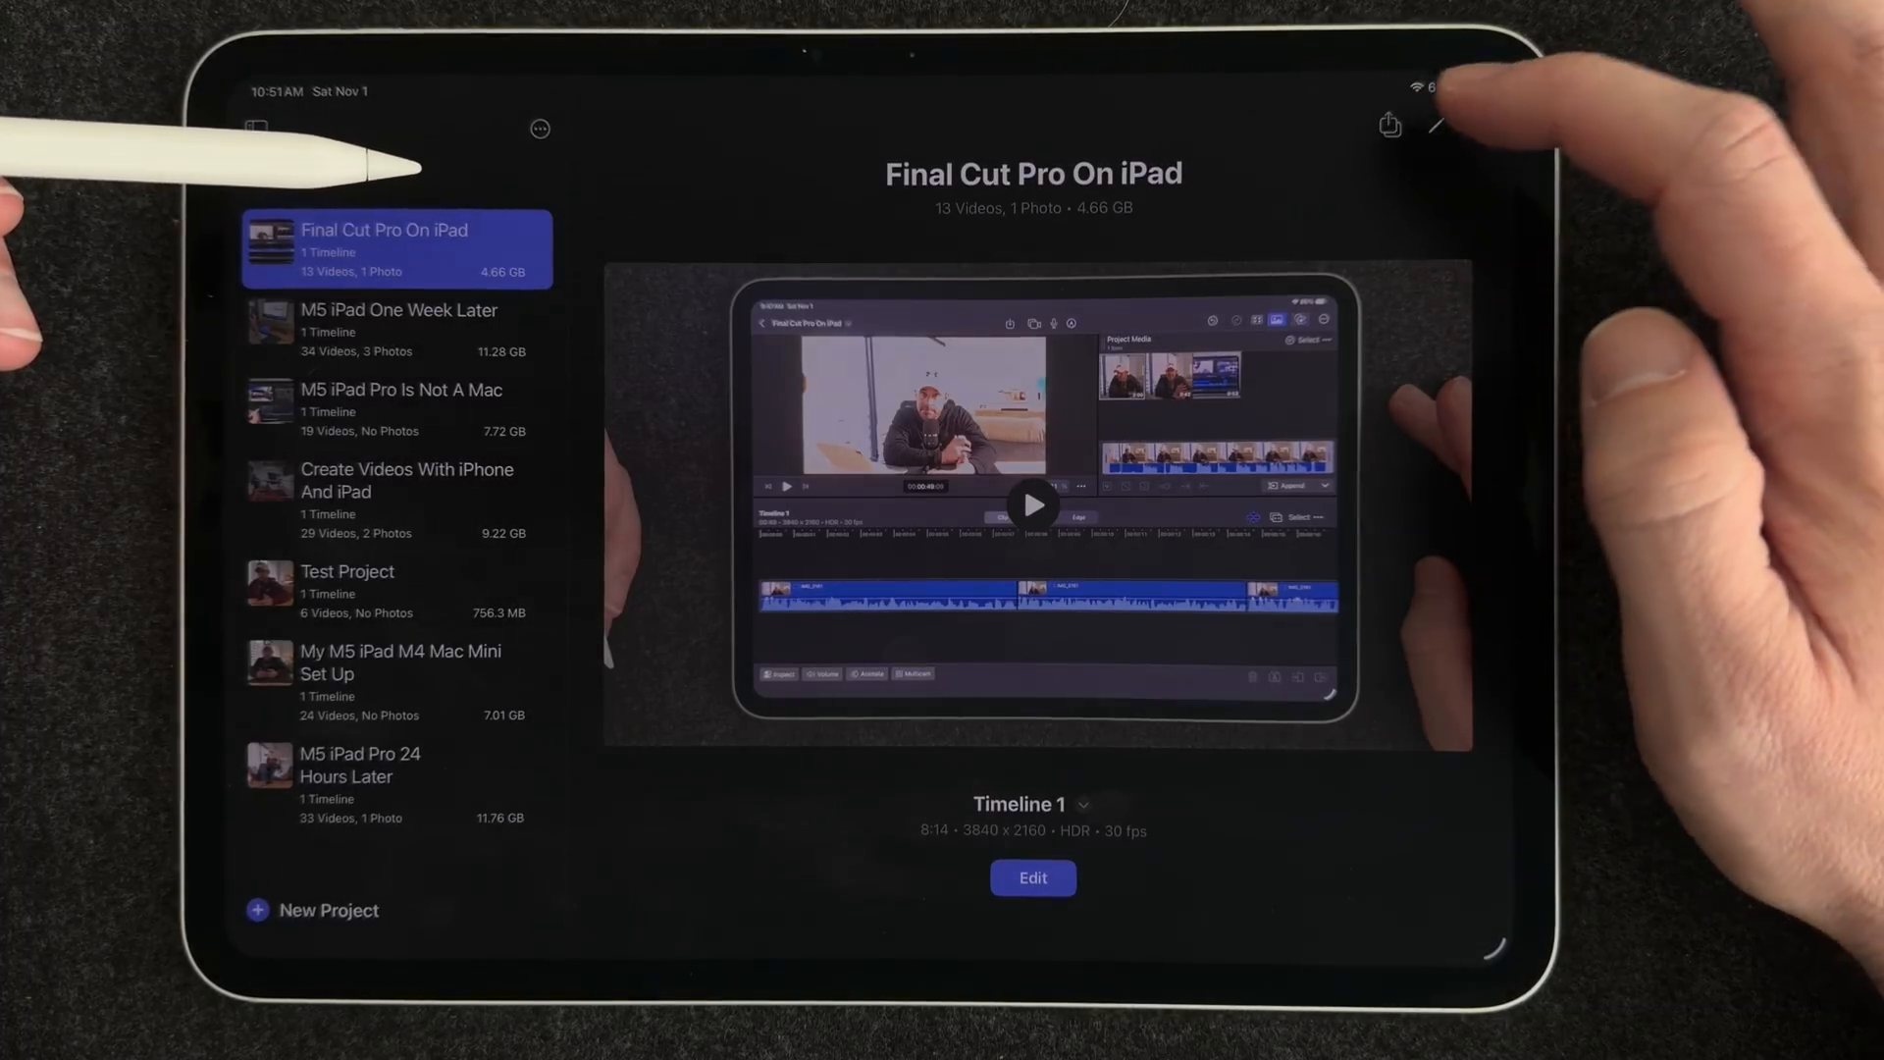
Bring up the export options for the Final Cut Pro On iPad project
left_click(1389, 124)
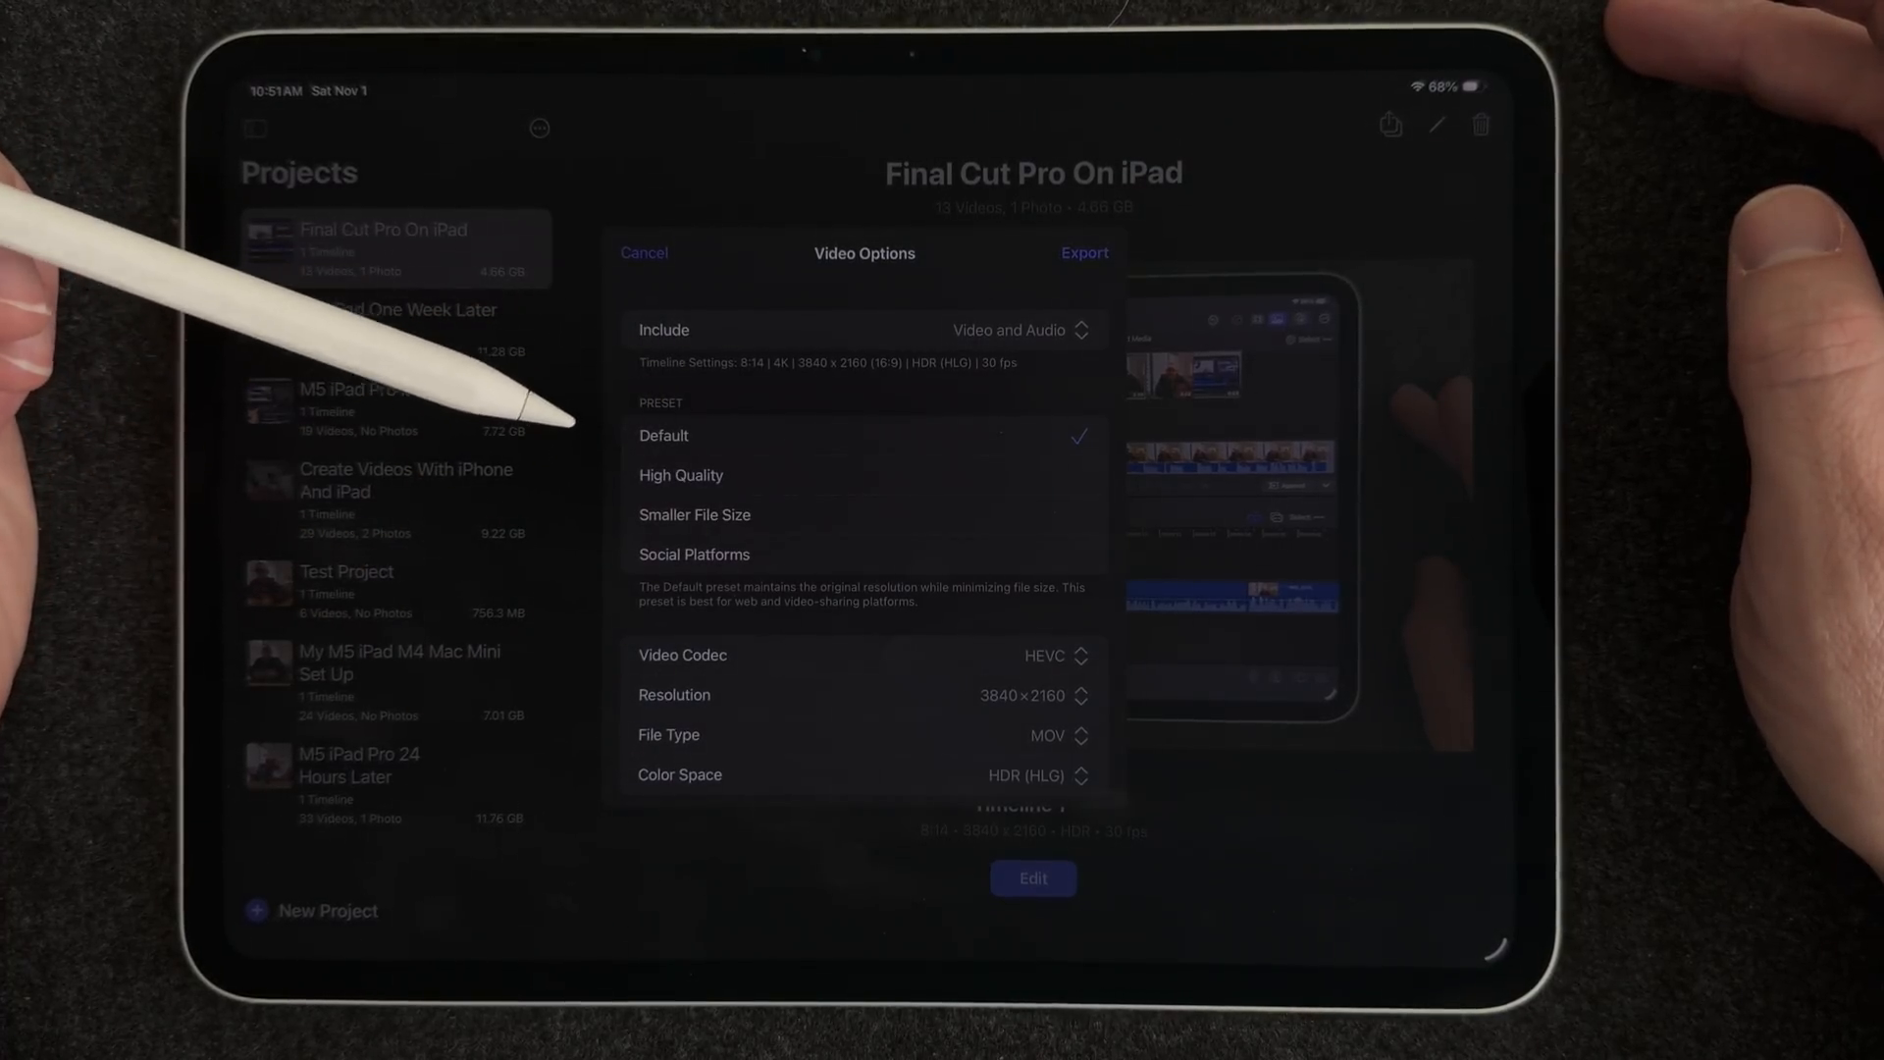
mouse_move(481, 504)
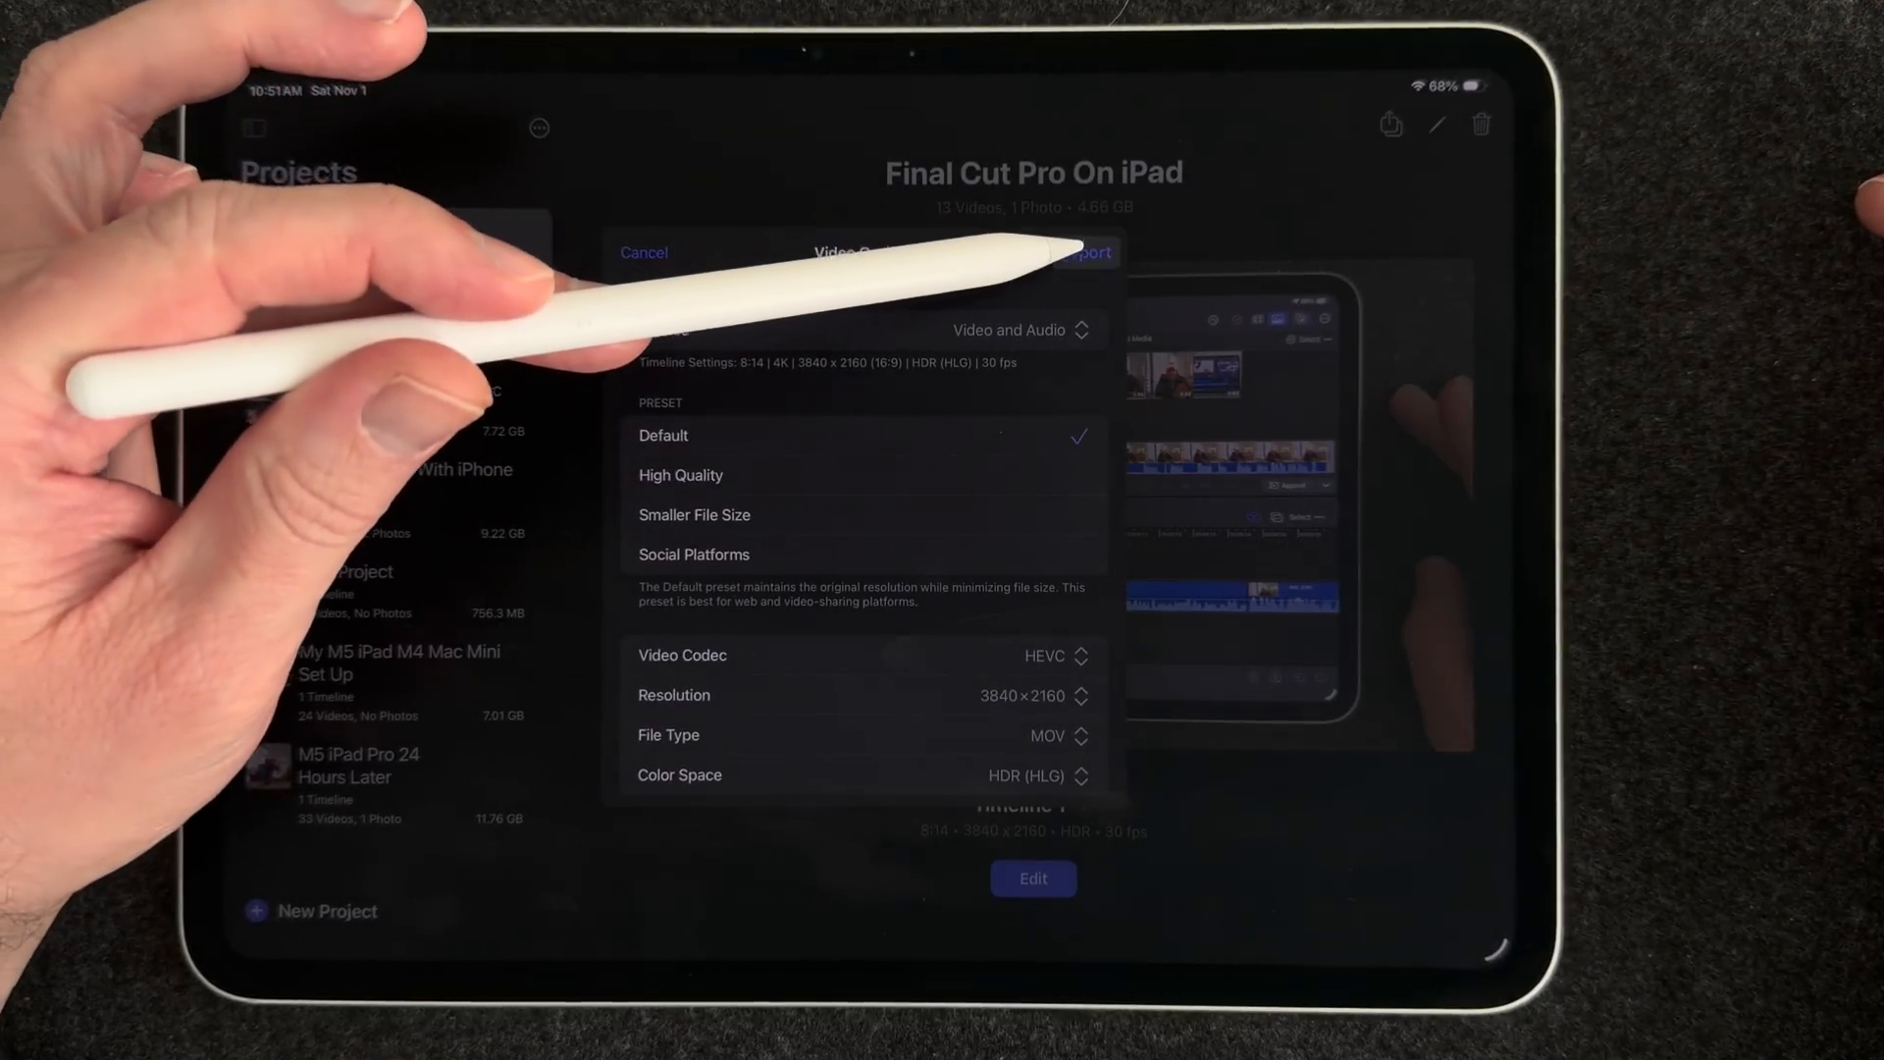
Start exporting with the Default preset: HEVC, 3840×2160, HDR HLG, with audio
left_click(1083, 253)
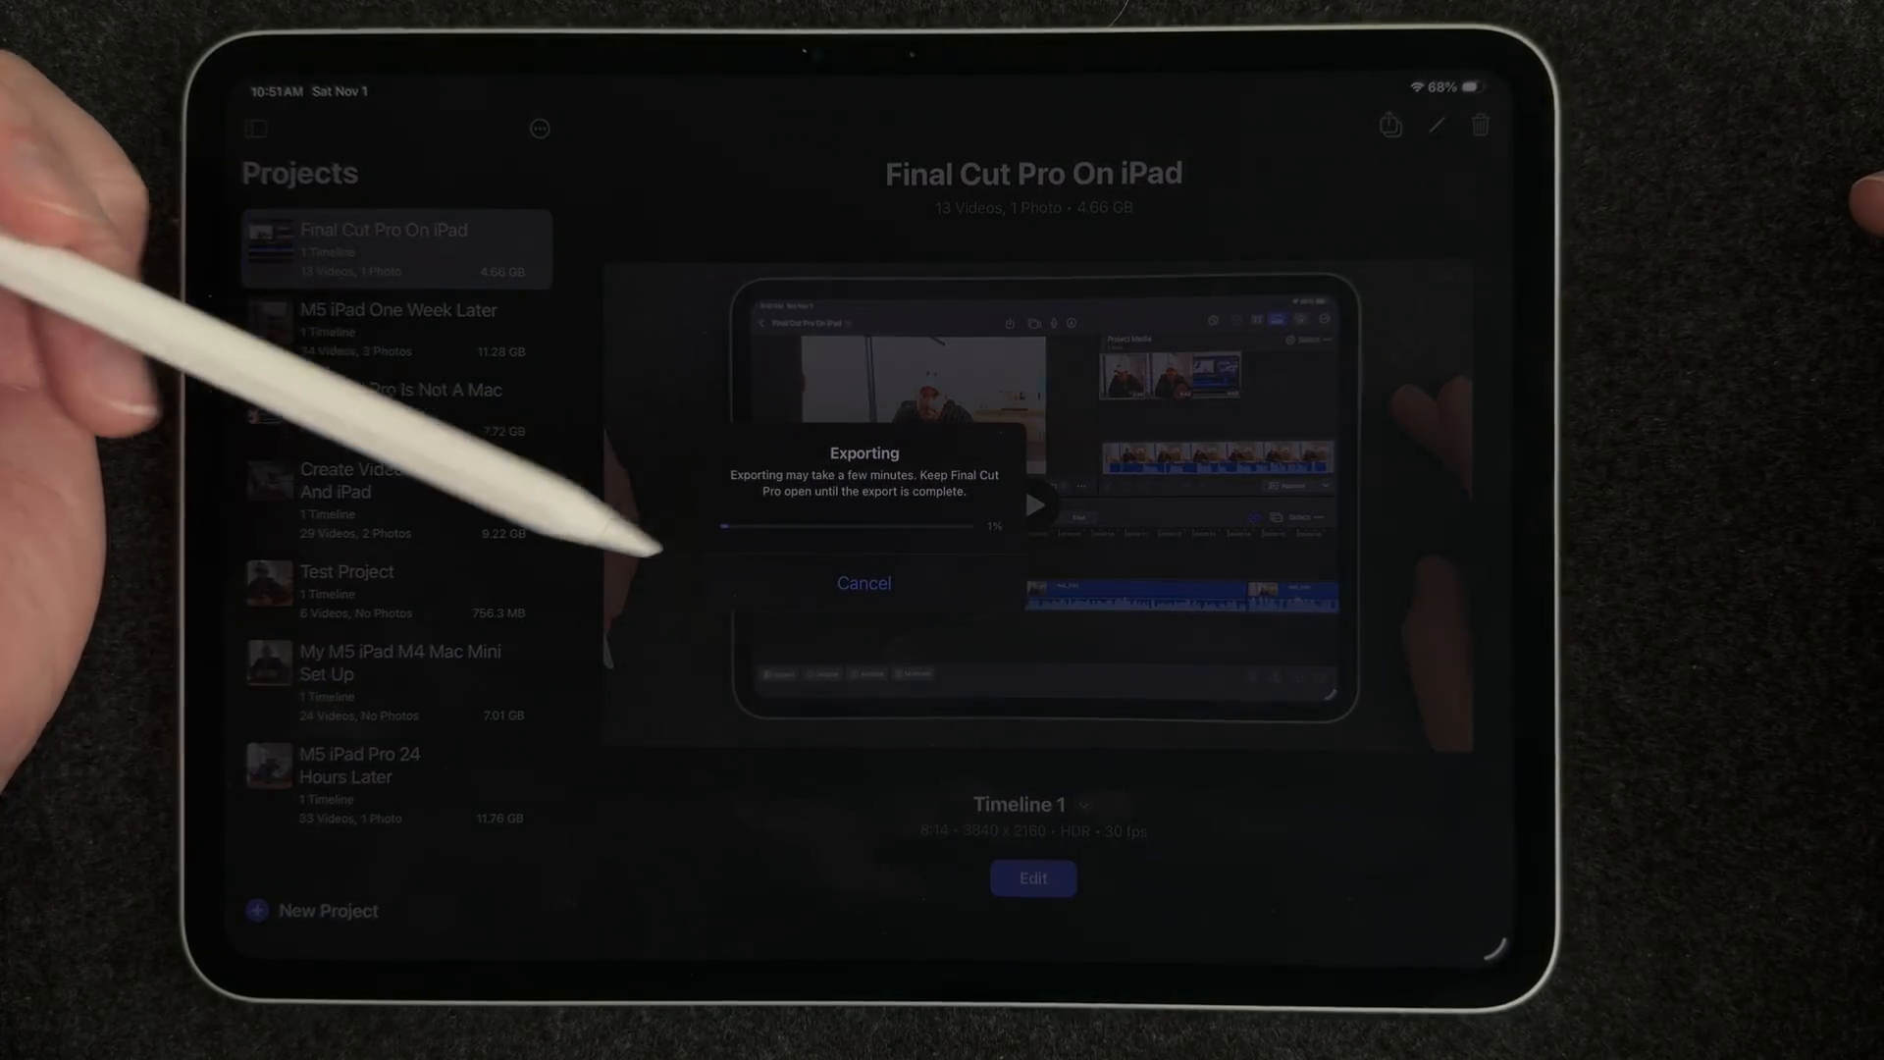
mouse_move(420, 720)
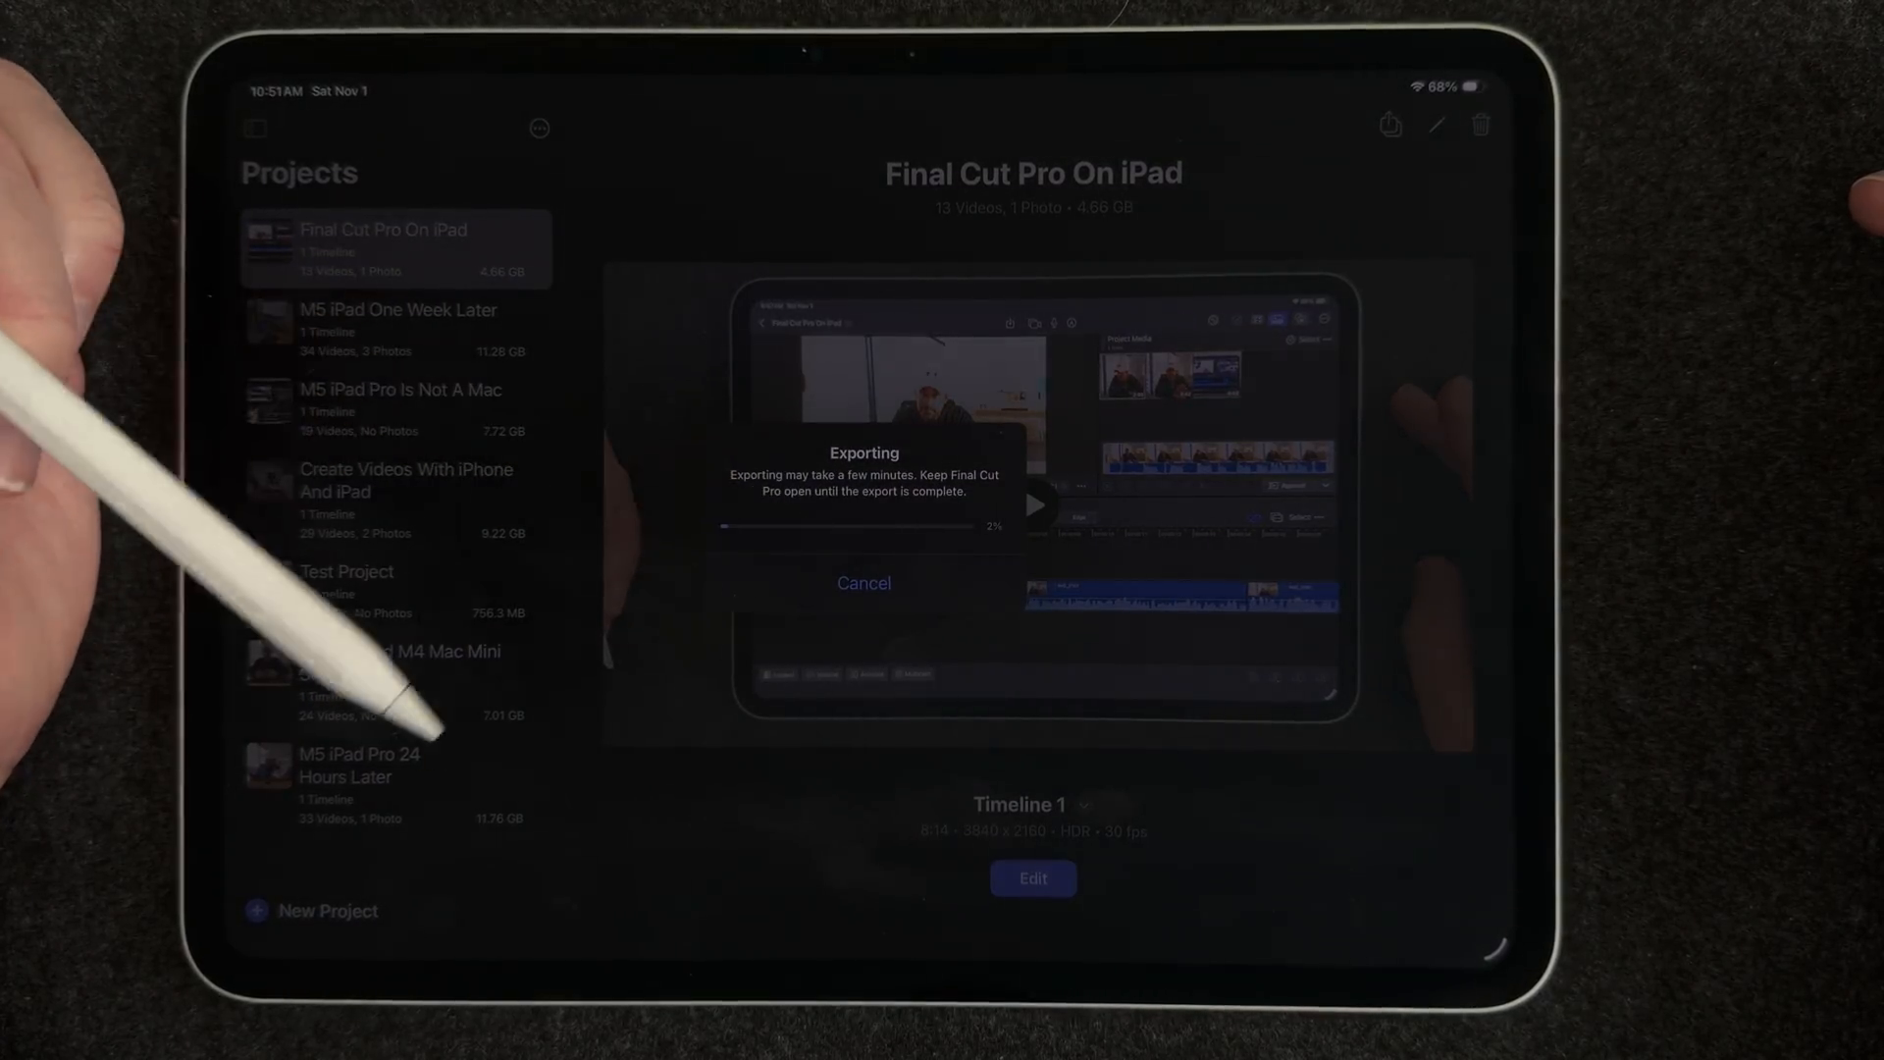